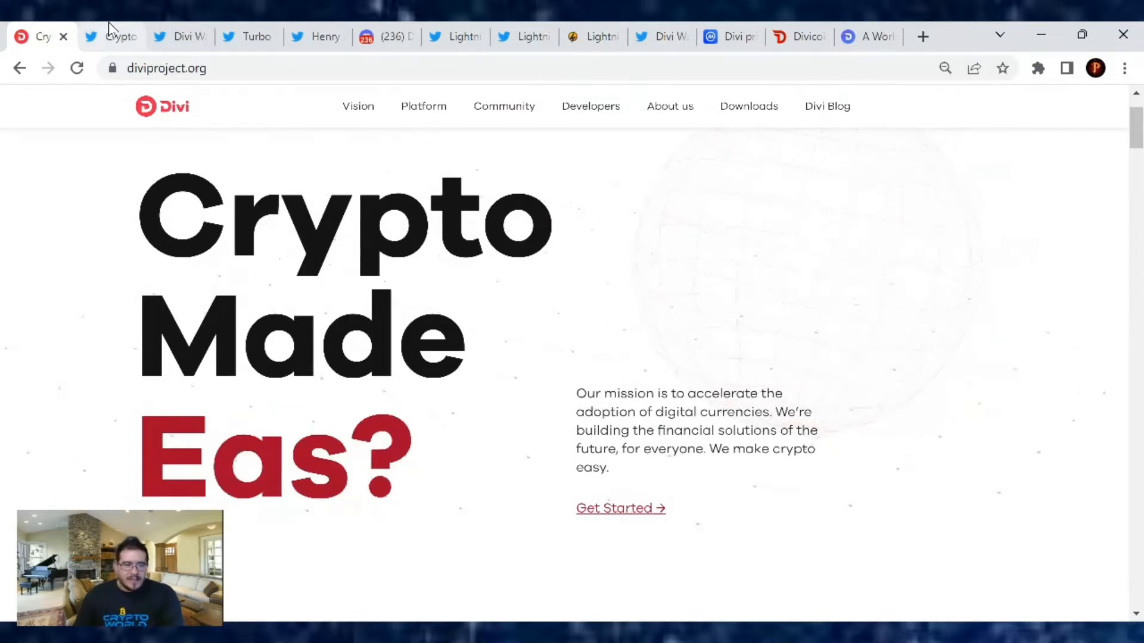
Step: Switch to Crypto Sherpa's tweet recapping the community $DIVI Space and its topic list
left_click(111, 37)
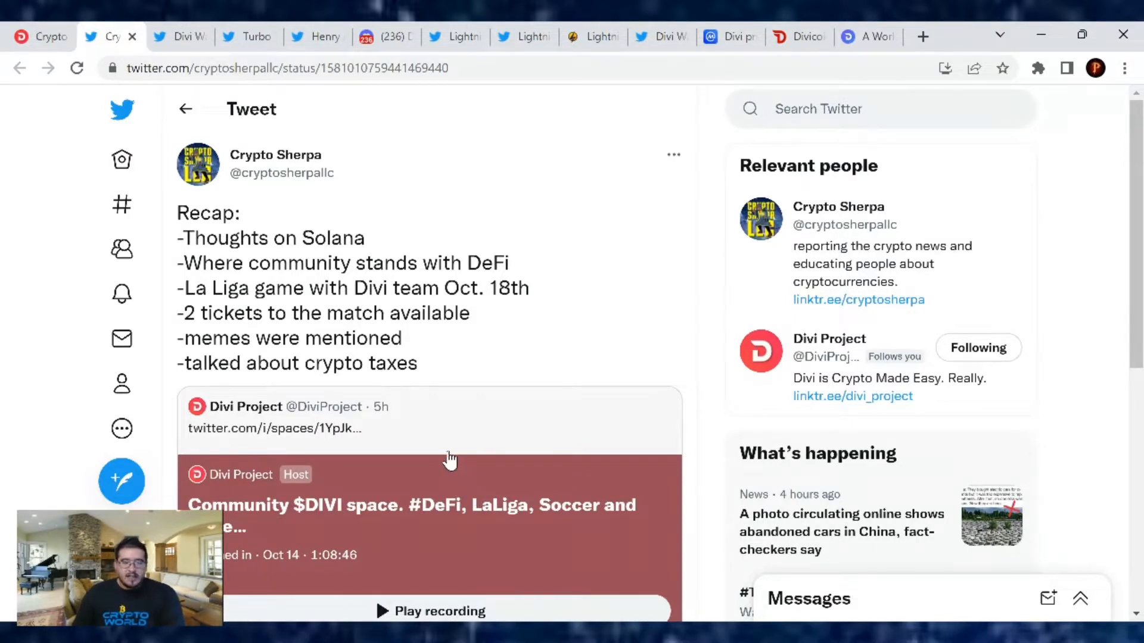
mouse_move(459, 456)
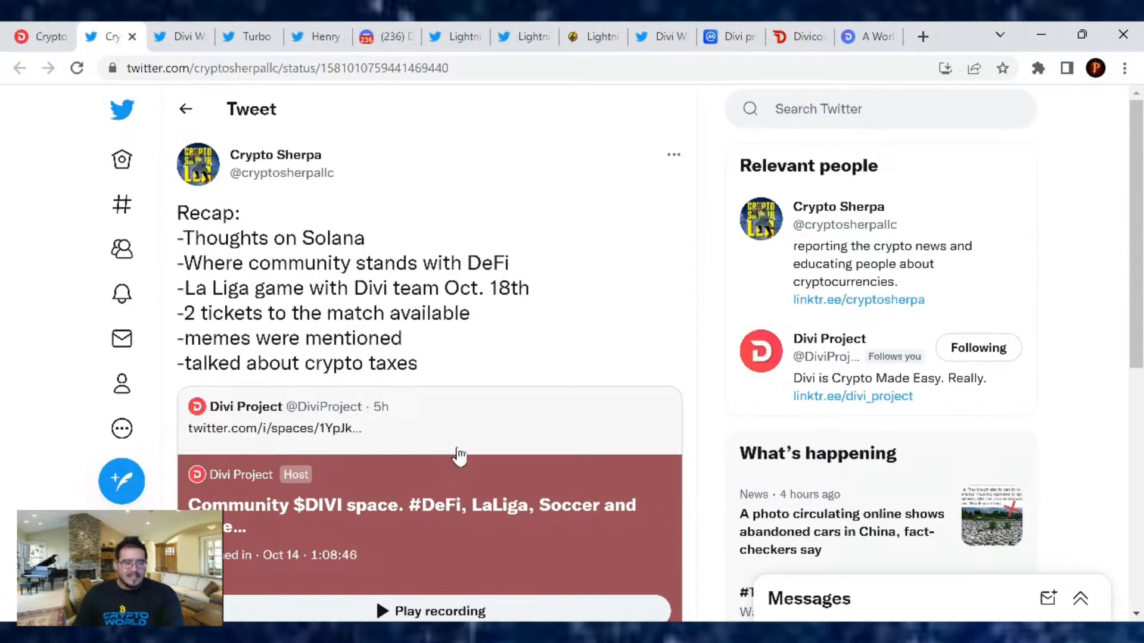
mouse_move(416, 357)
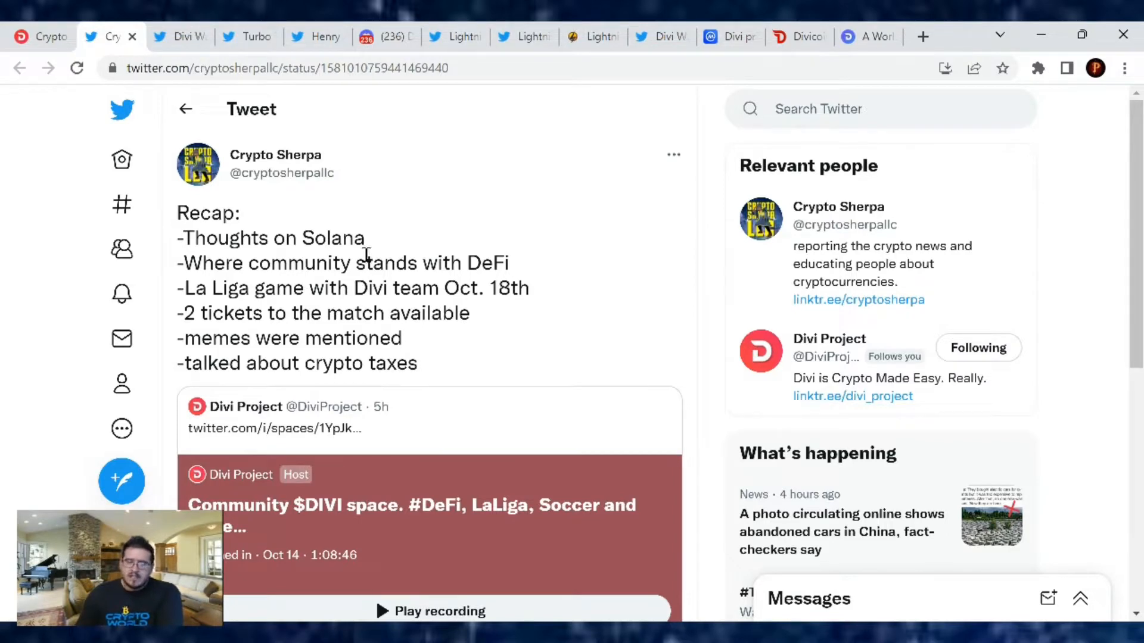
mouse_move(540, 306)
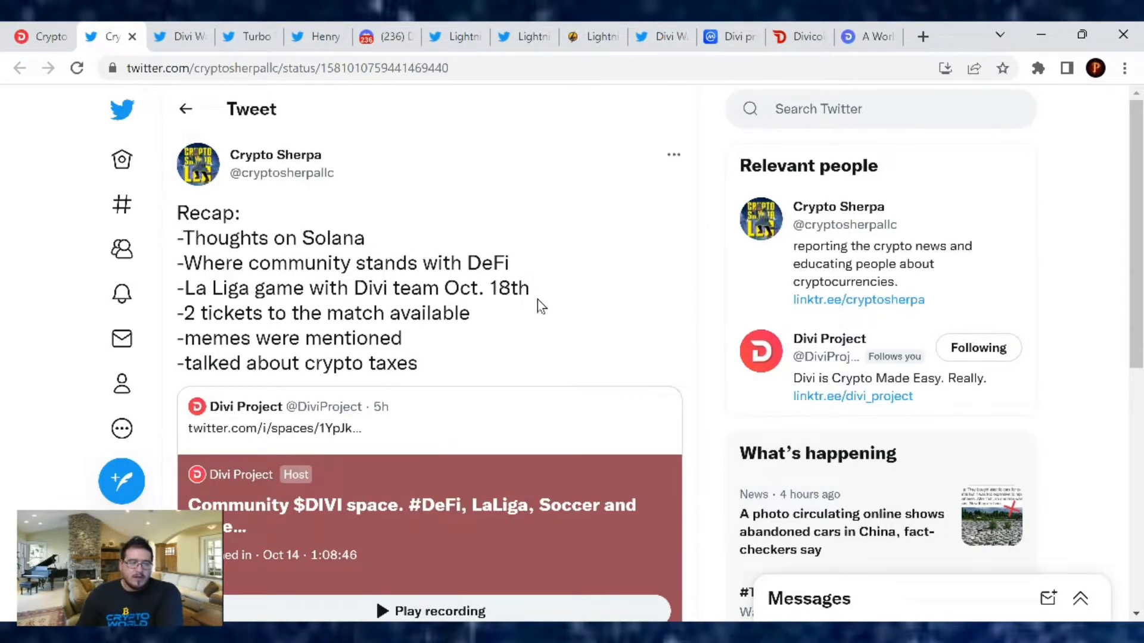
mouse_move(543, 302)
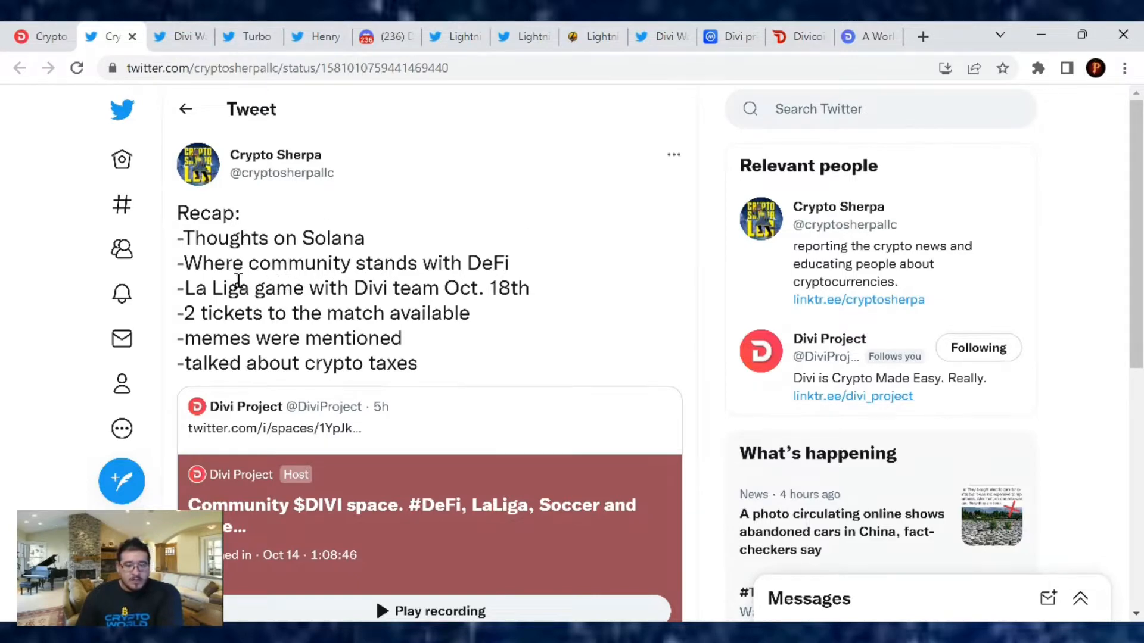
mouse_move(660, 275)
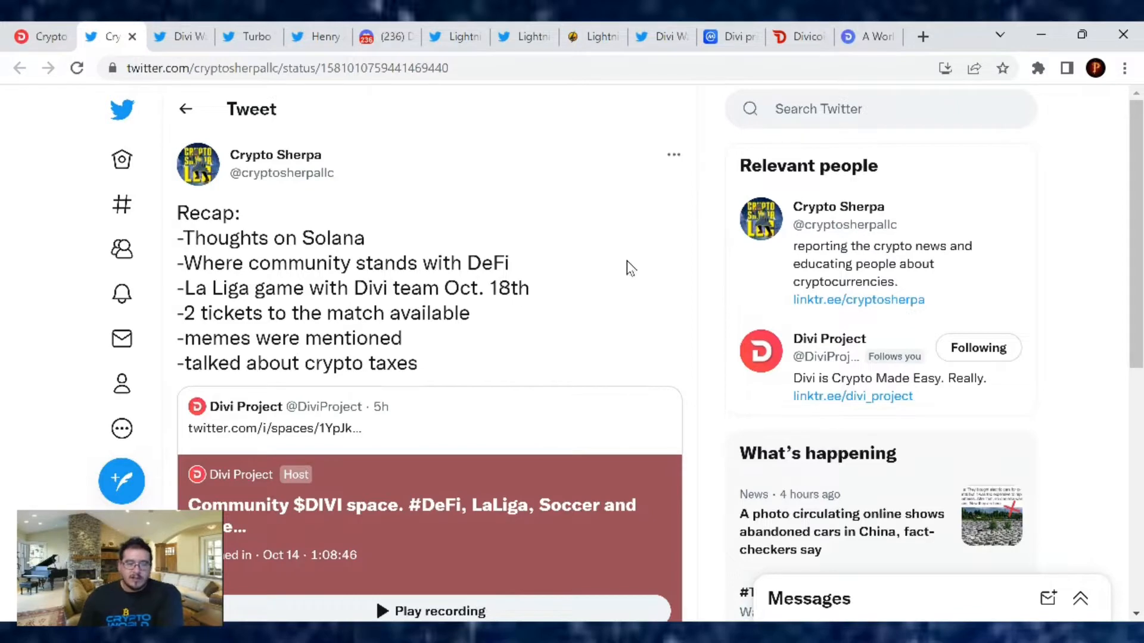
mouse_move(484, 250)
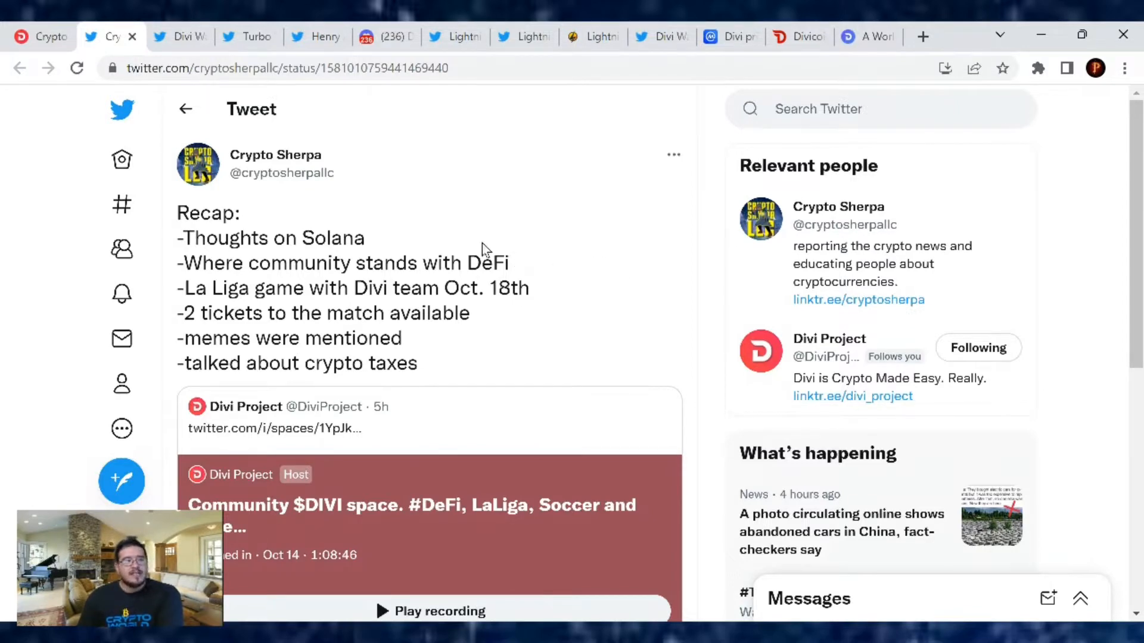
mouse_move(533, 241)
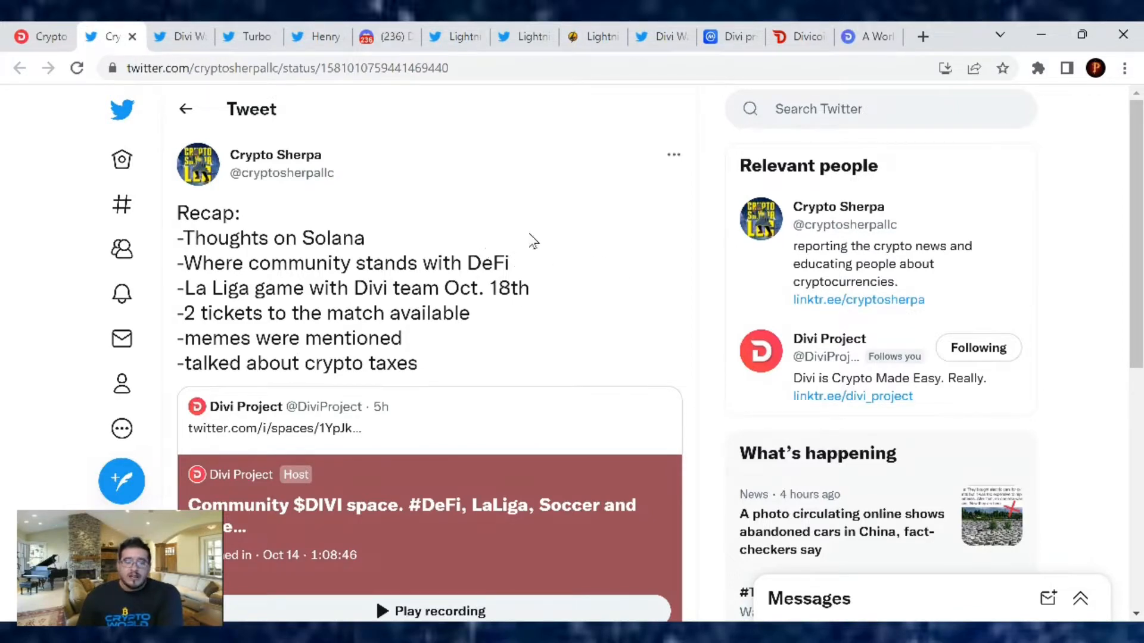
mouse_move(550, 270)
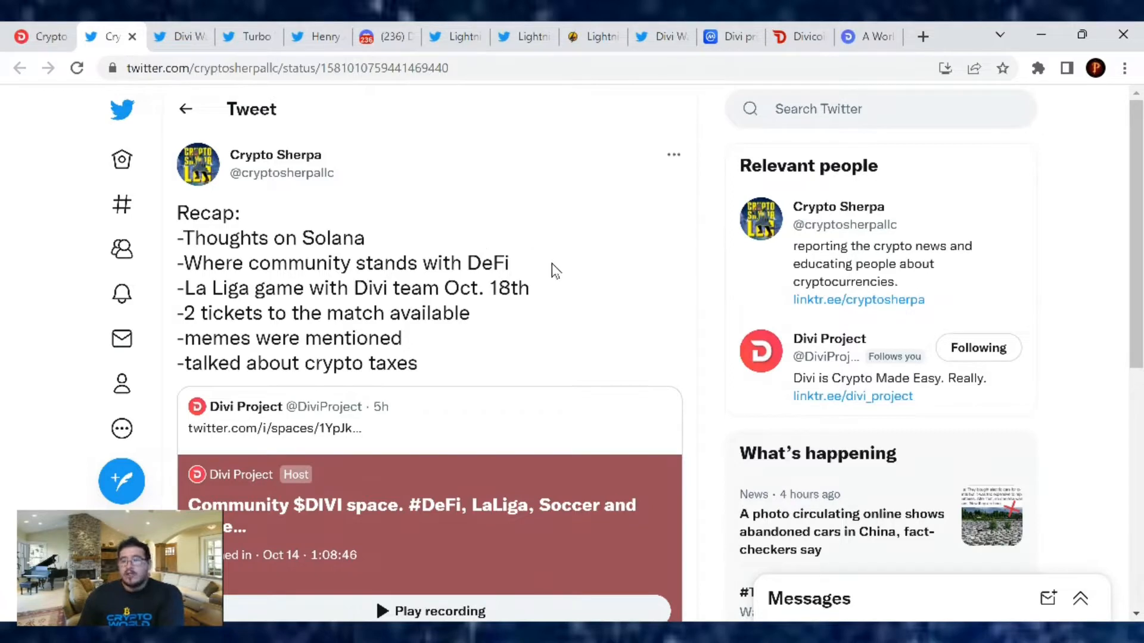
mouse_move(530, 256)
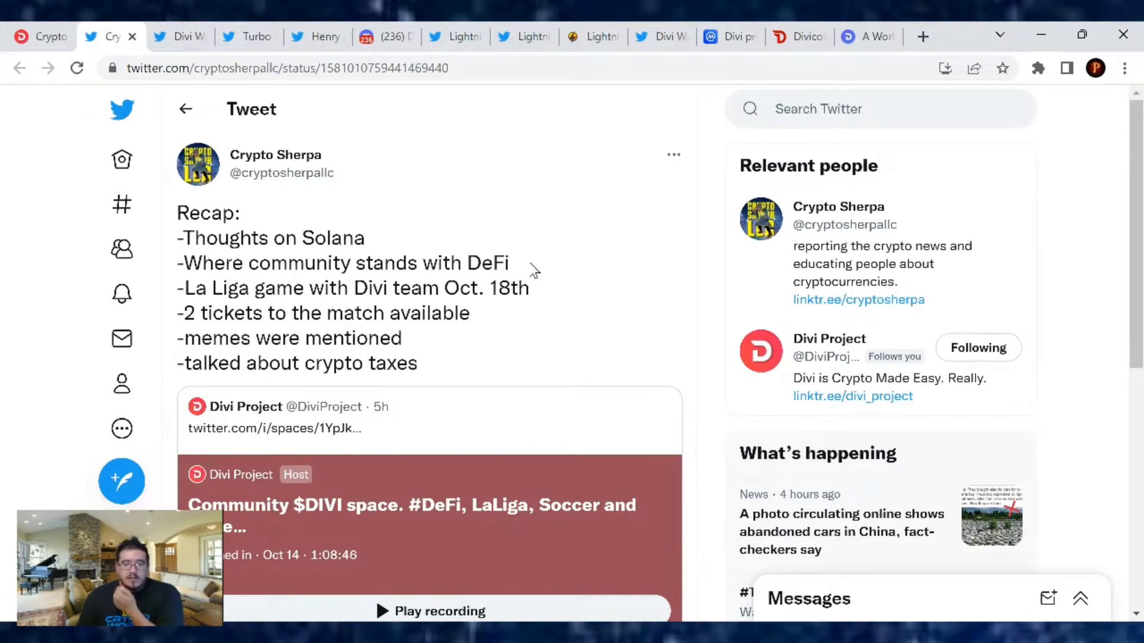
mouse_move(532, 263)
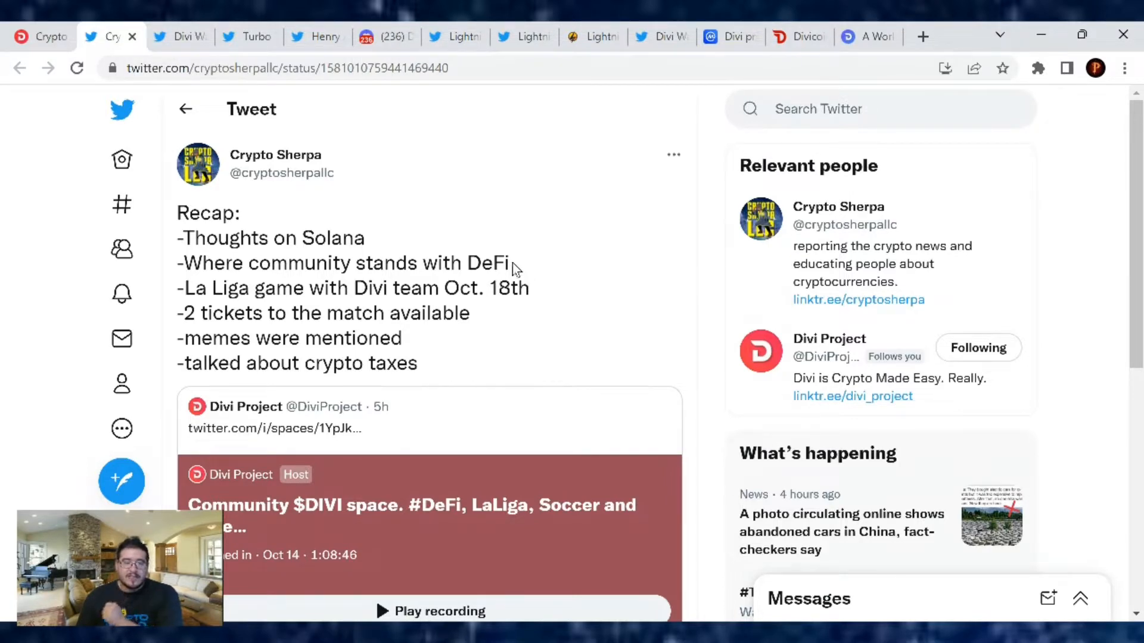
mouse_move(547, 260)
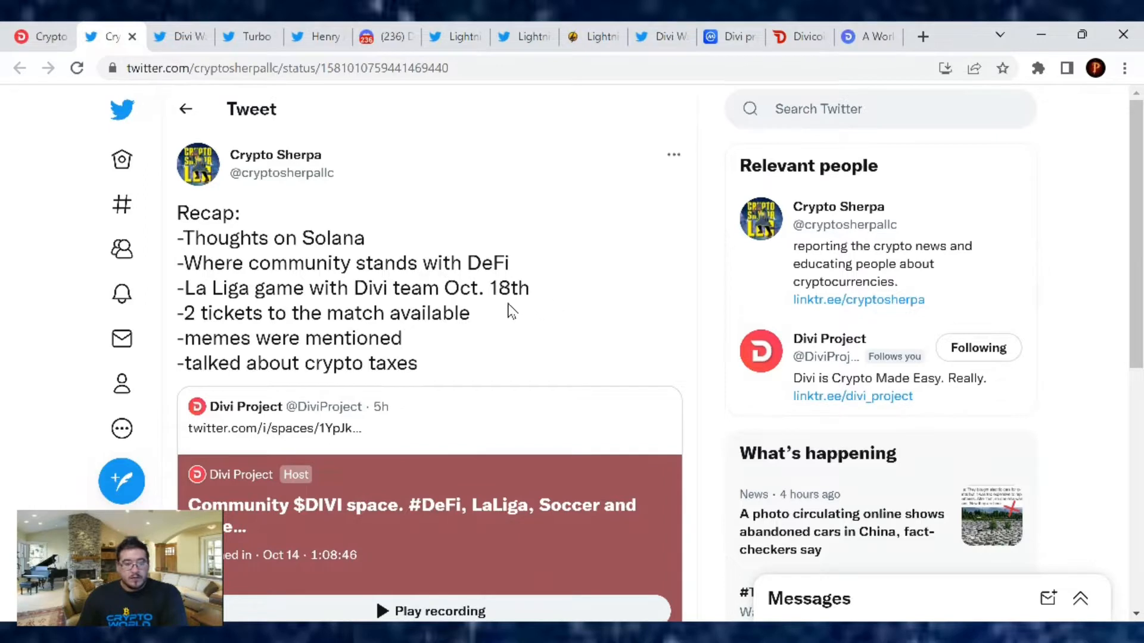
mouse_move(171, 324)
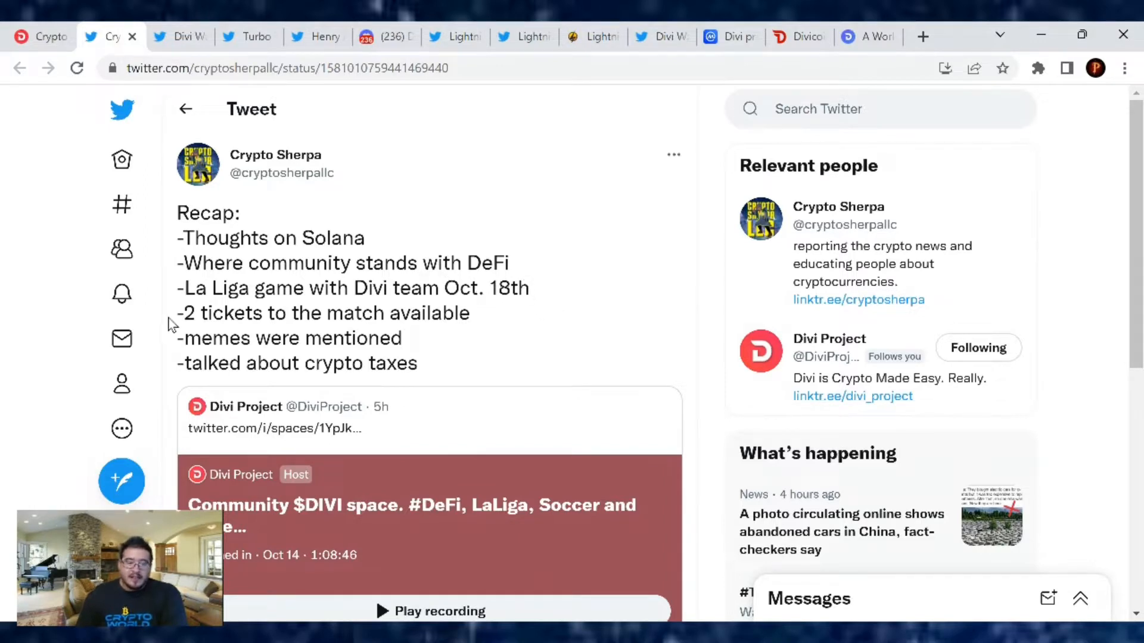
mouse_move(489, 358)
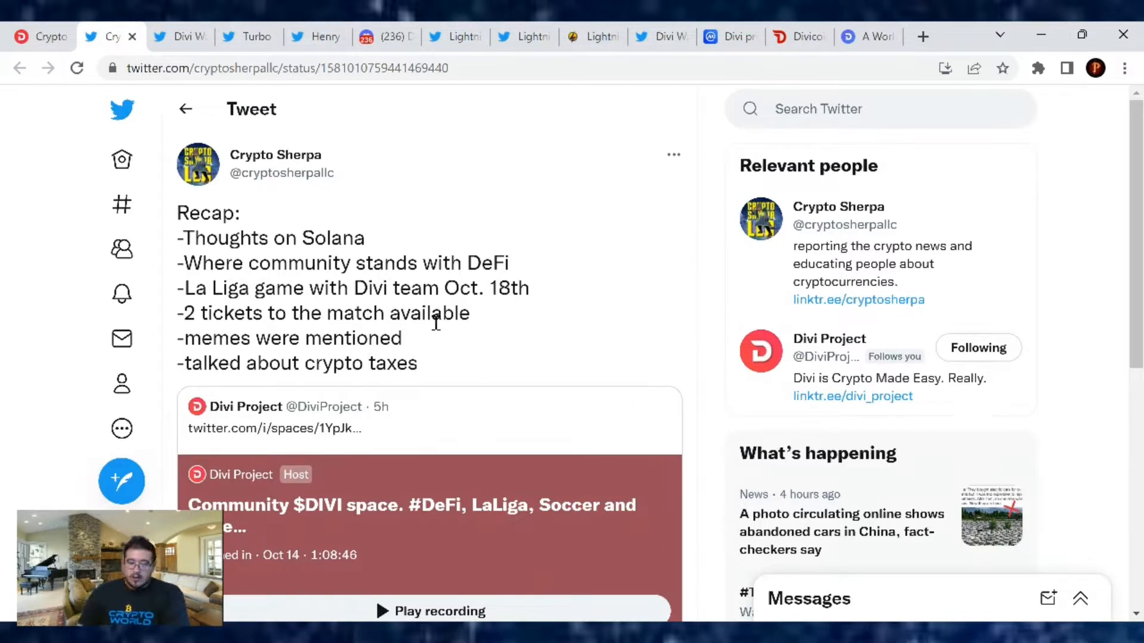
mouse_move(444, 299)
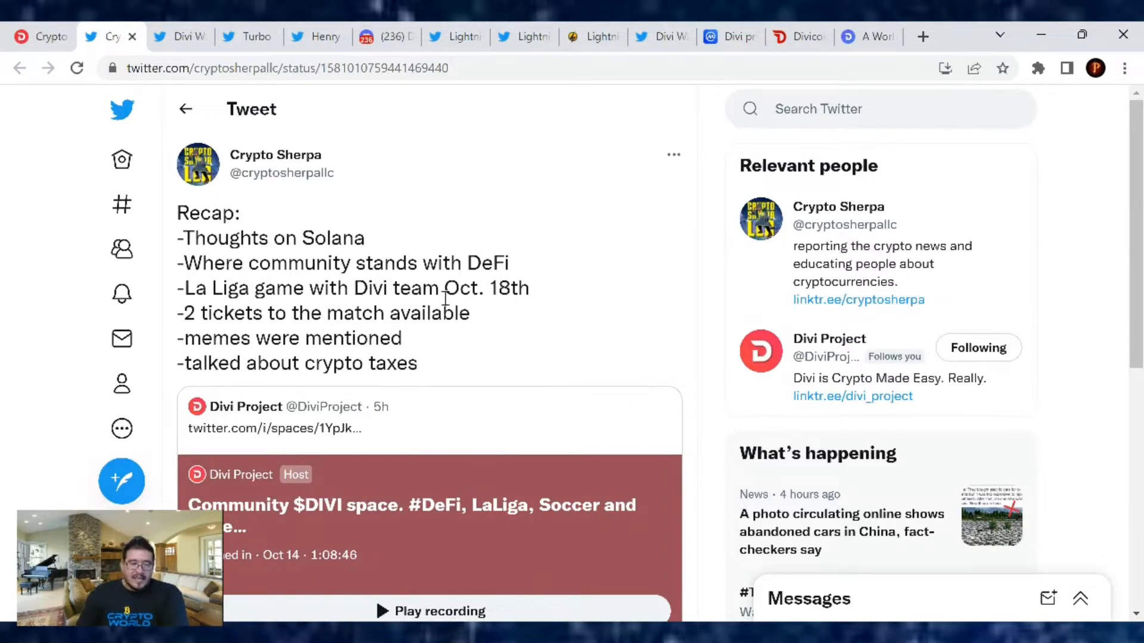
mouse_move(531, 325)
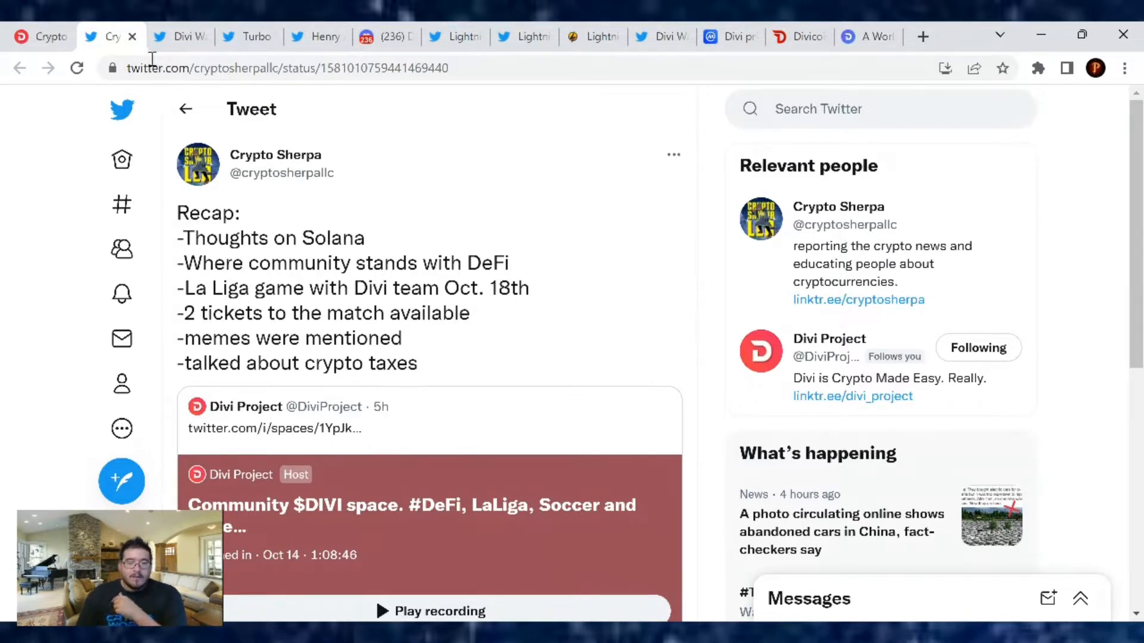
Step: Open Divi Wallet's tweet inviting Madrid-area followers to the October 18th LaLiga match
left_click(179, 36)
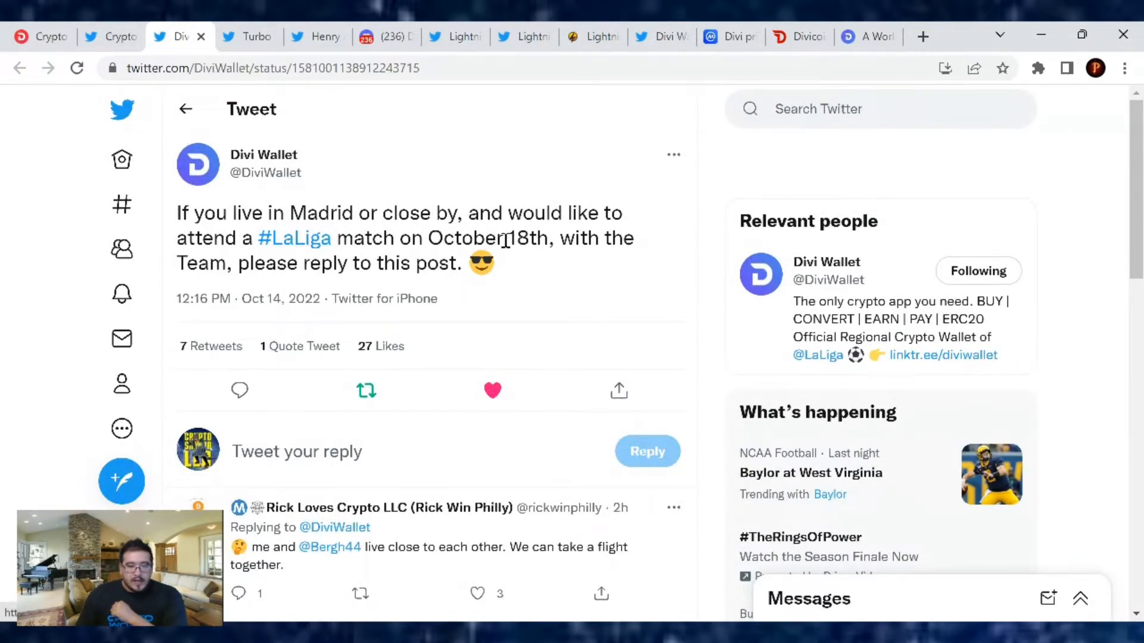
mouse_move(569, 279)
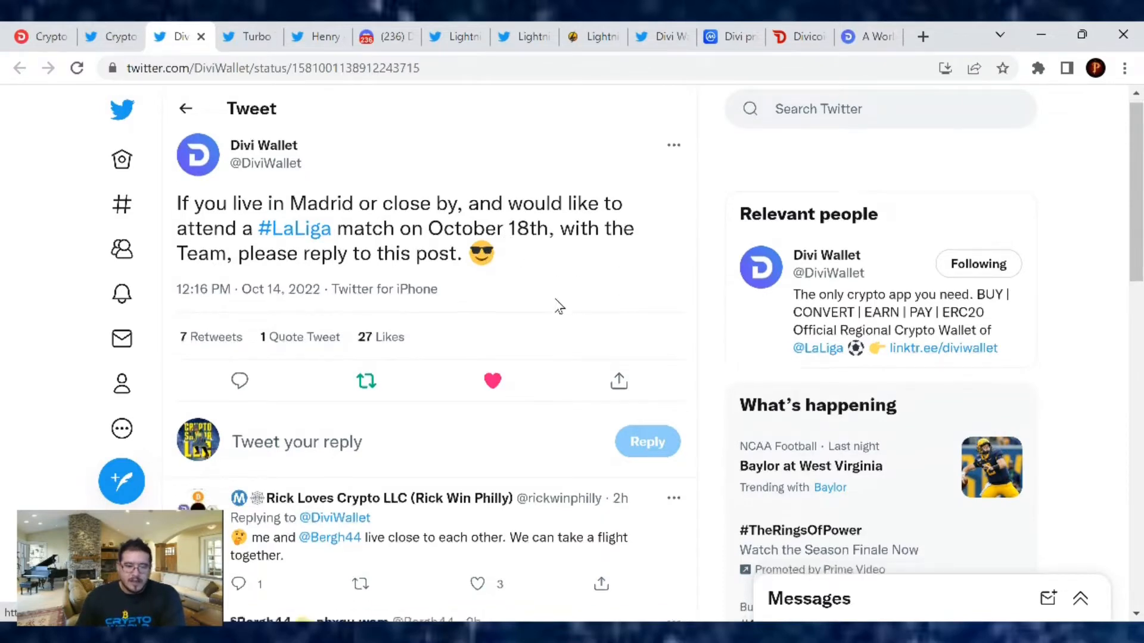
scroll("down", 3)
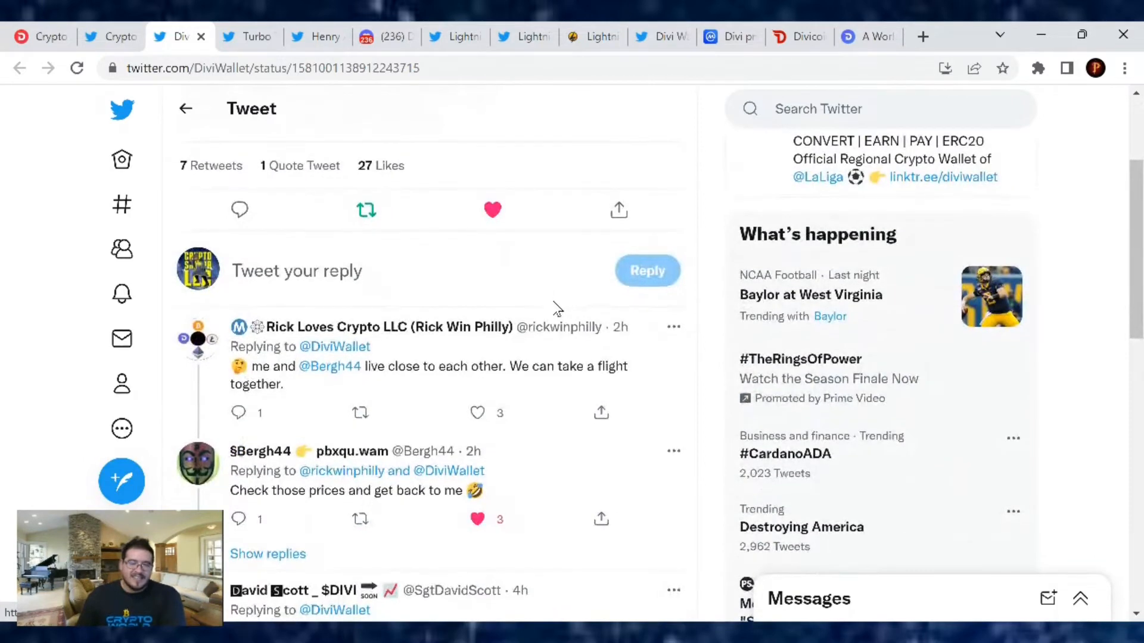
scroll("down", 3)
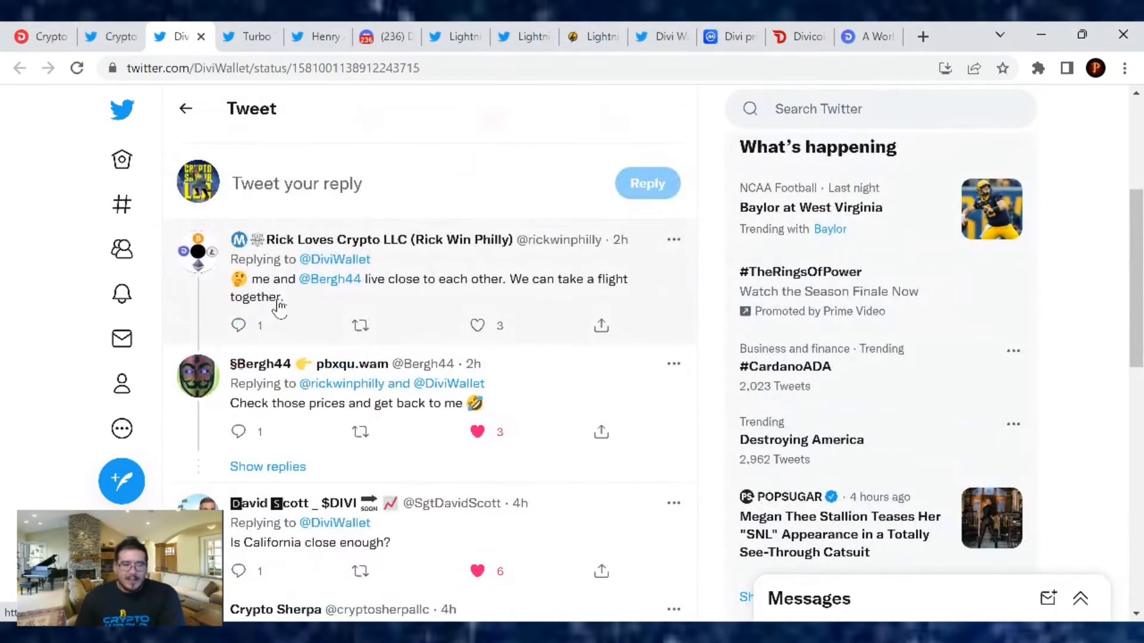
mouse_move(314, 303)
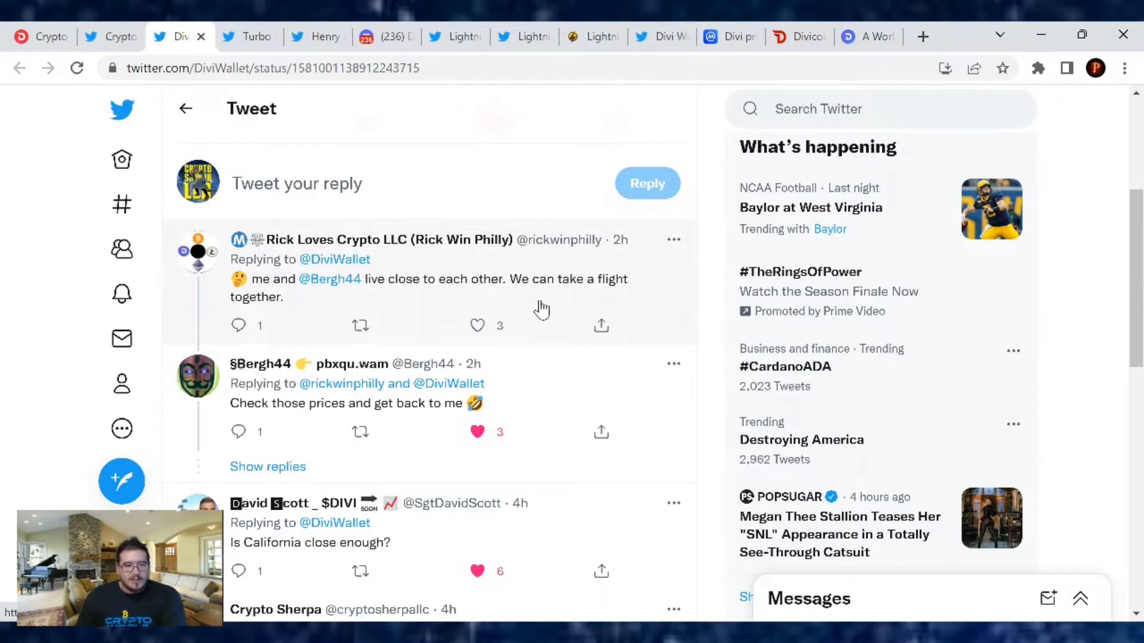
mouse_move(548, 363)
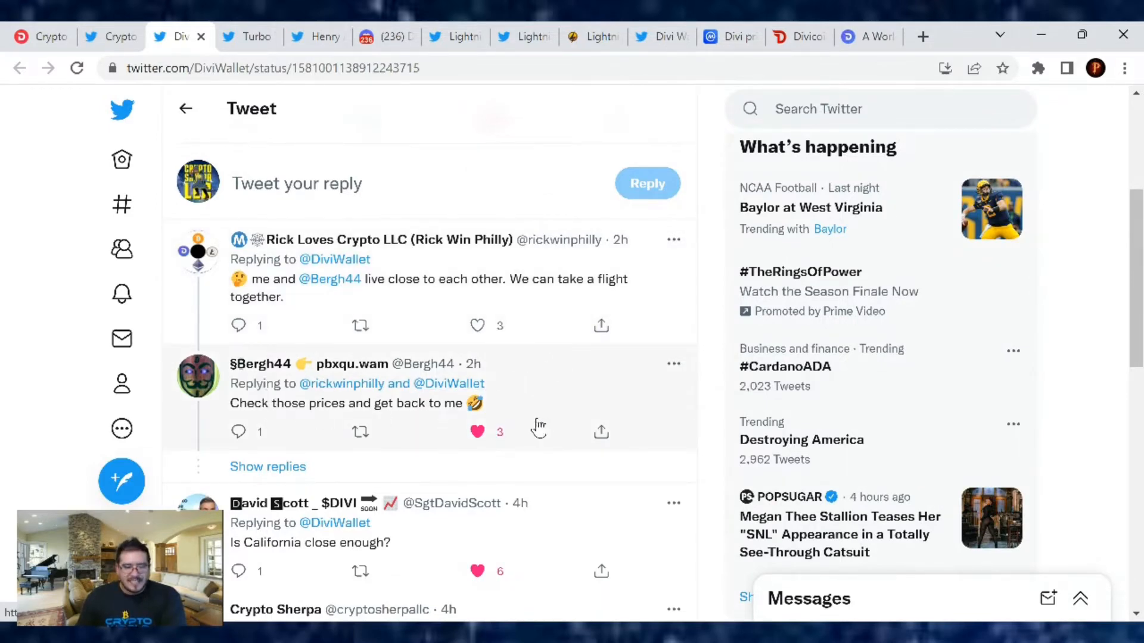
Step: Reveal the hidden replies and read through the tweet's reply thread
left_click(267, 466)
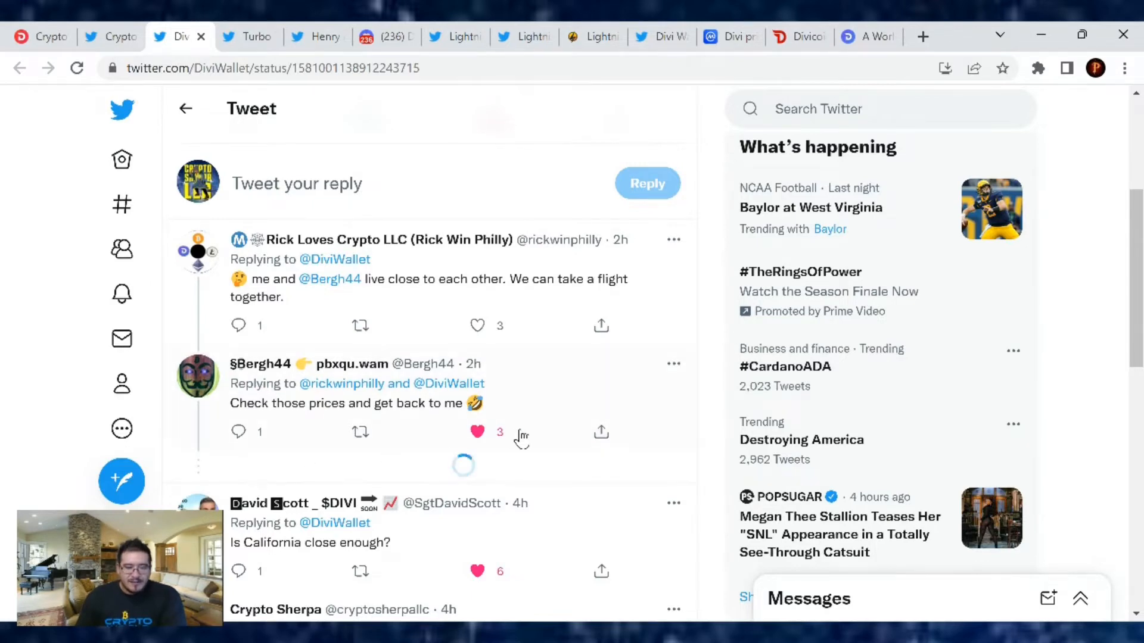
scroll("down", 3)
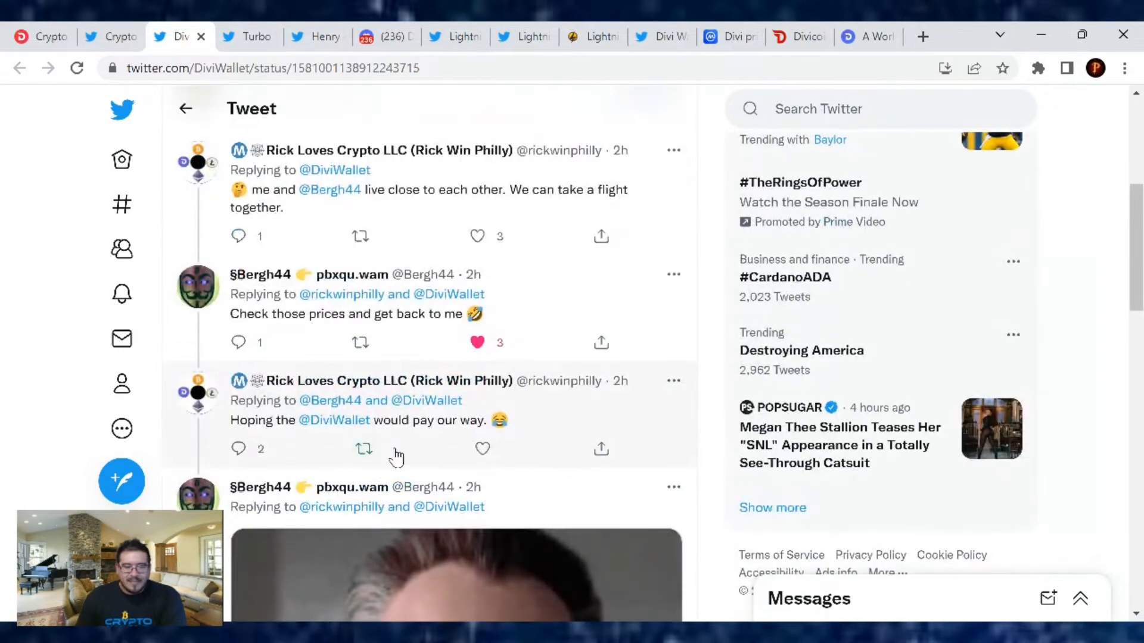
scroll("down", 3)
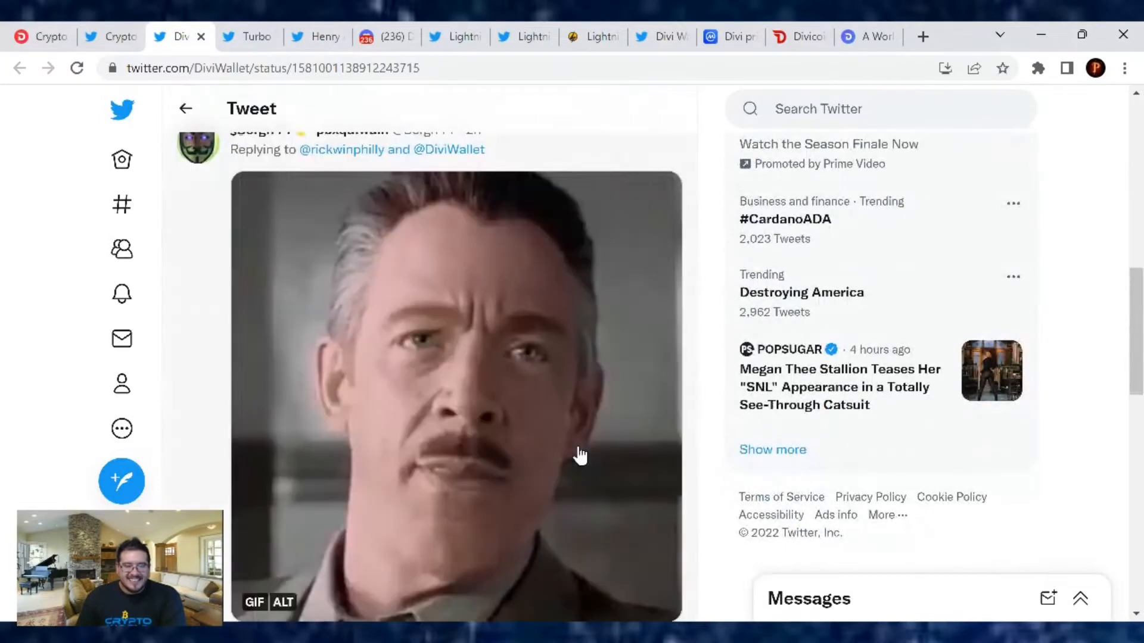
scroll("down", 3)
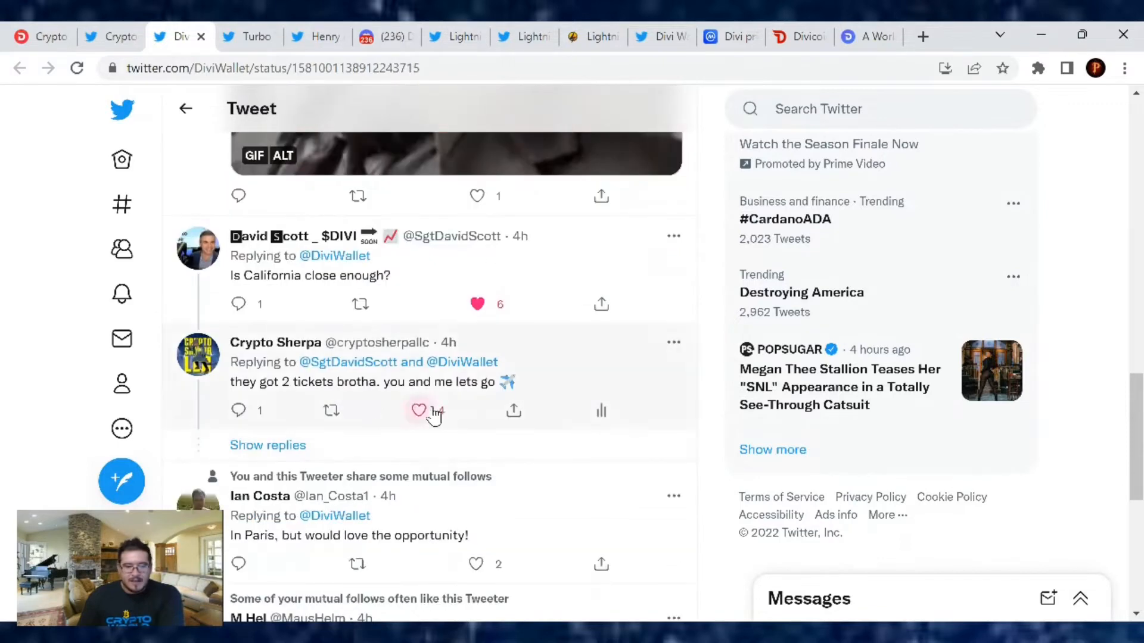
left_click(419, 410)
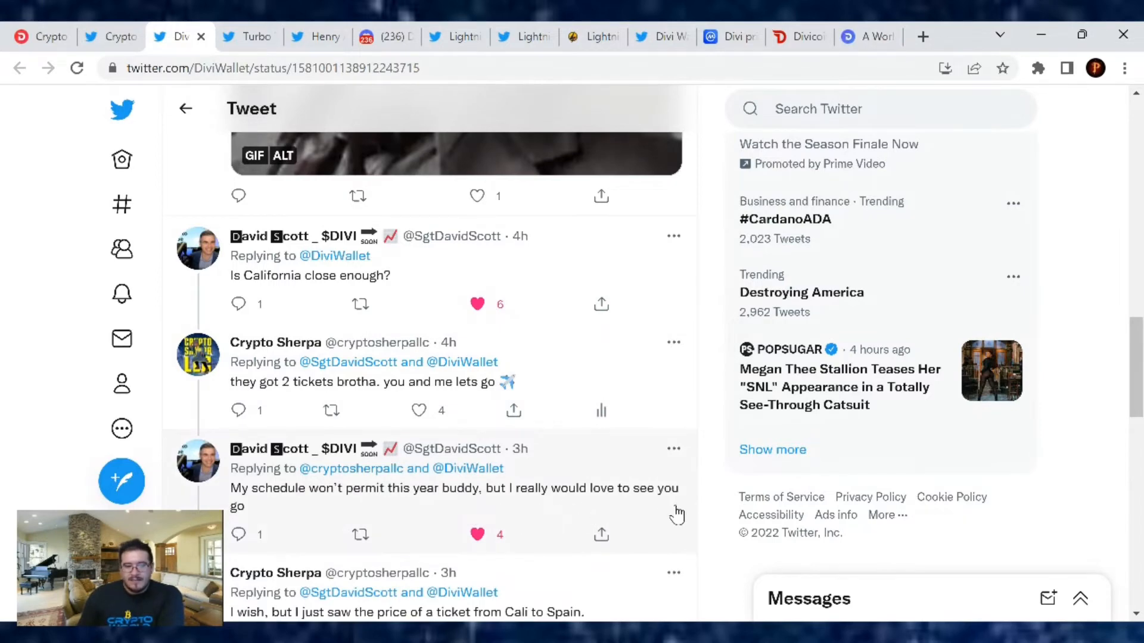
scroll("down", 3)
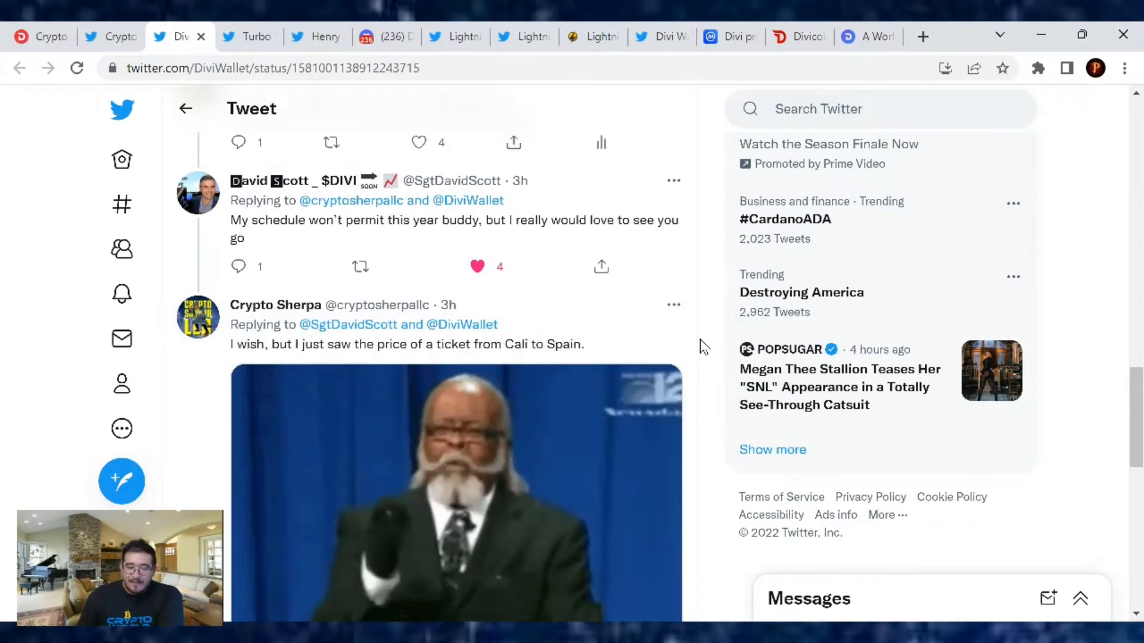
scroll("down", 3)
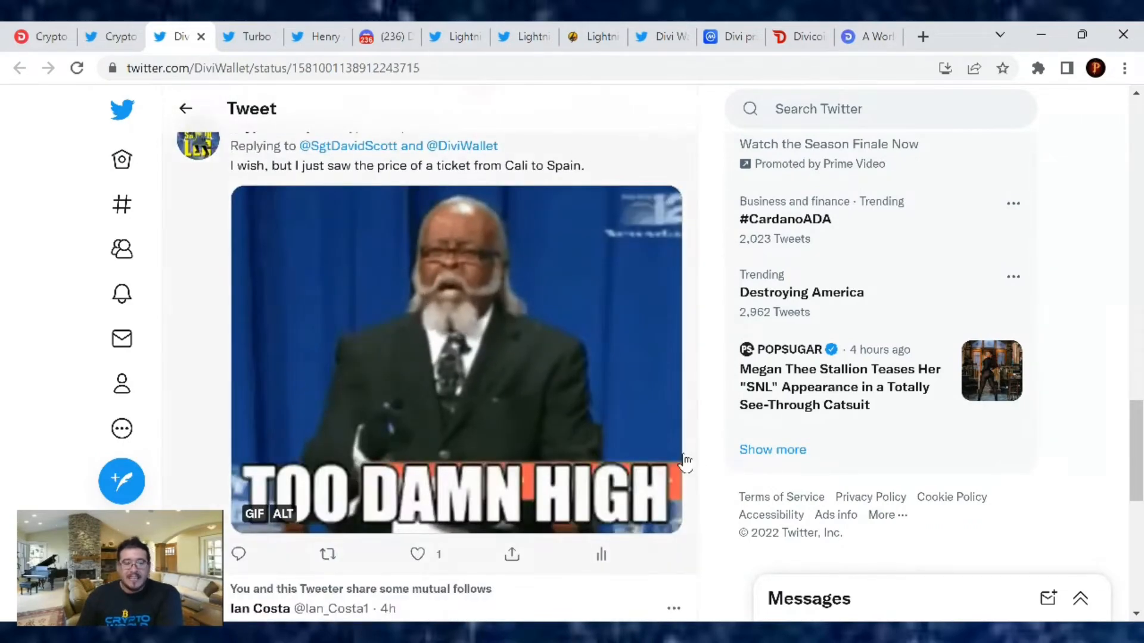
scroll("down", 3)
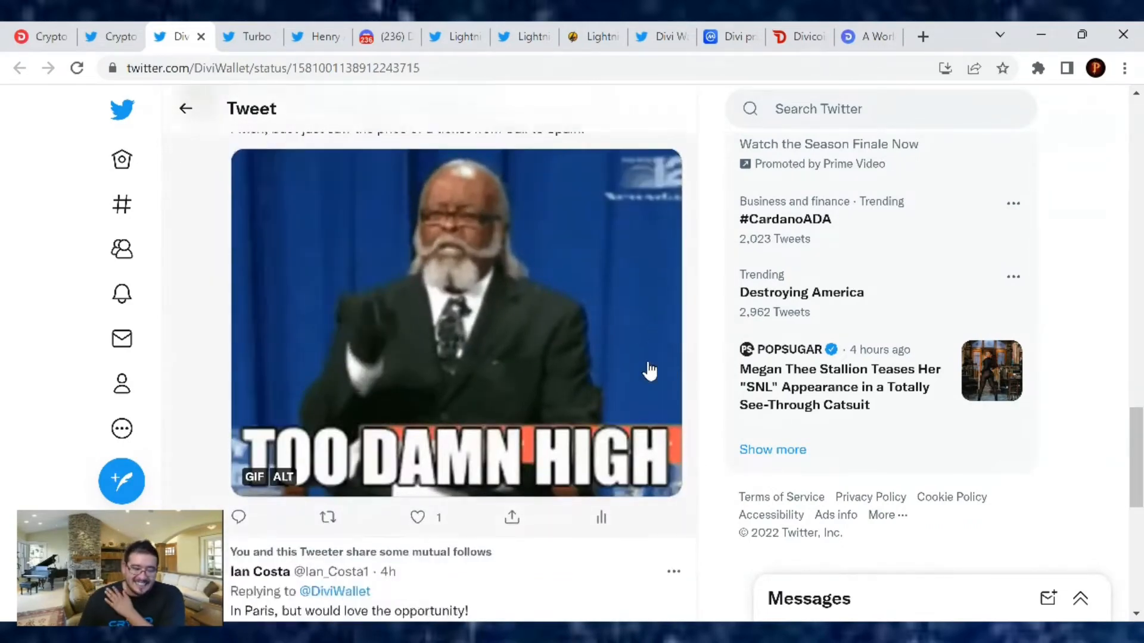
scroll("down", 3)
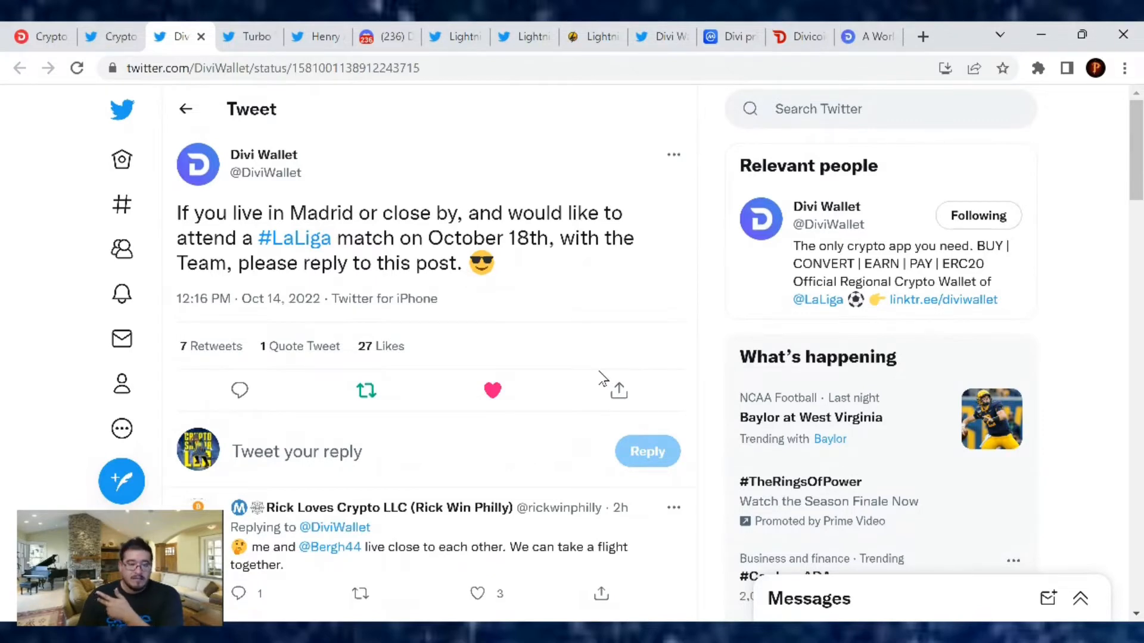
mouse_move(517, 348)
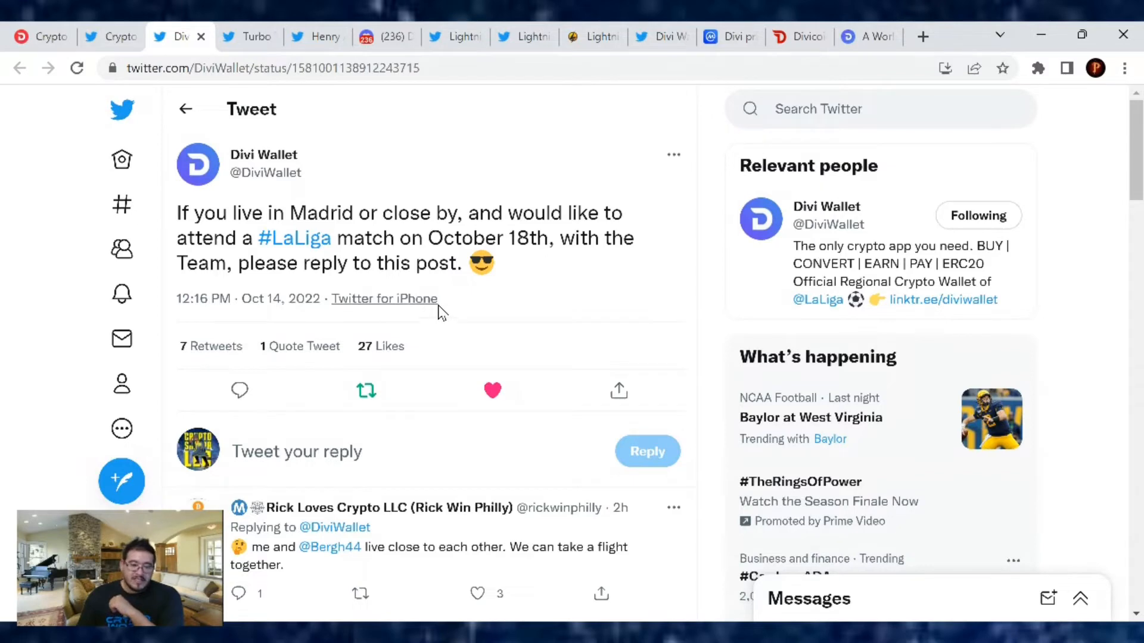
mouse_move(467, 286)
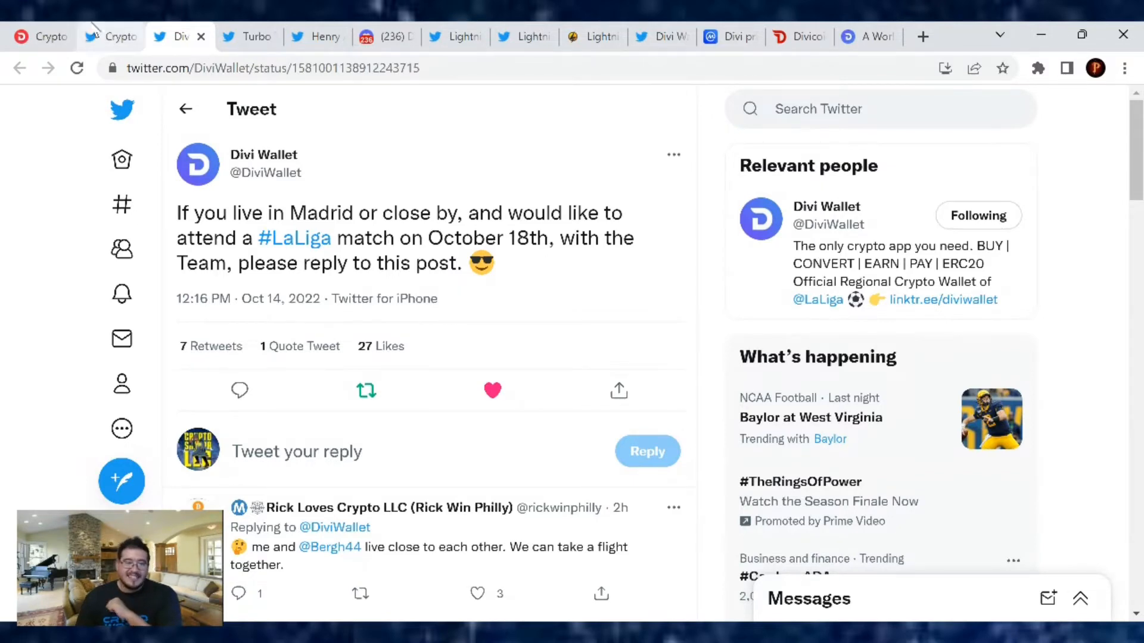
Step: Glance at the recap tweet, scroll Turbo Turtle's Divi turtle memes, then switch to Discord
left_click(110, 36)
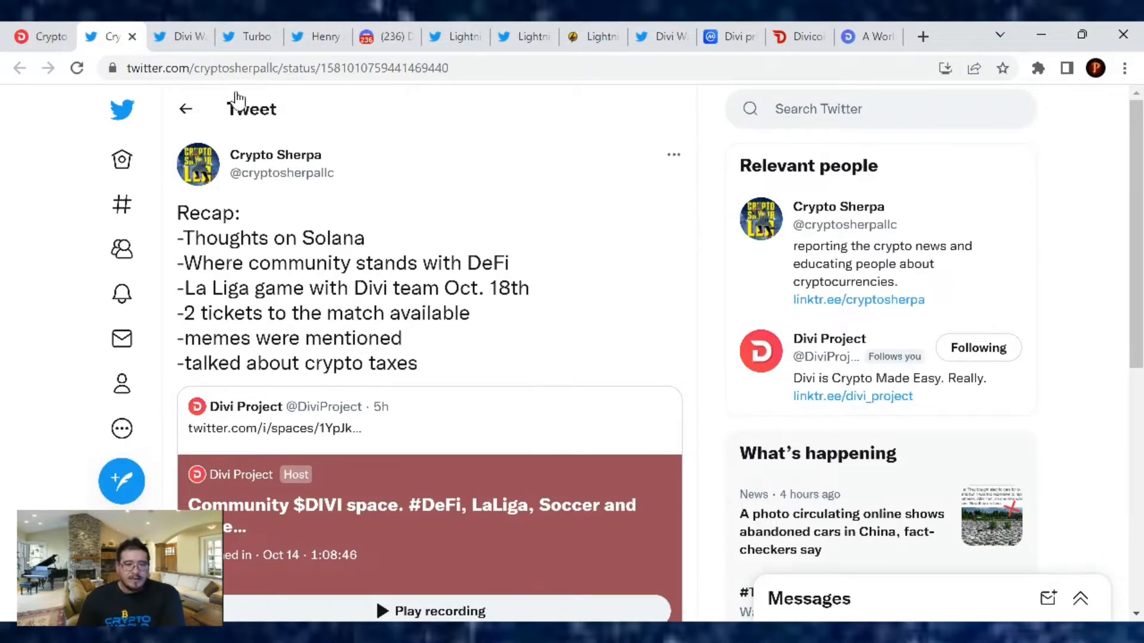
left_click(247, 37)
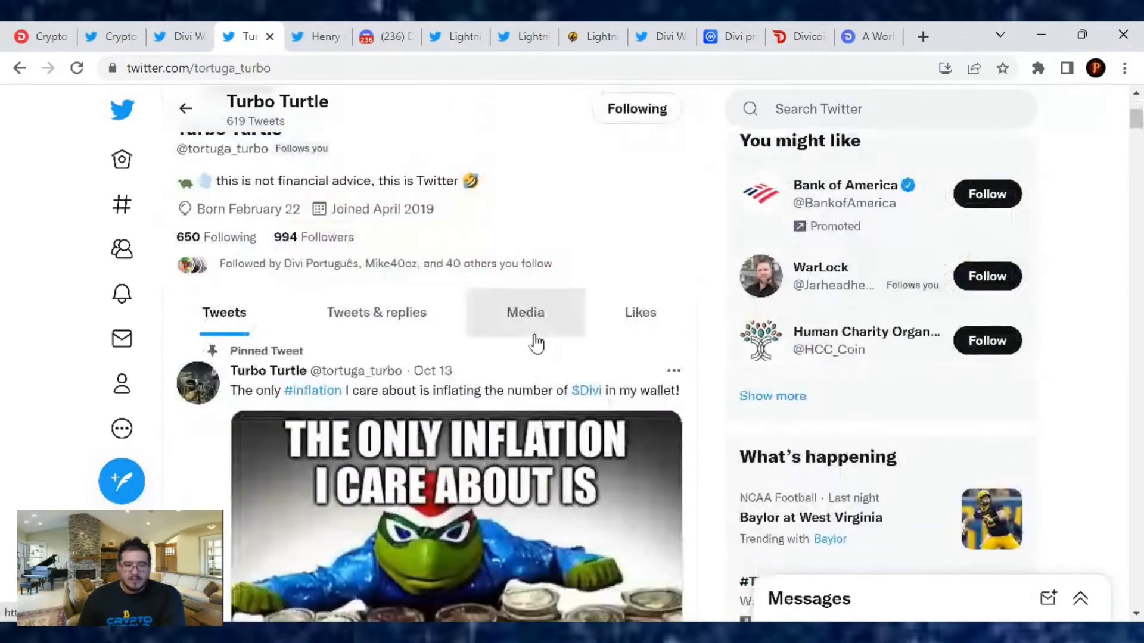
scroll("down", 3)
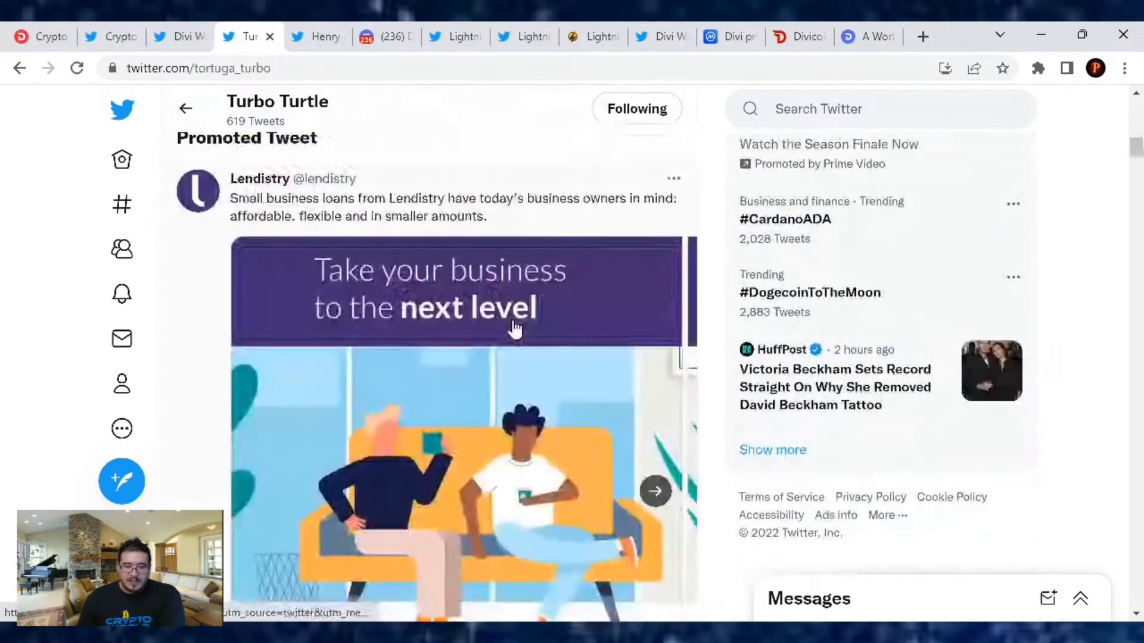
scroll("down", 3)
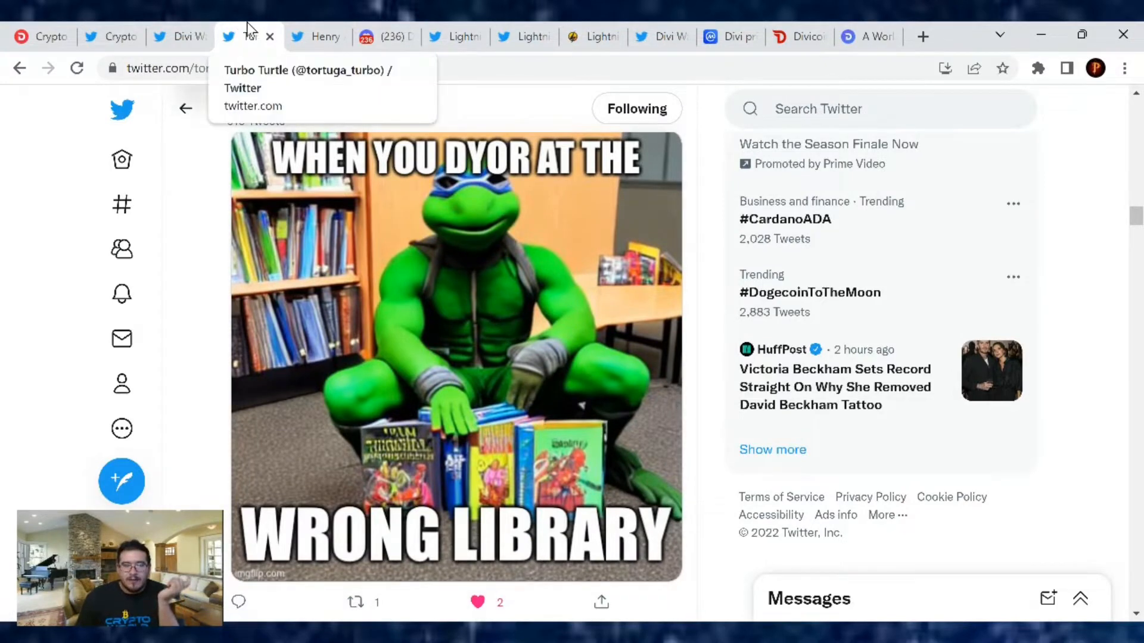
left_click(385, 36)
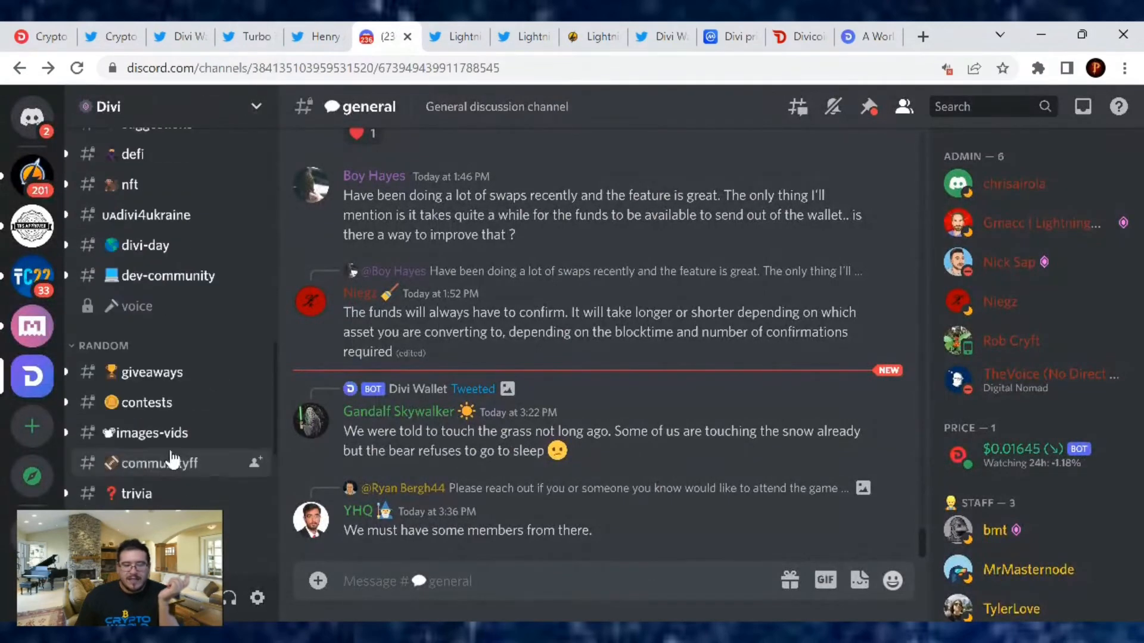
Step: Open the images-vids channel showing the People magazine meme about Nick and LaLiga
left_click(153, 432)
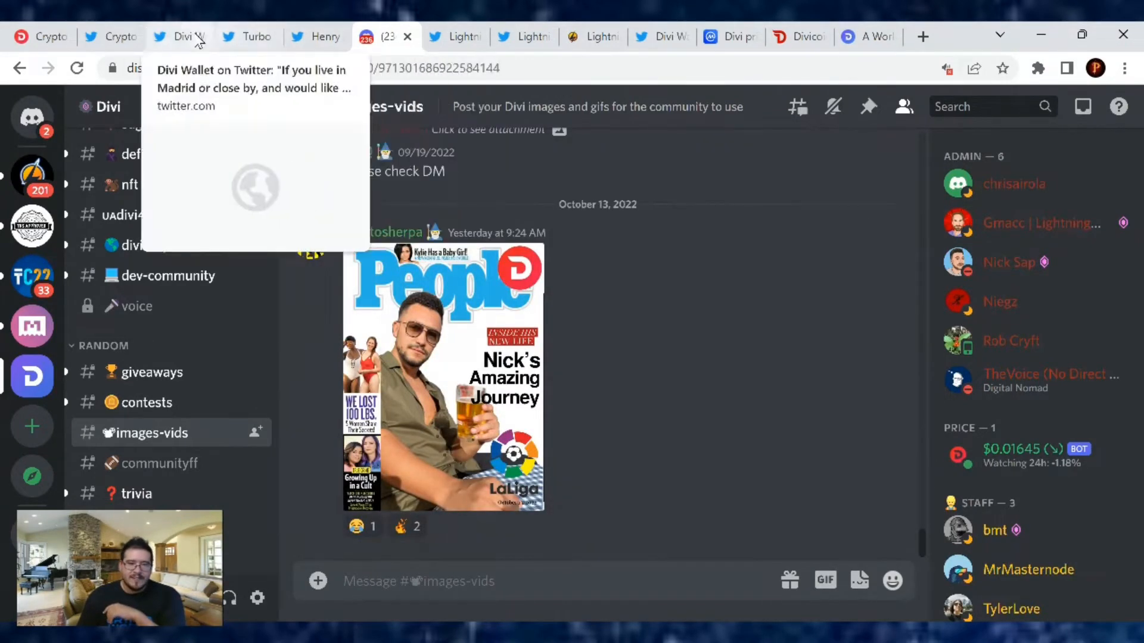
mouse_move(168, 186)
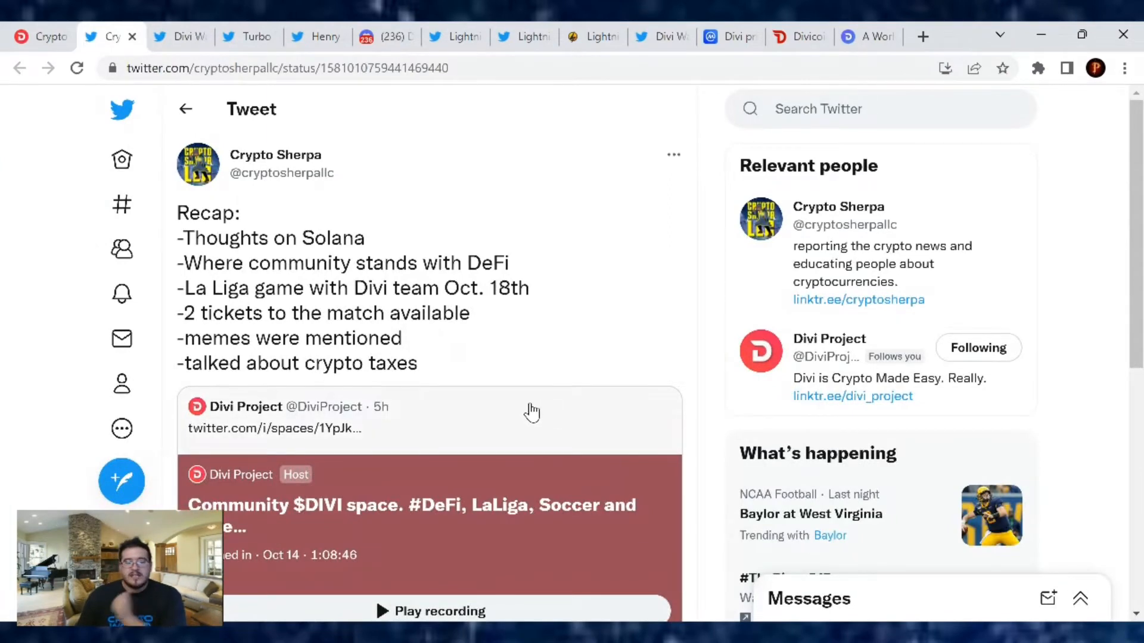
mouse_move(498, 407)
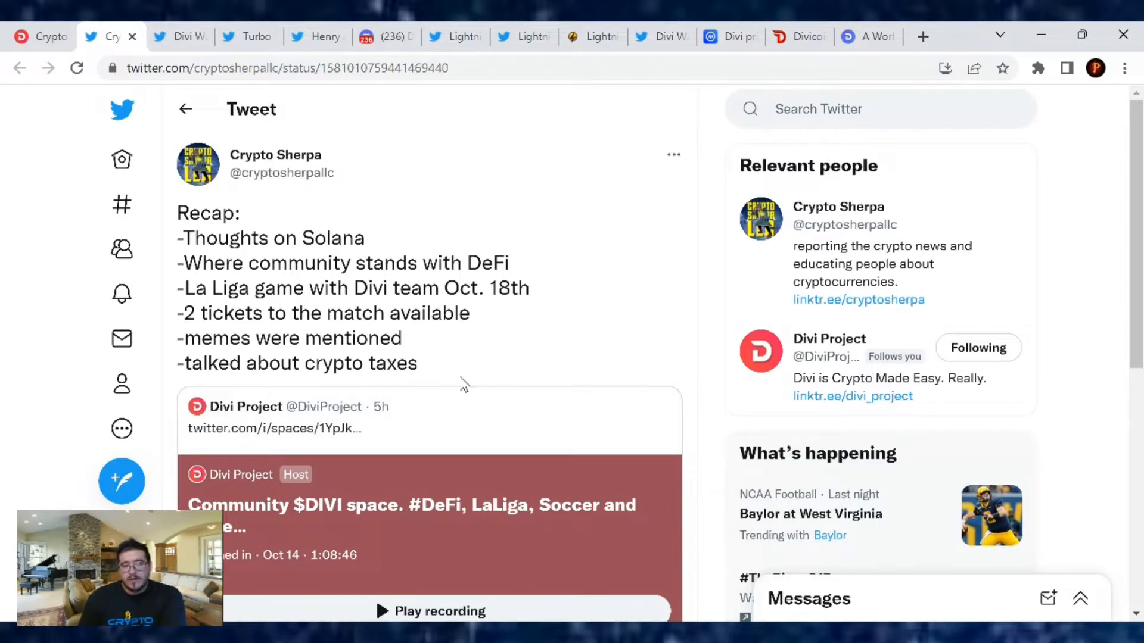
Step: Scroll the Crypto Sherpa recap tweet down to its Space recording with 99 tuned in
scroll("down", 3)
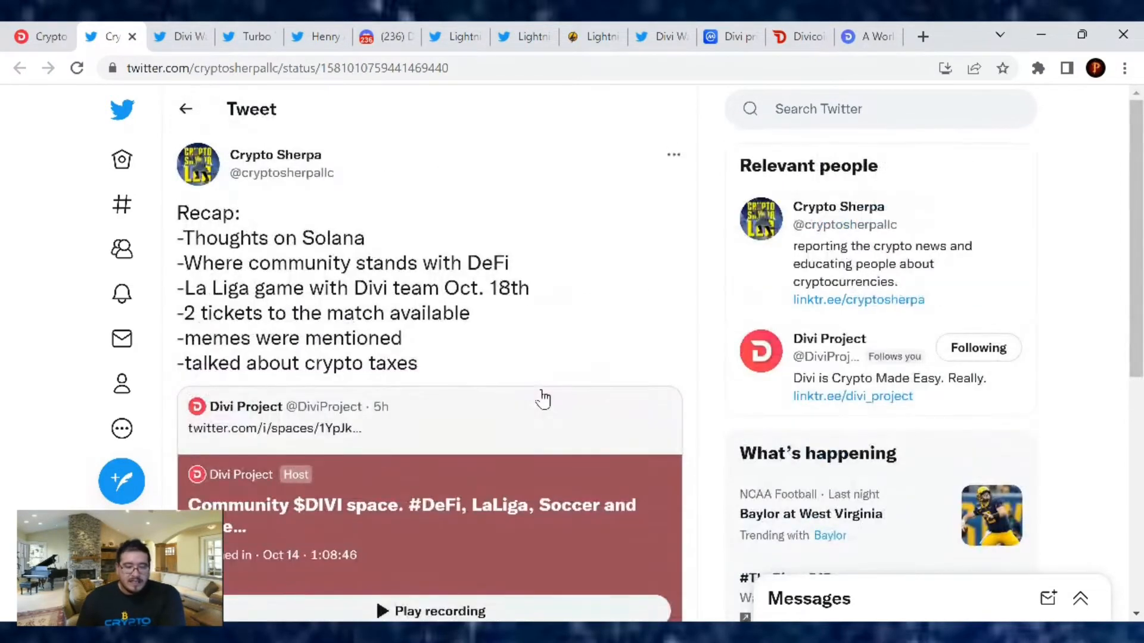
mouse_move(529, 409)
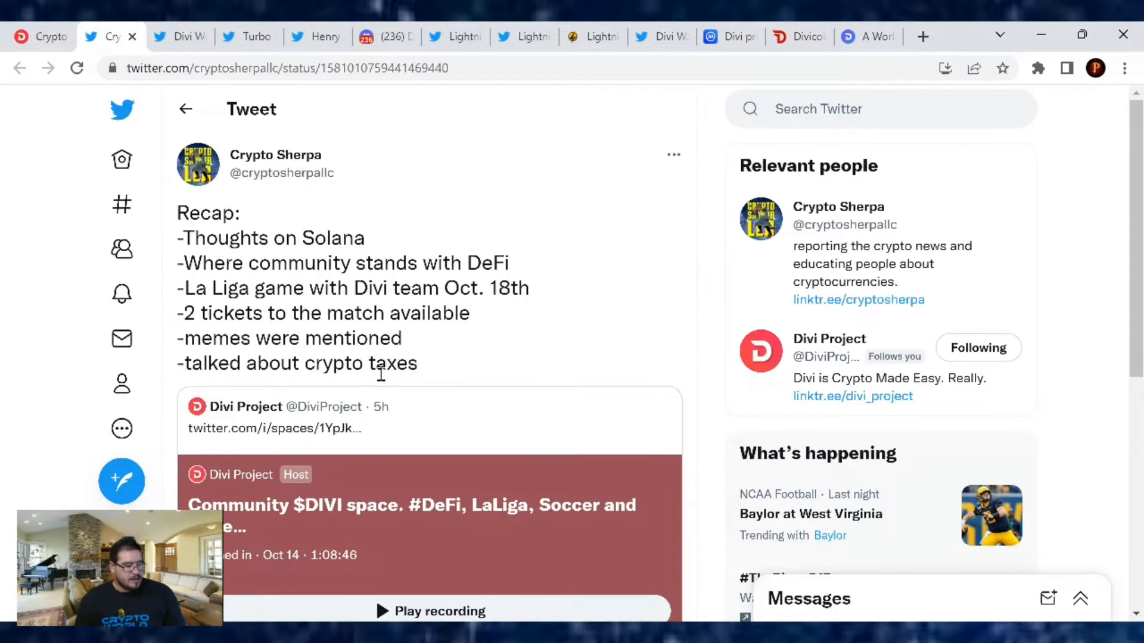
mouse_move(380, 374)
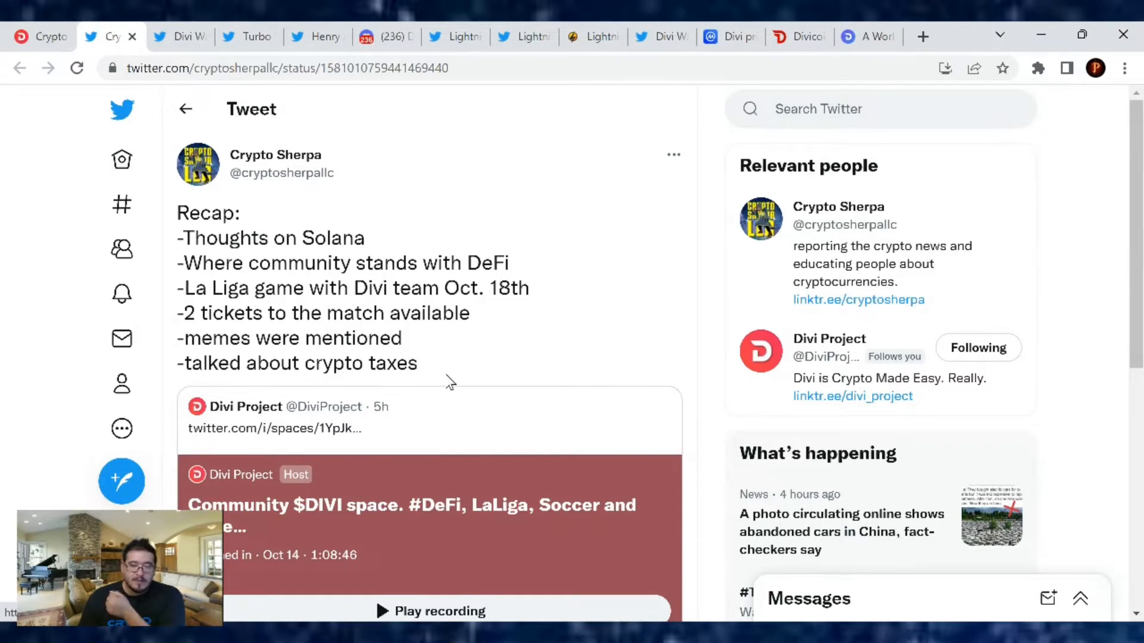
mouse_move(588, 394)
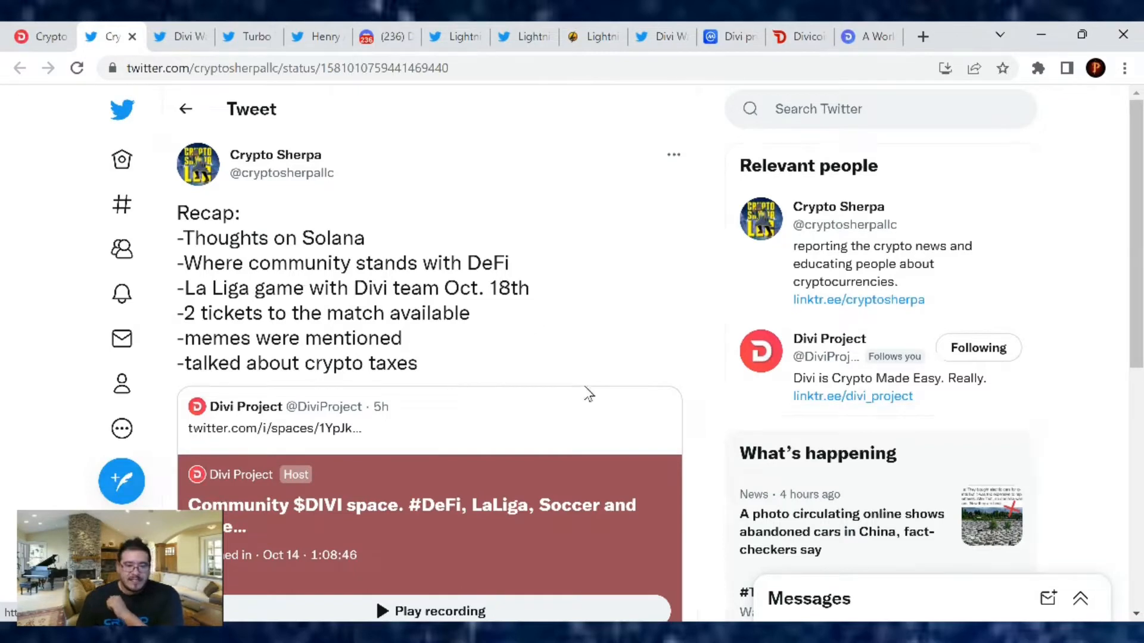
scroll("down", 3)
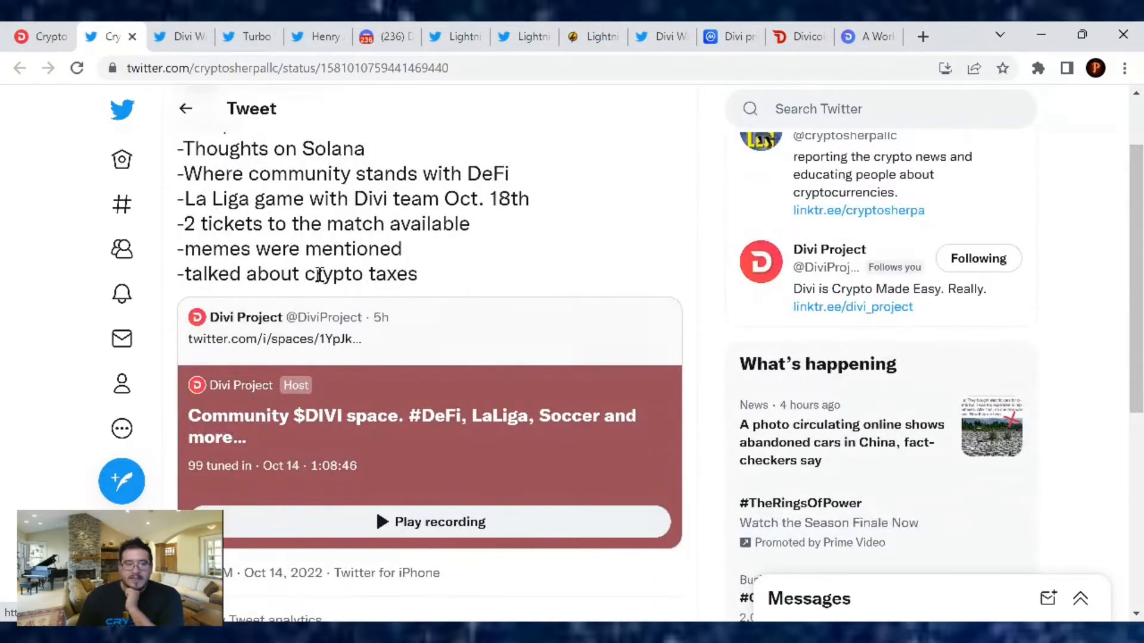
Step: View Crypto Sherpa's Divi Hosting Prices & Tiers chart, then return to Divi Discord
left_click(315, 37)
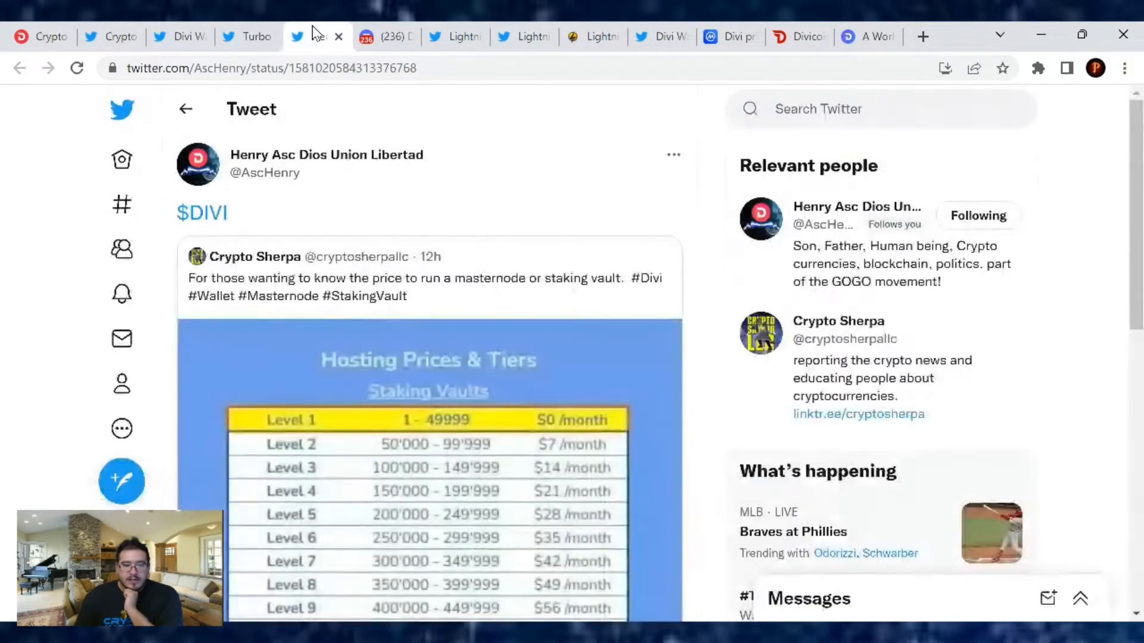
scroll("down", 3)
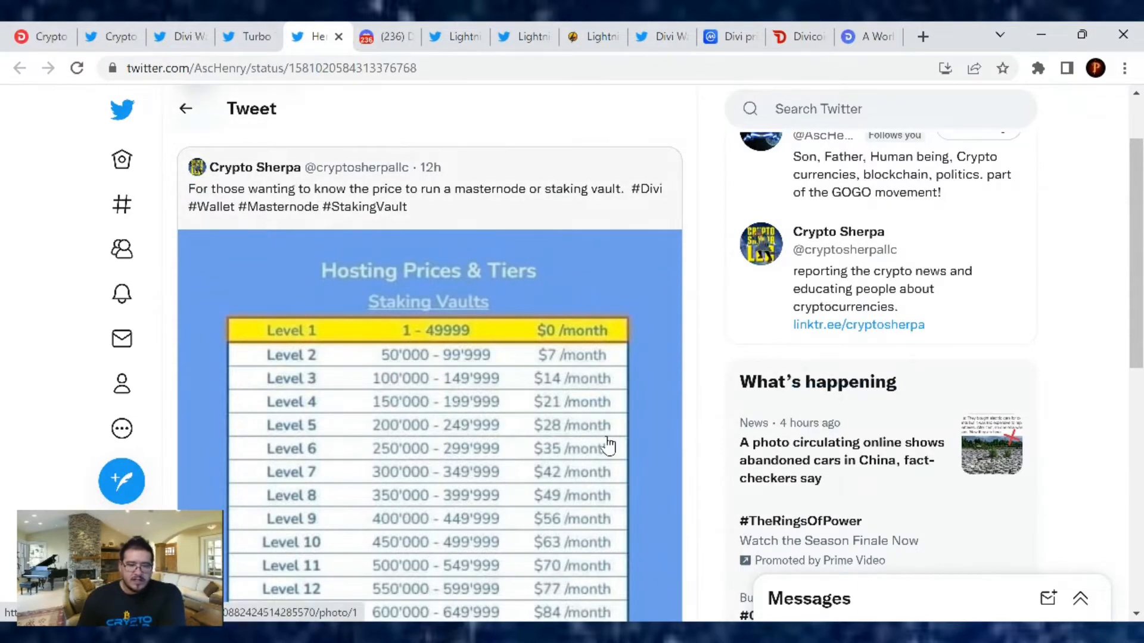
mouse_move(556, 234)
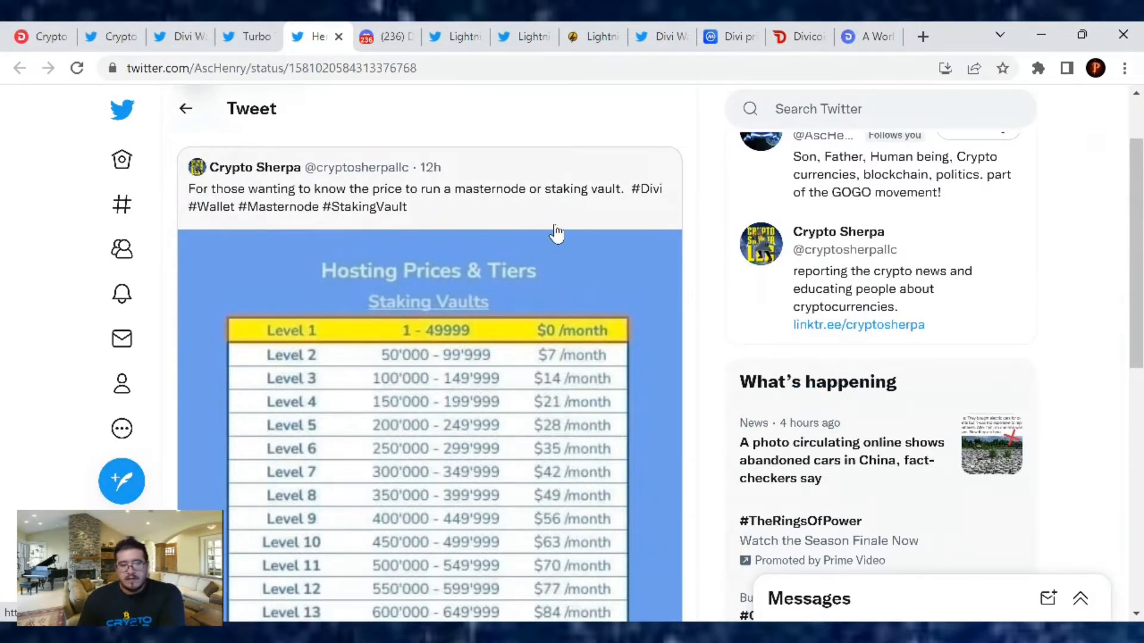
mouse_move(405, 237)
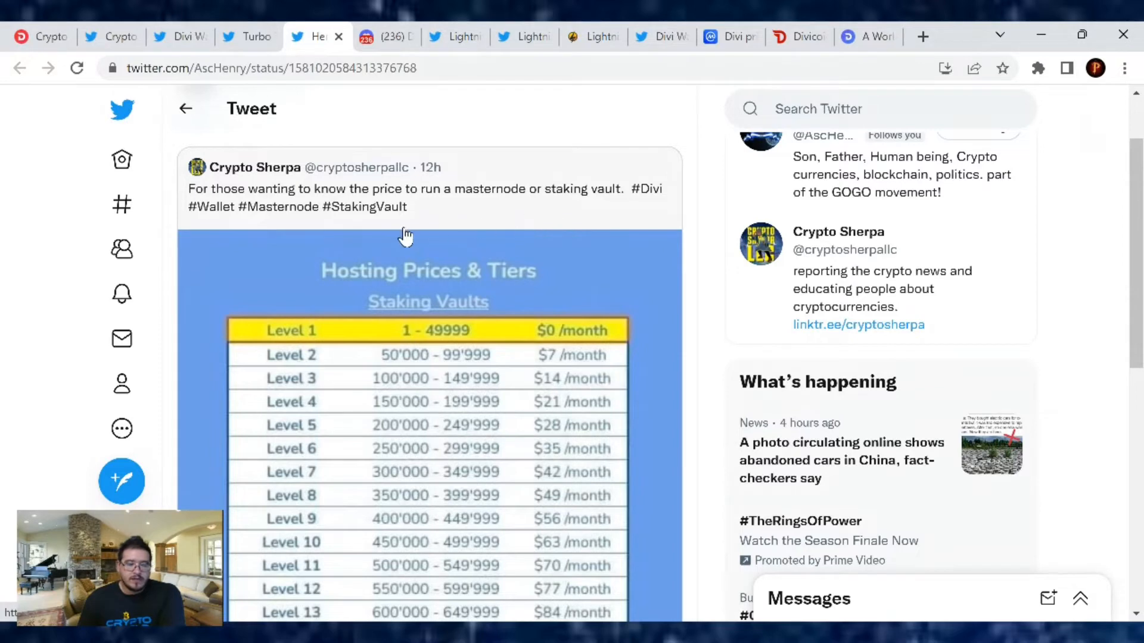
mouse_move(394, 197)
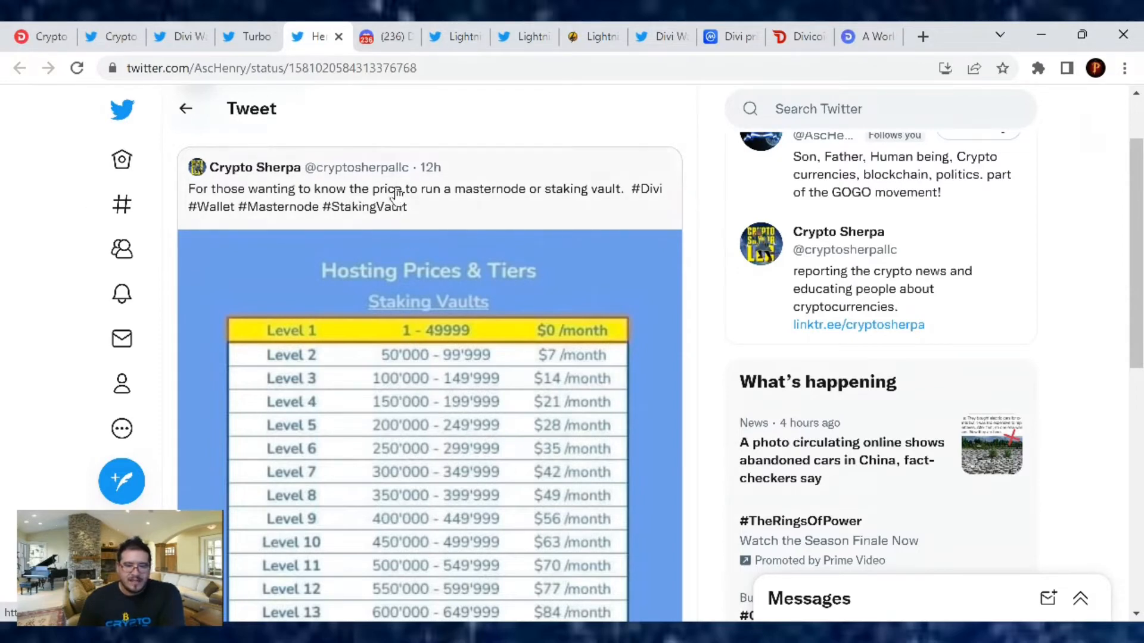
scroll("down", 3)
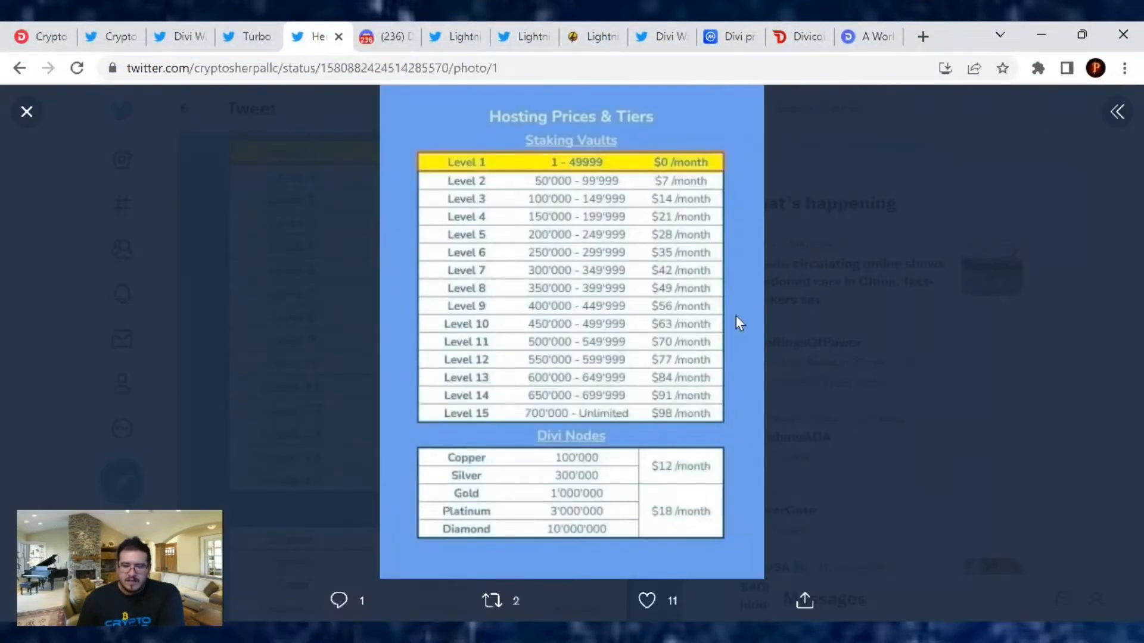
mouse_move(823, 472)
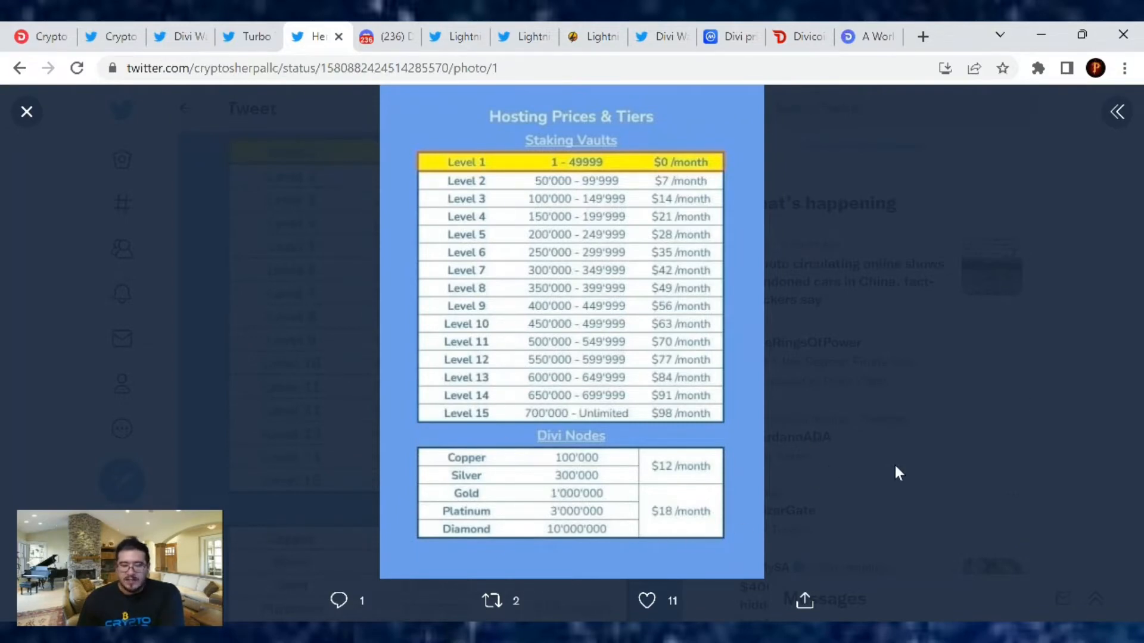
left_click(384, 36)
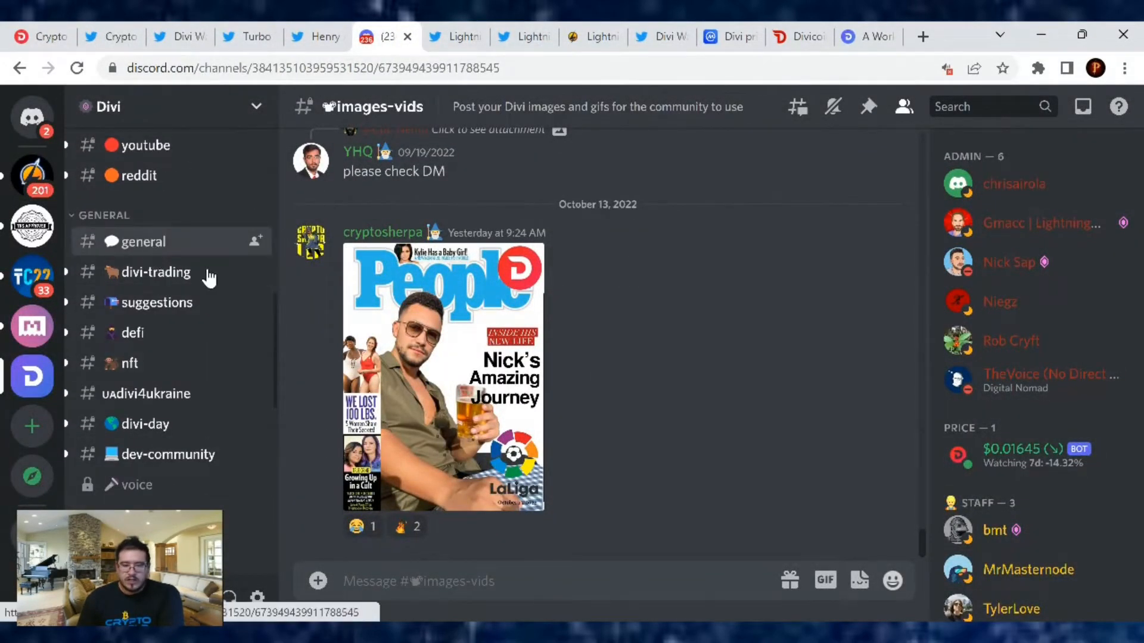
Step: Open the Divi server's general channel to find the Madrid LaLiga invitation
left_click(142, 242)
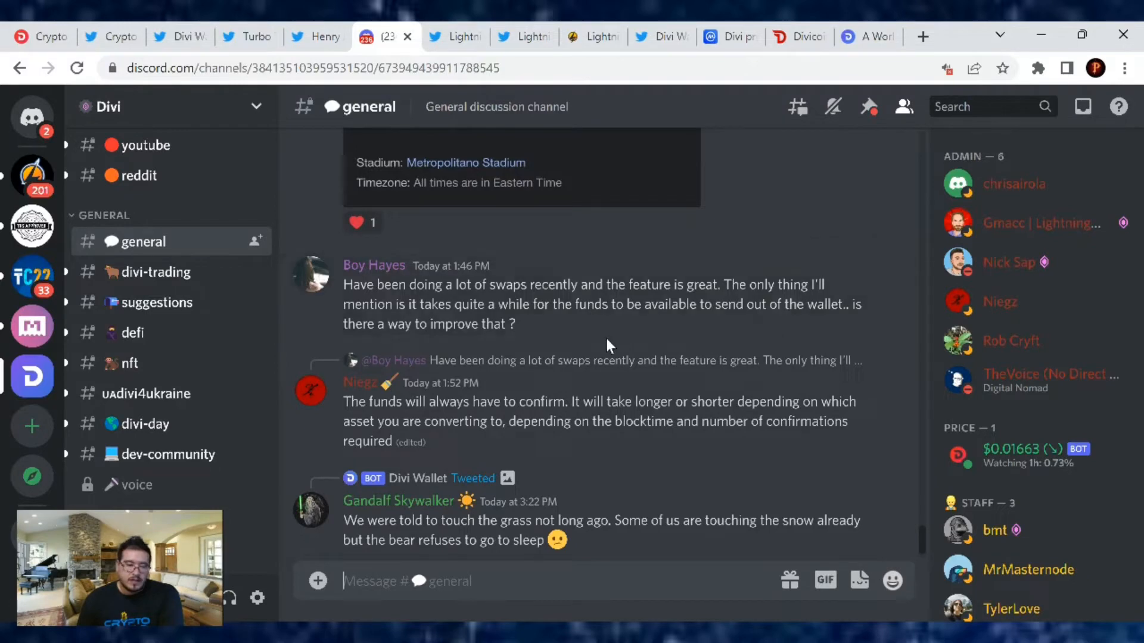
mouse_move(558, 405)
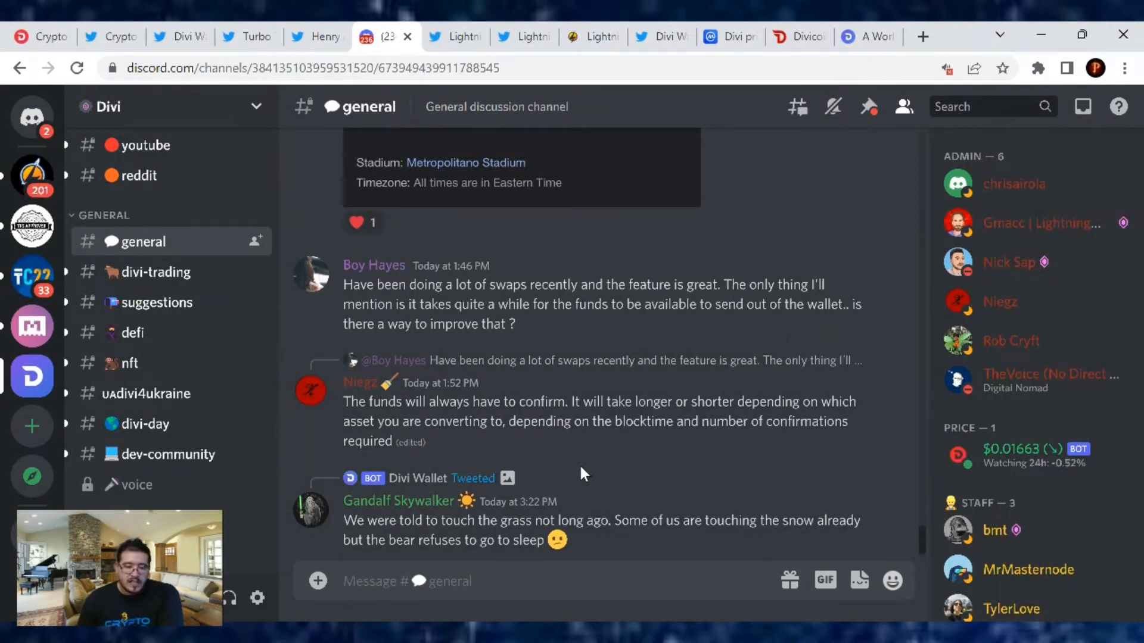
mouse_move(689, 462)
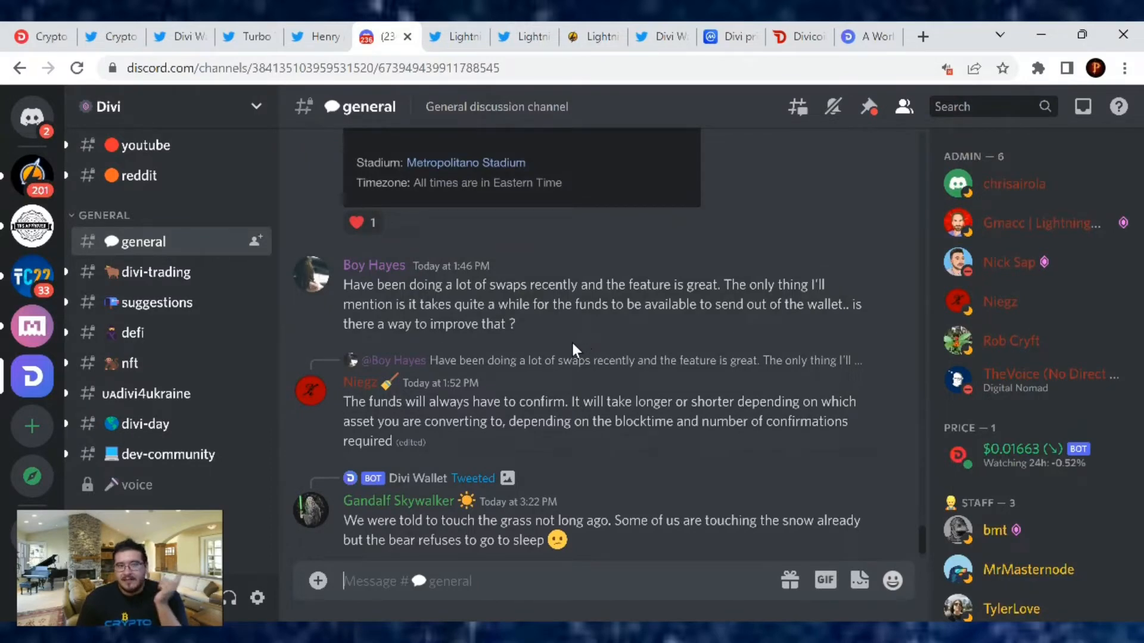
mouse_move(576, 341)
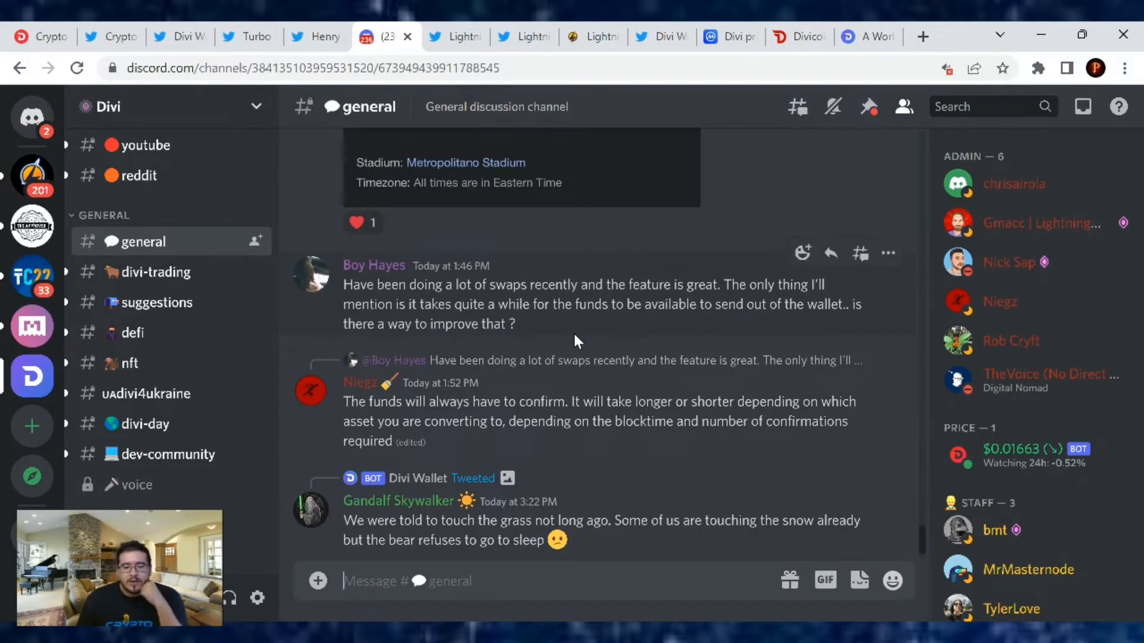
mouse_move(572, 343)
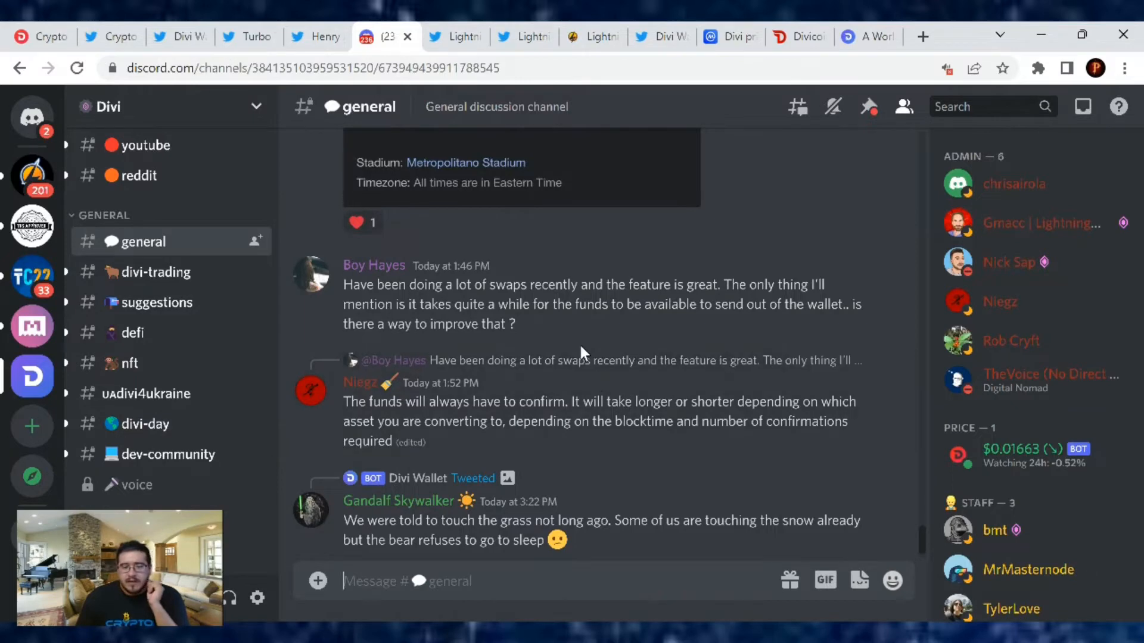
mouse_move(829, 440)
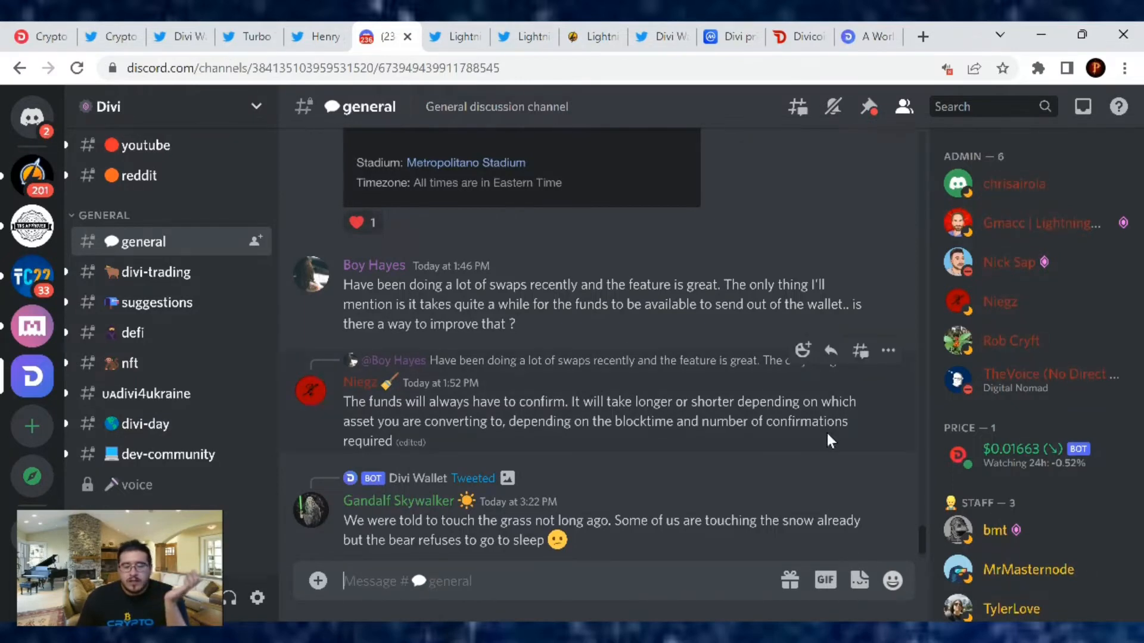
mouse_move(584, 323)
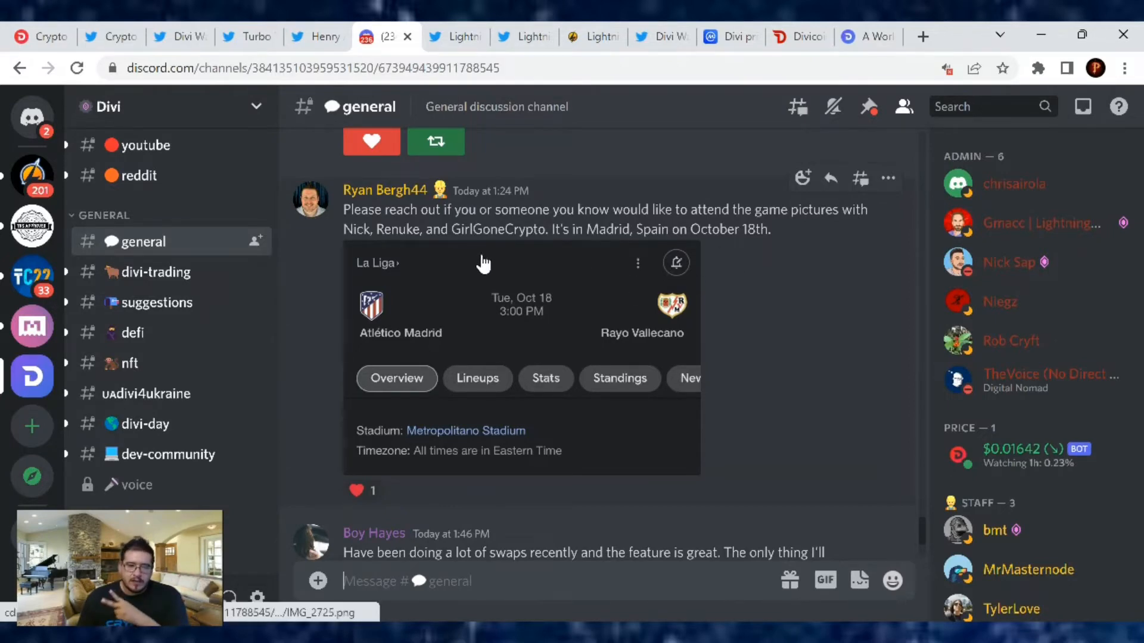
mouse_move(457, 37)
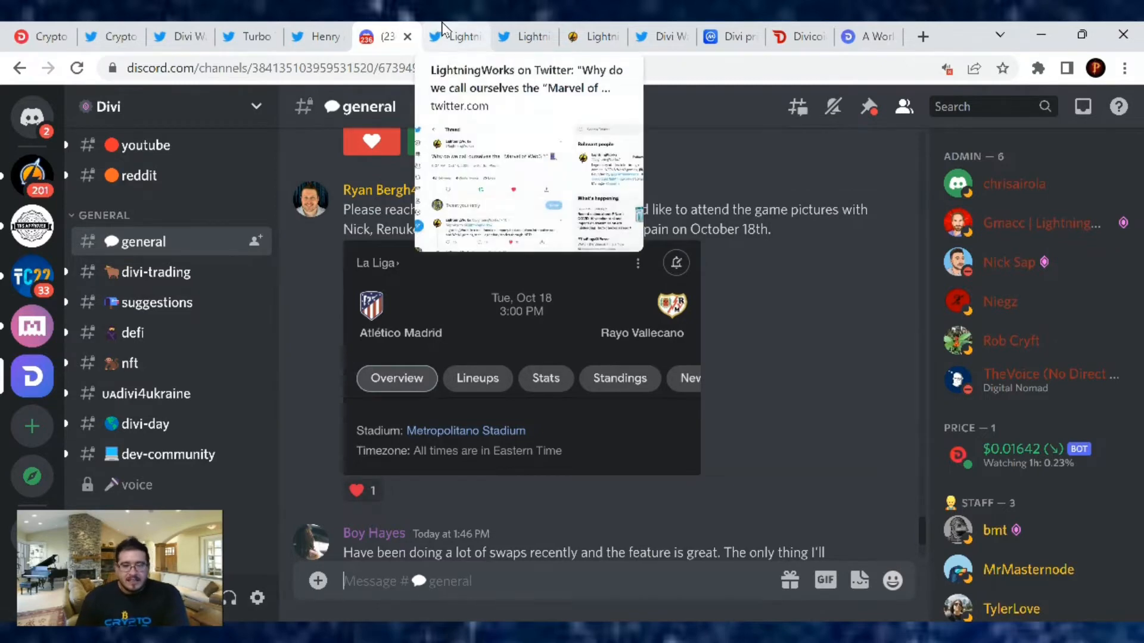
Step: Scroll the LightningWorks 'Marvel of Web3' thread to its five-point plan
left_click(454, 36)
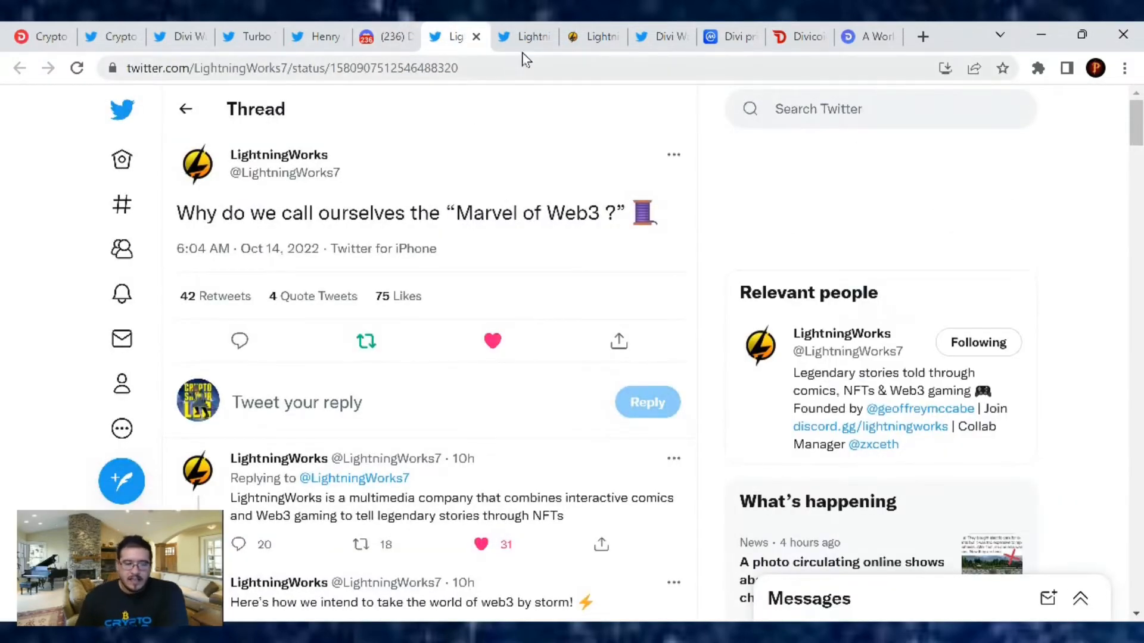
mouse_move(291, 257)
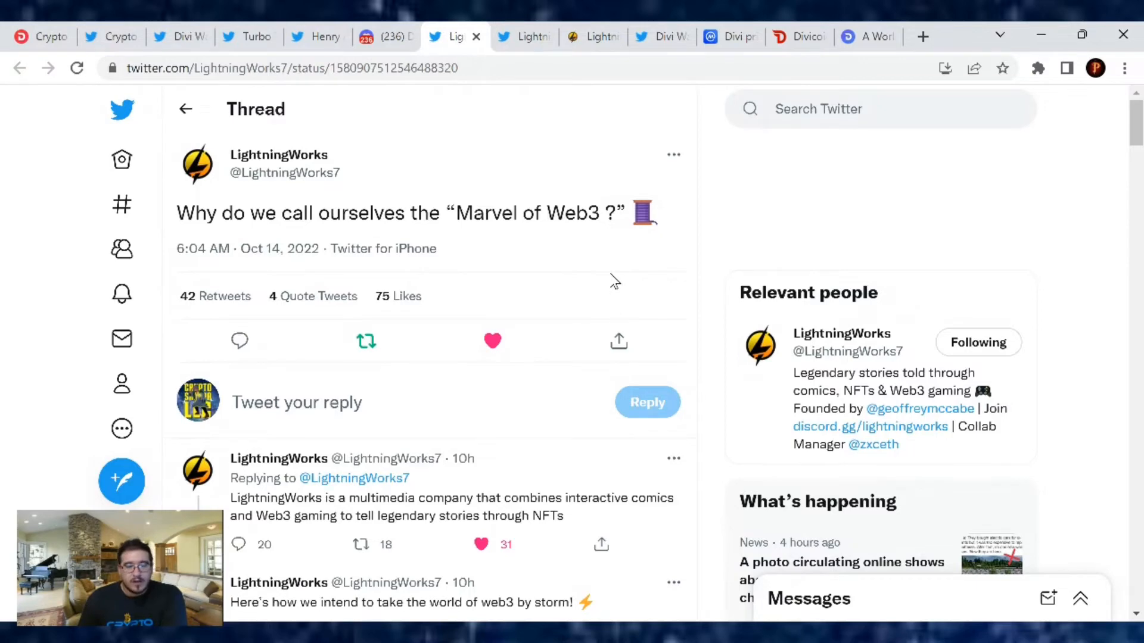
scroll("down", 3)
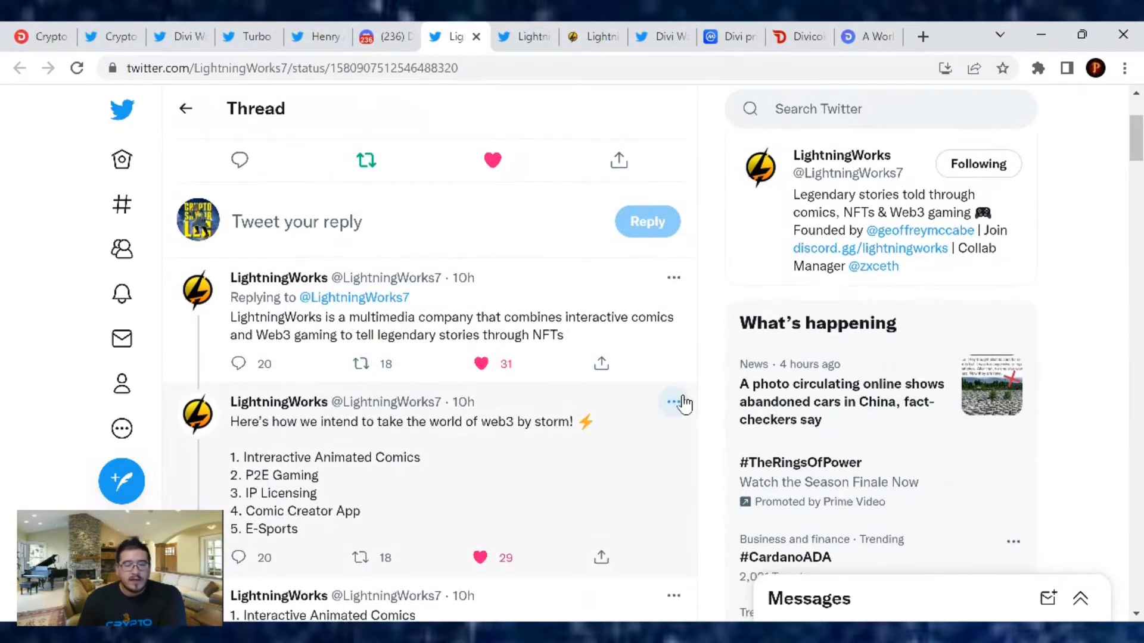
scroll("down", 3)
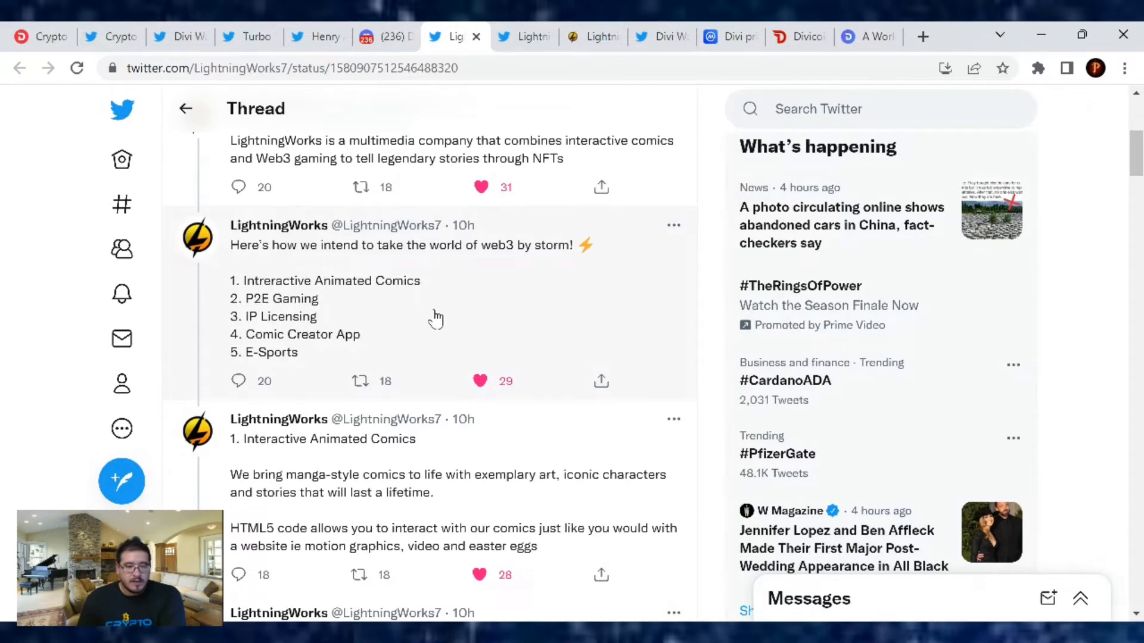
mouse_move(437, 300)
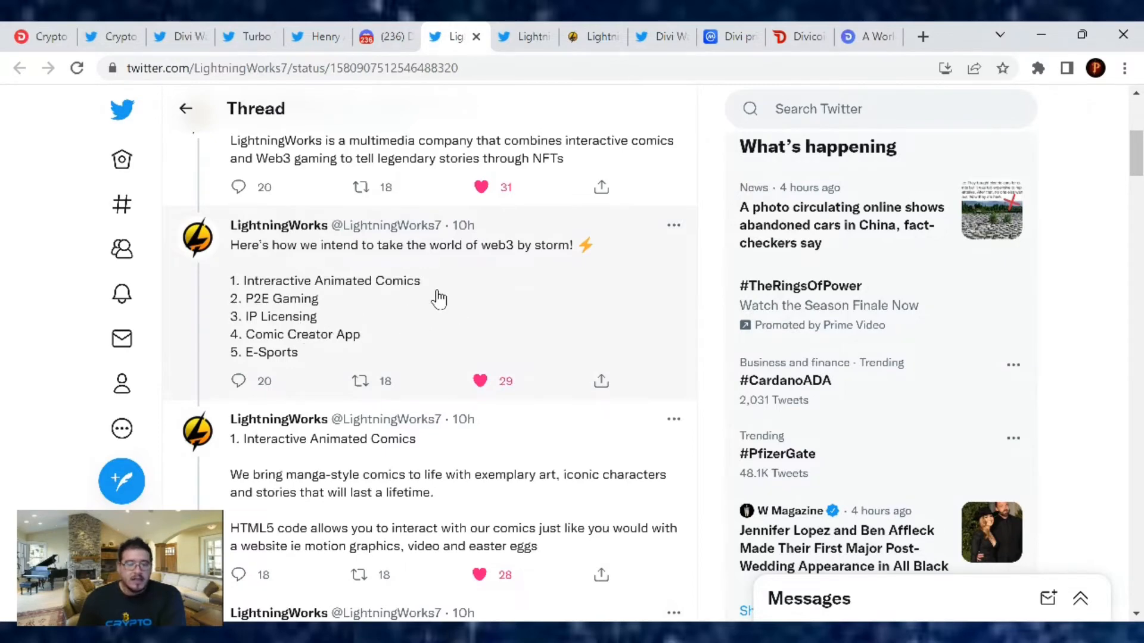
mouse_move(355, 353)
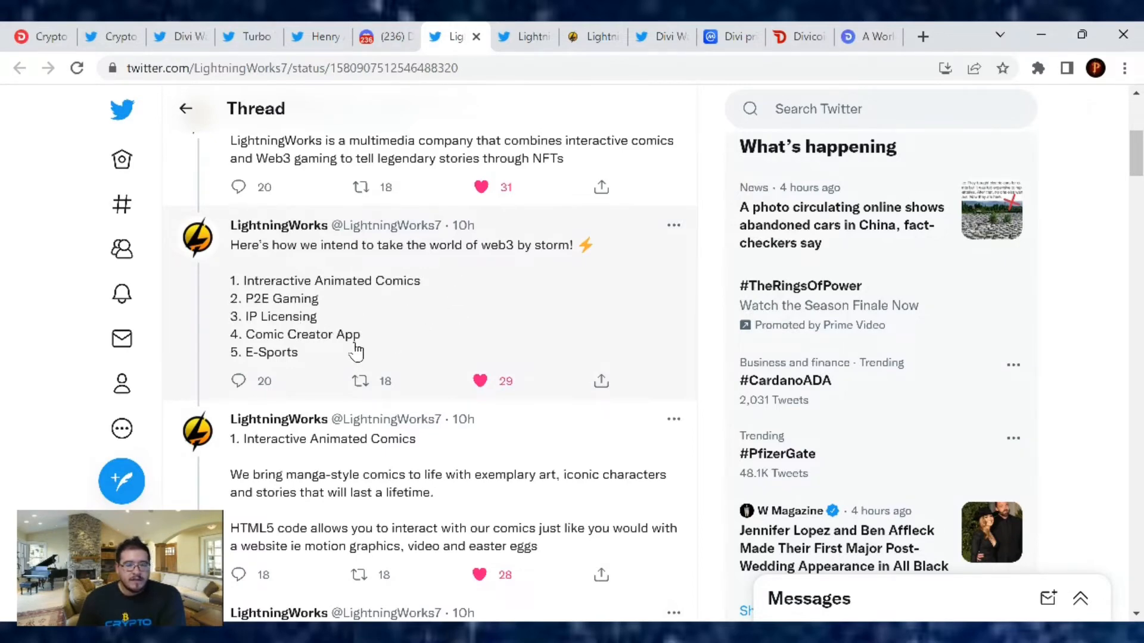
scroll("down", 3)
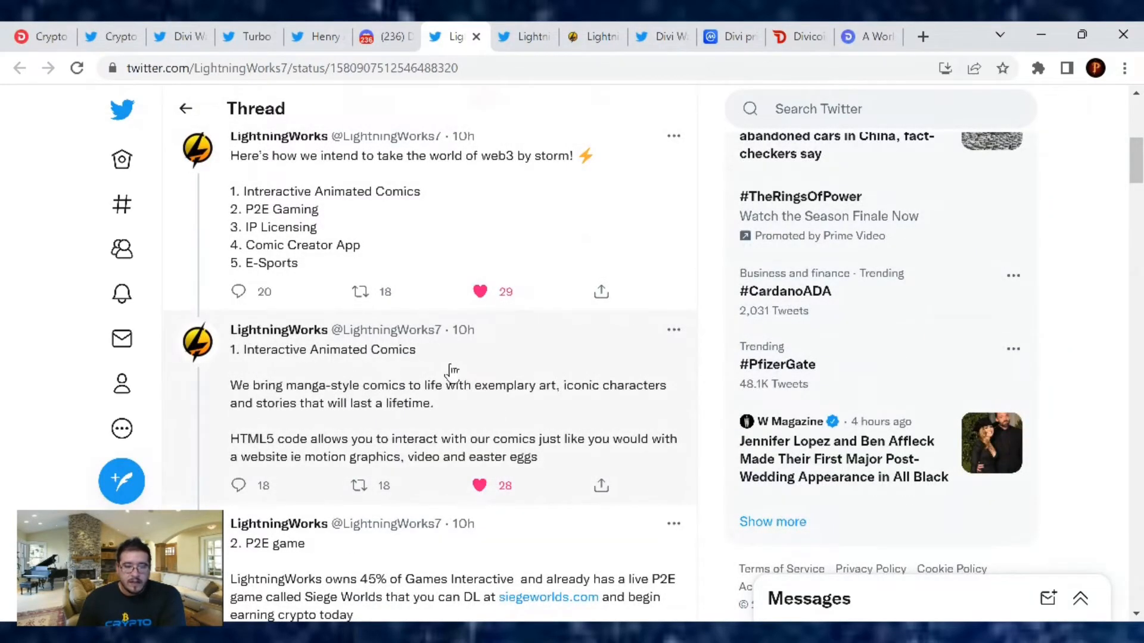
scroll("down", 3)
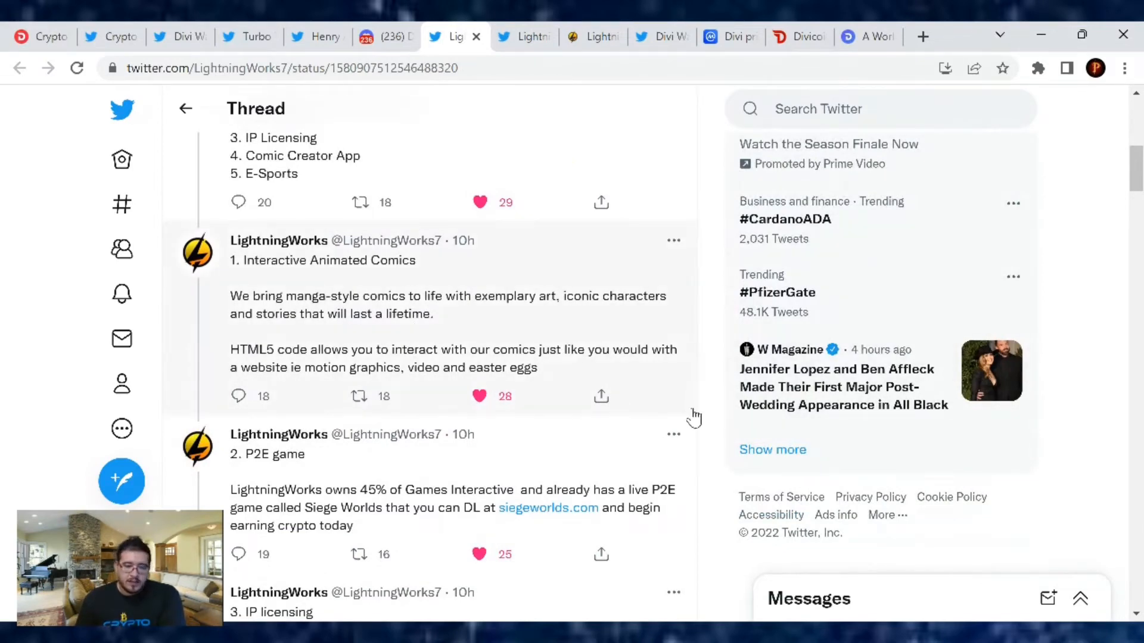
mouse_move(692, 416)
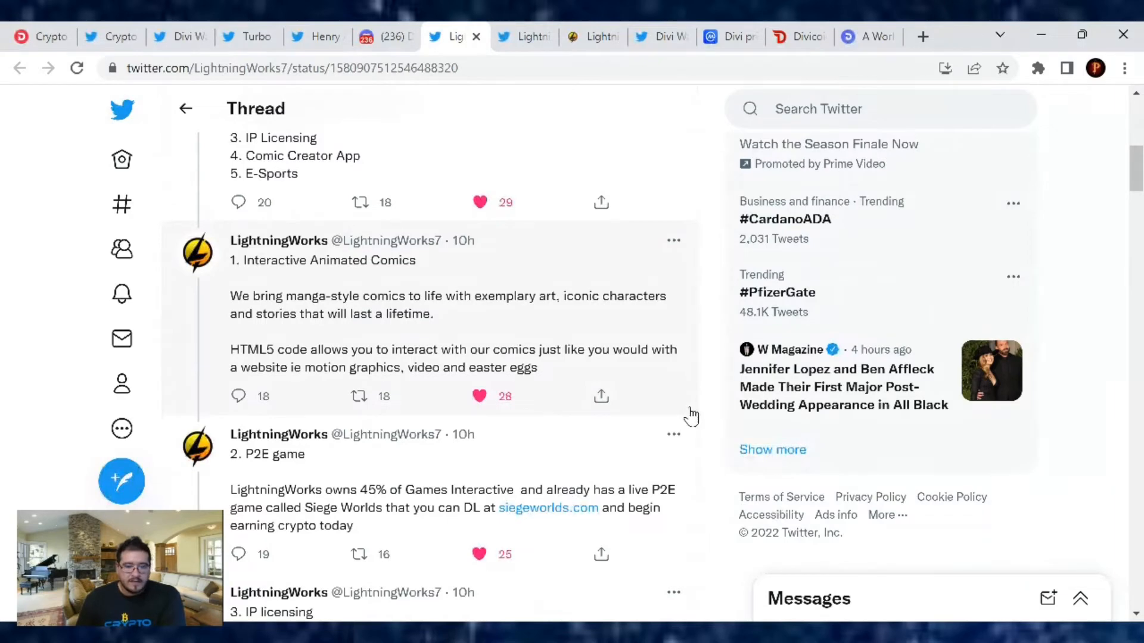
mouse_move(659, 419)
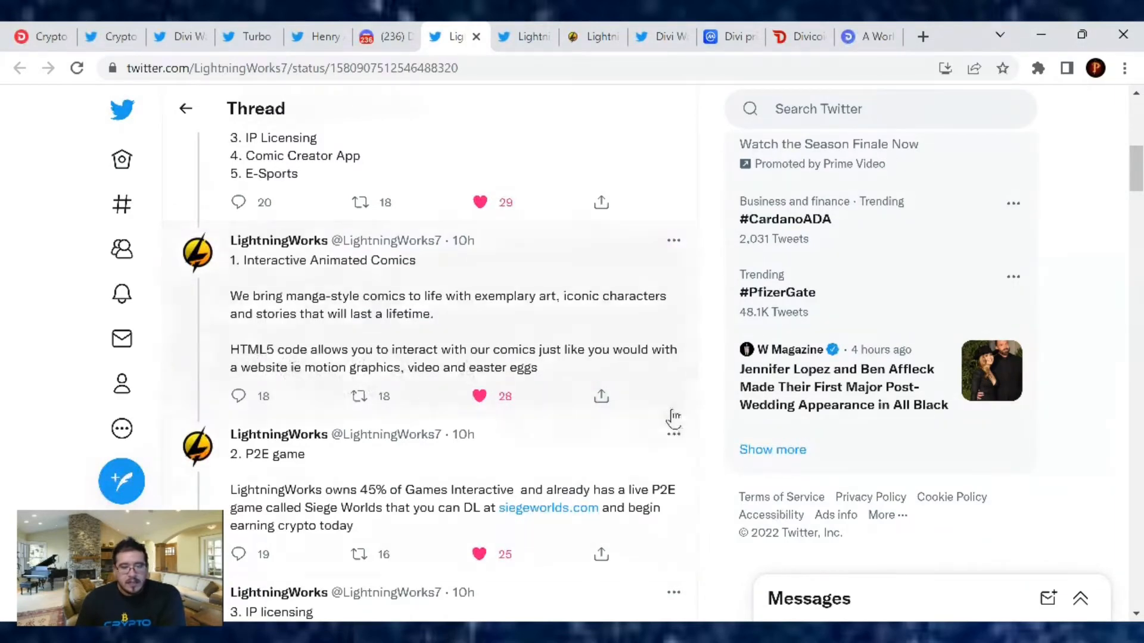
mouse_move(640, 372)
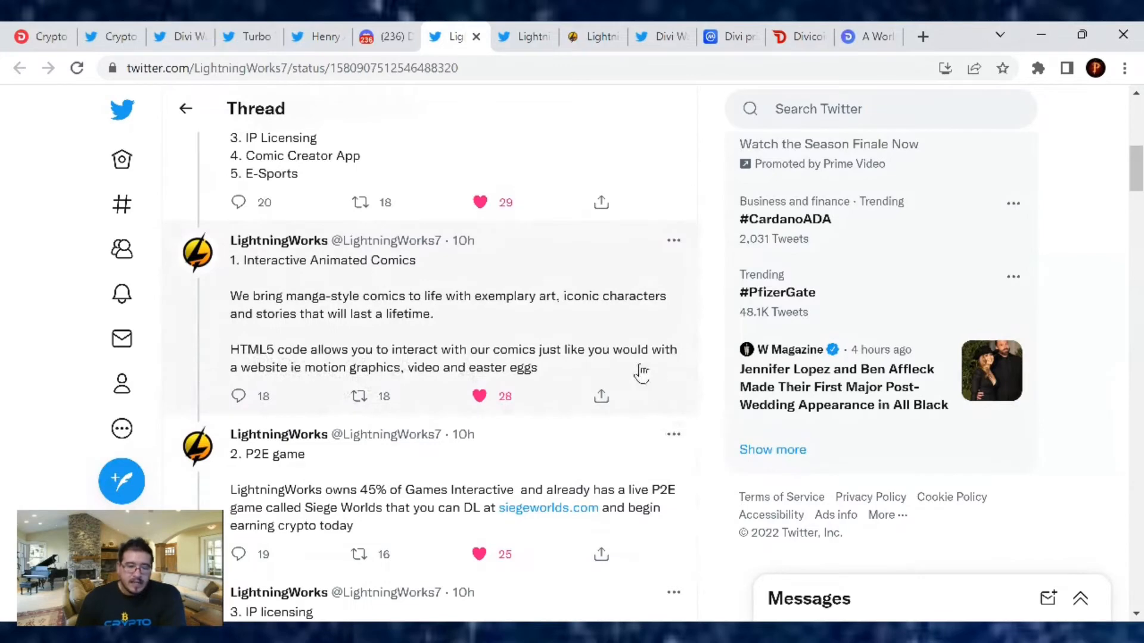
mouse_move(631, 378)
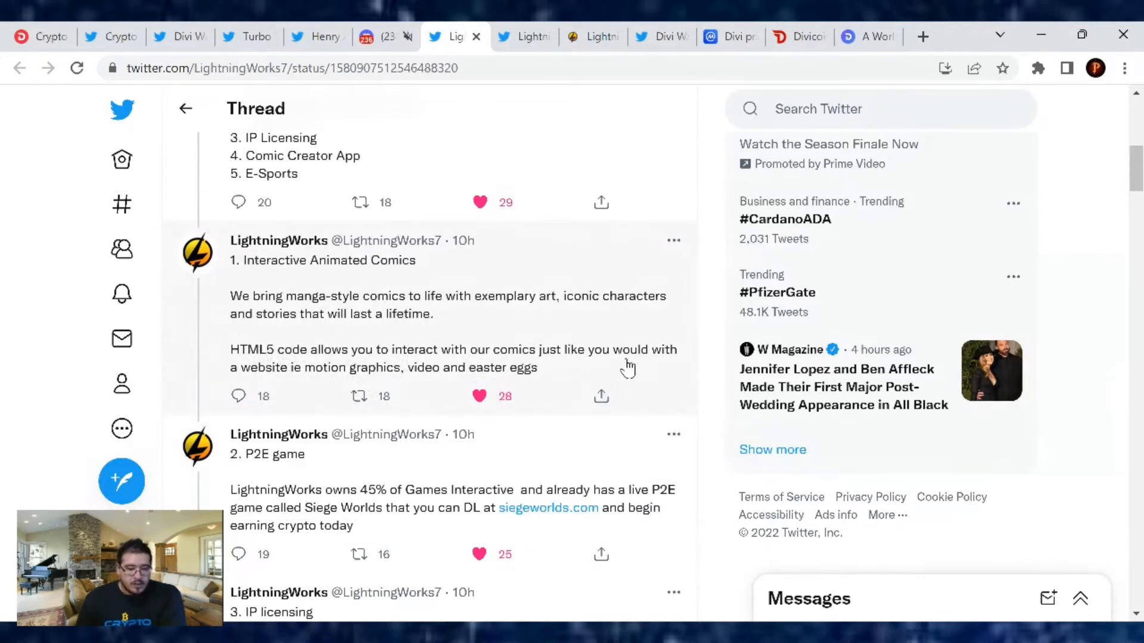
mouse_move(637, 339)
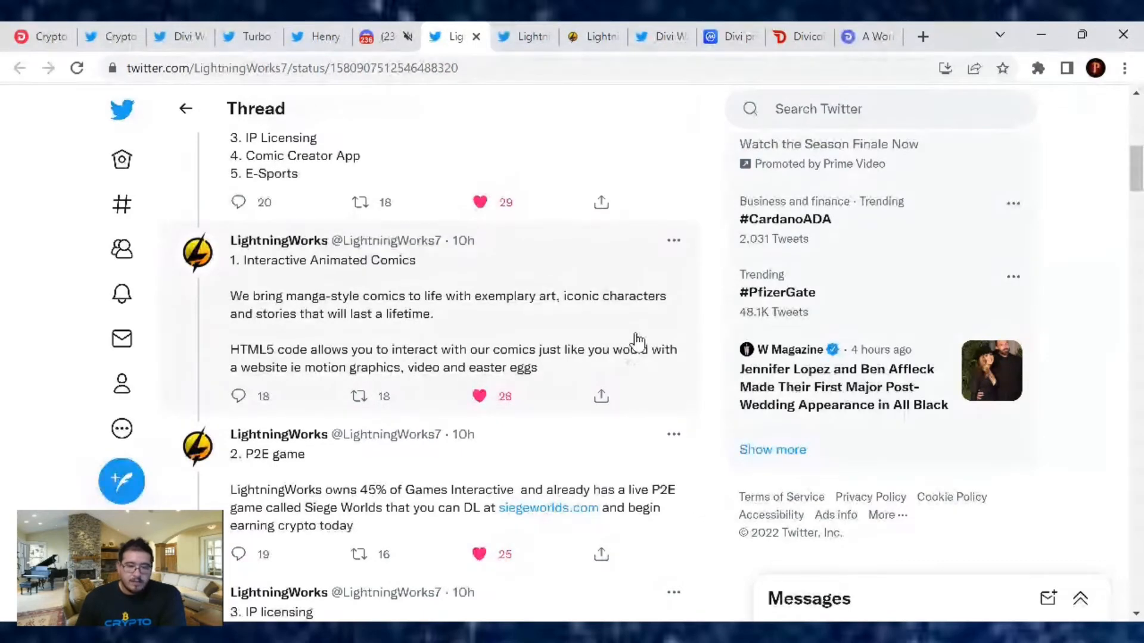
scroll("down", 3)
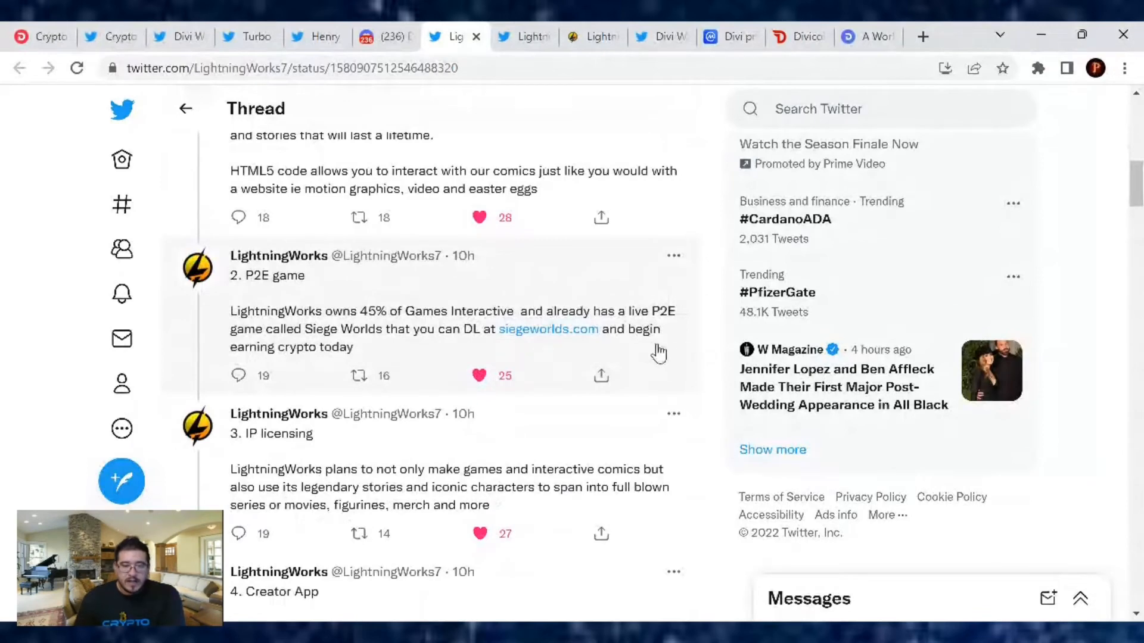
mouse_move(689, 357)
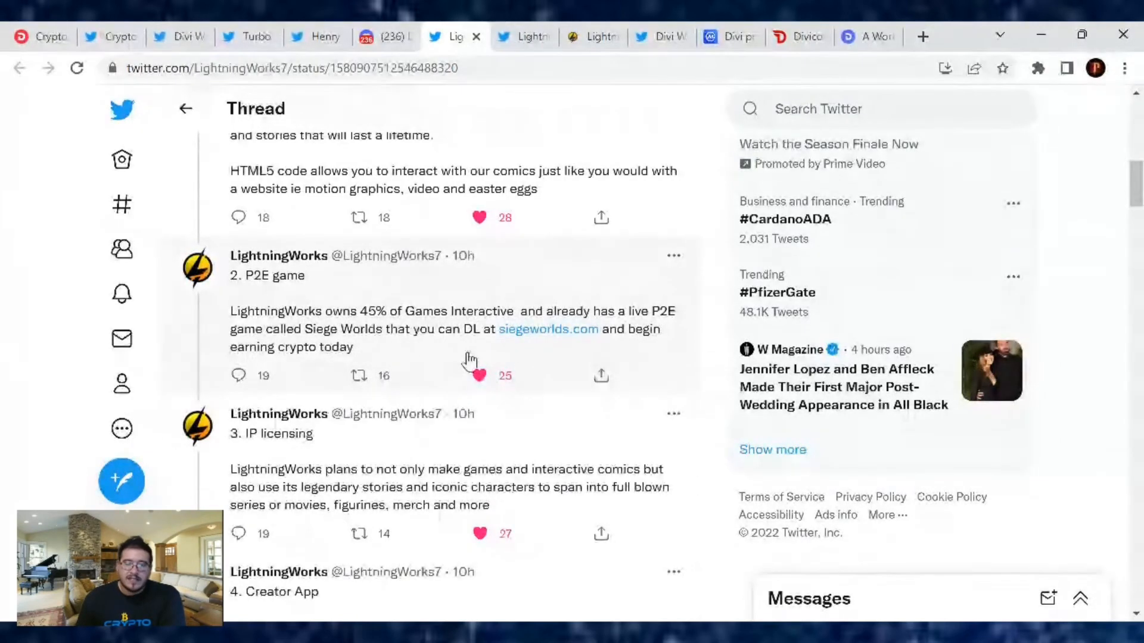
mouse_move(553, 366)
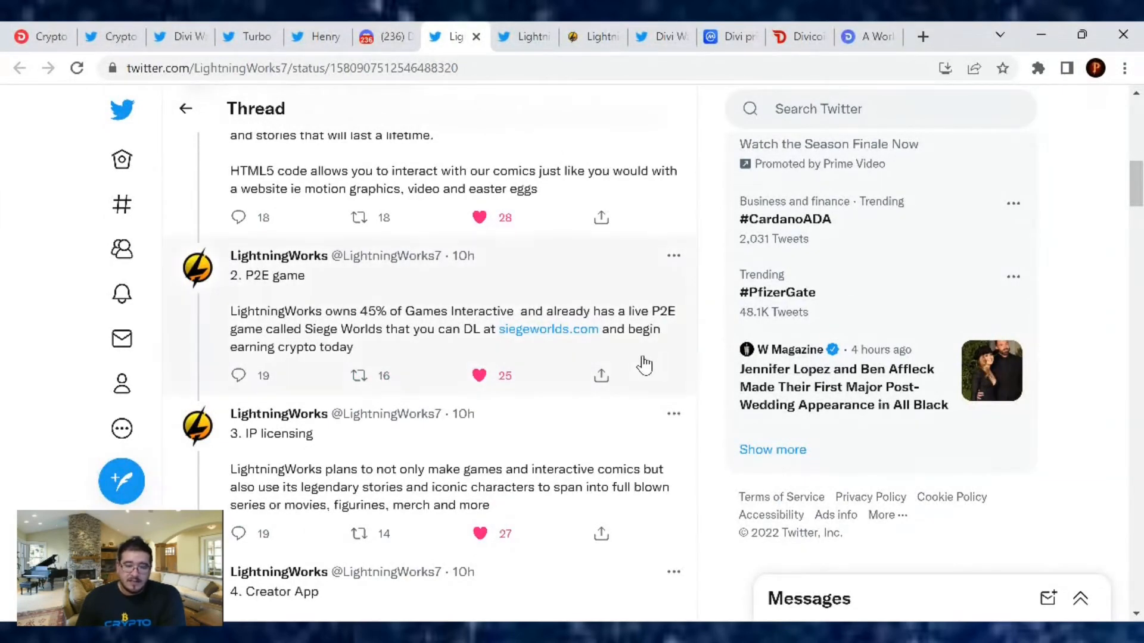
mouse_move(434, 329)
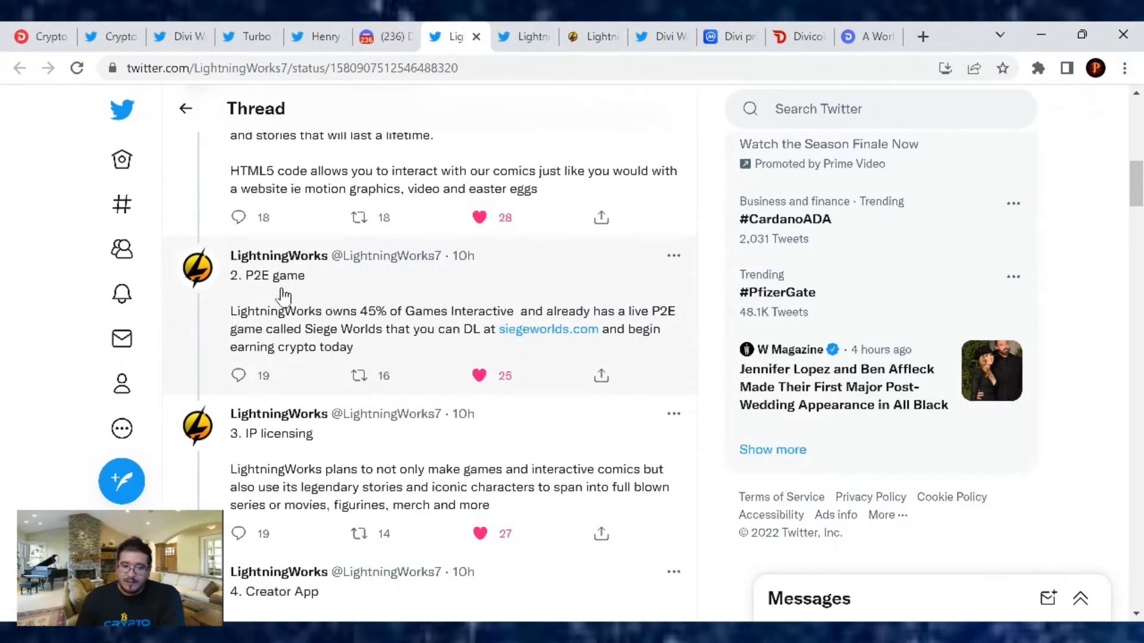
scroll("down", 3)
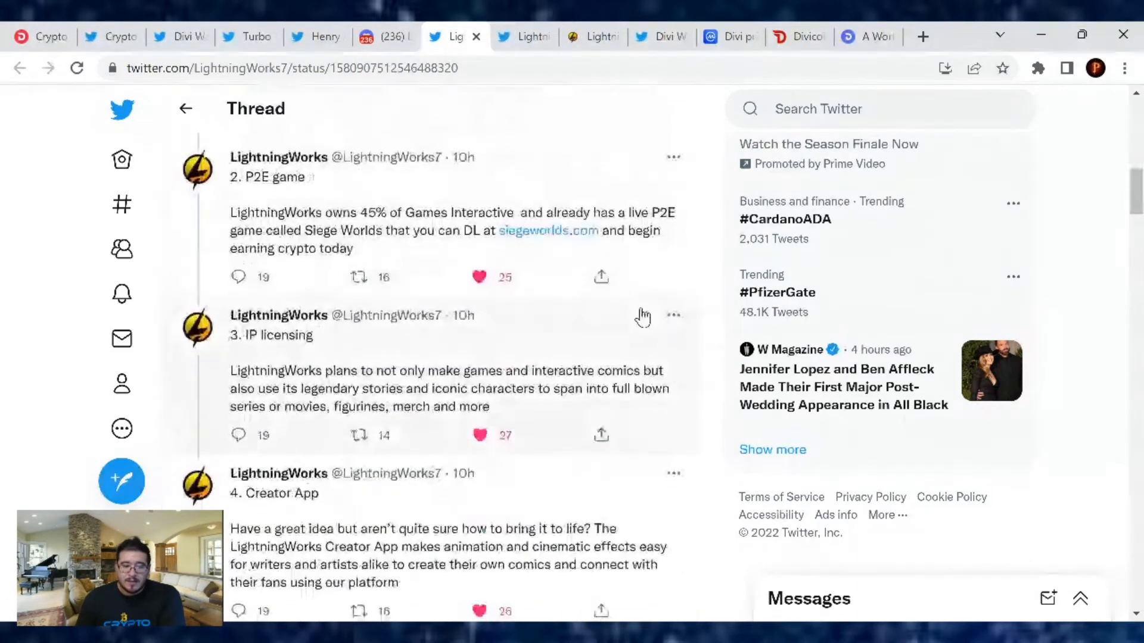
scroll("down", 3)
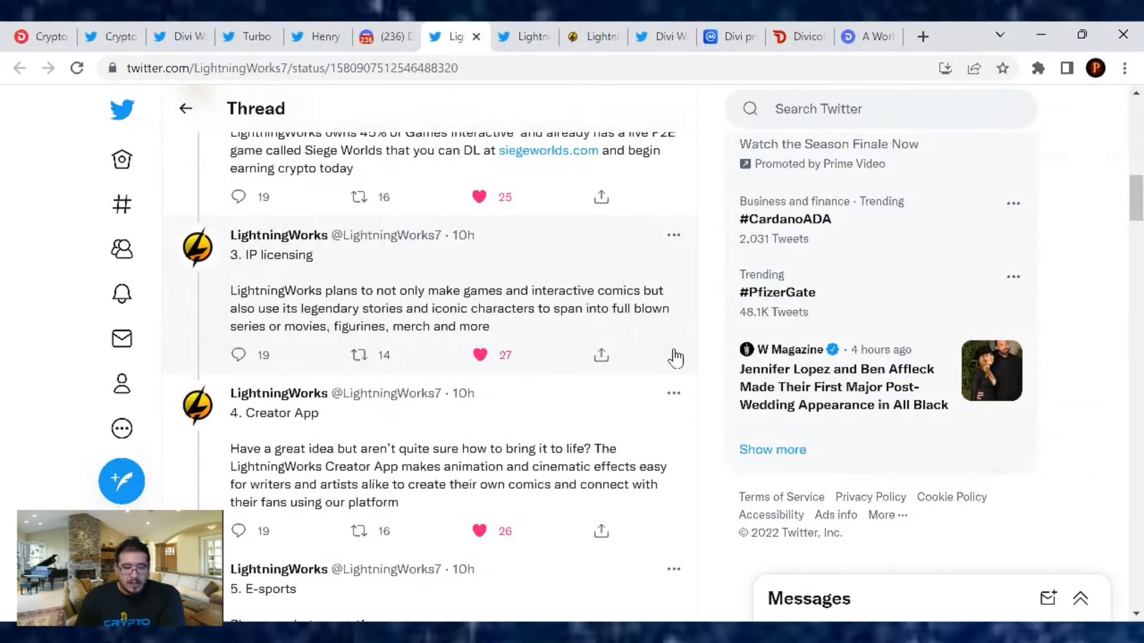
mouse_move(675, 330)
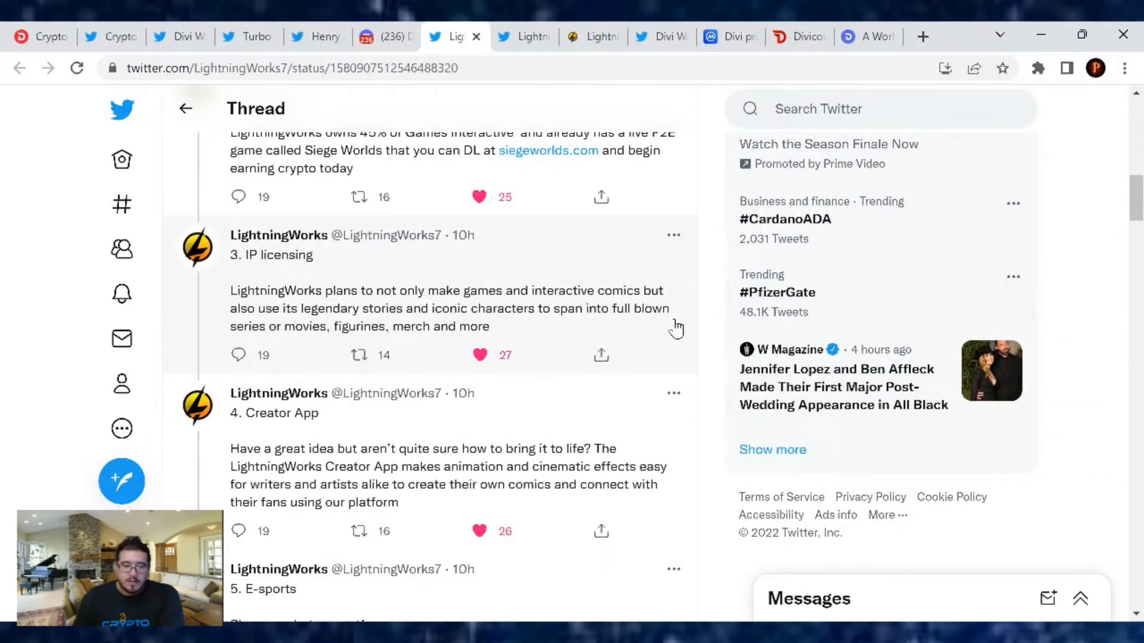
mouse_move(642, 327)
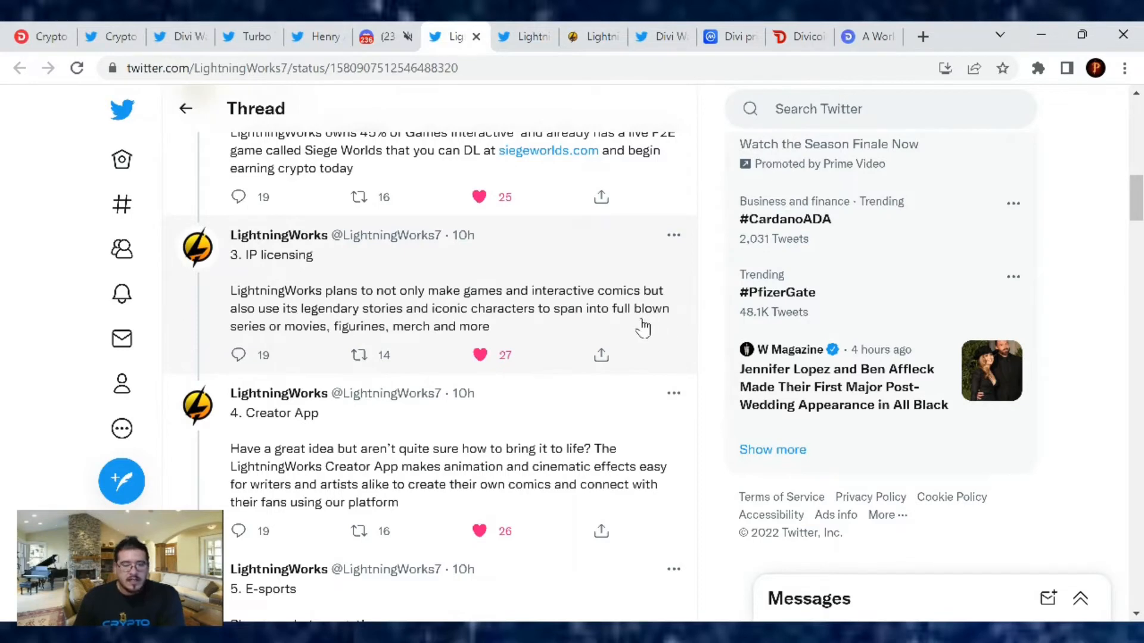
mouse_move(680, 323)
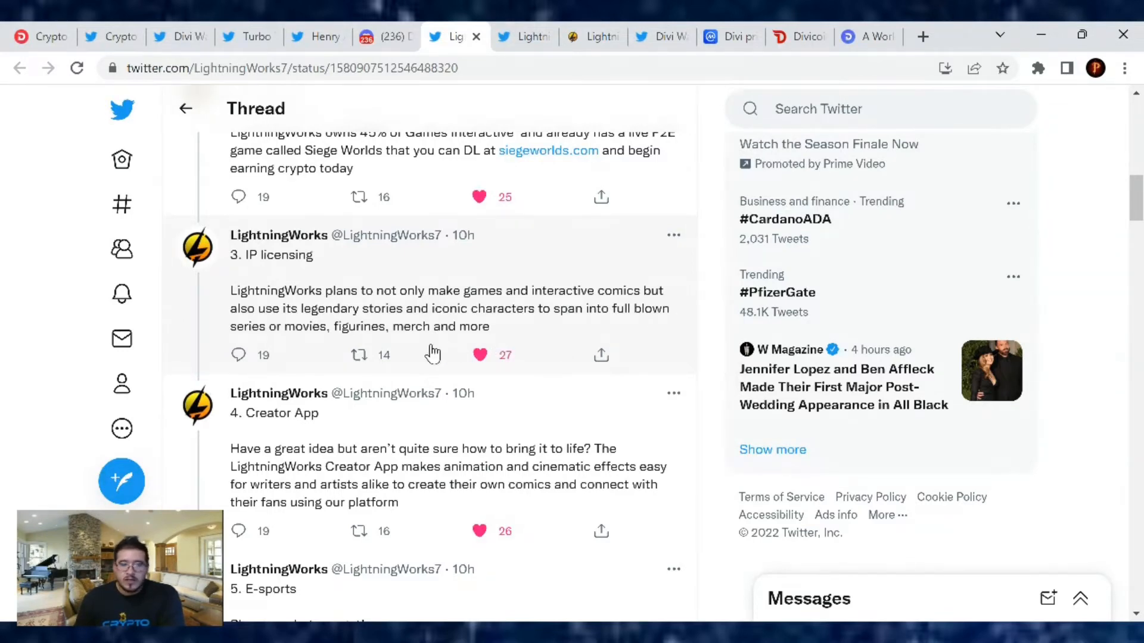
mouse_move(464, 329)
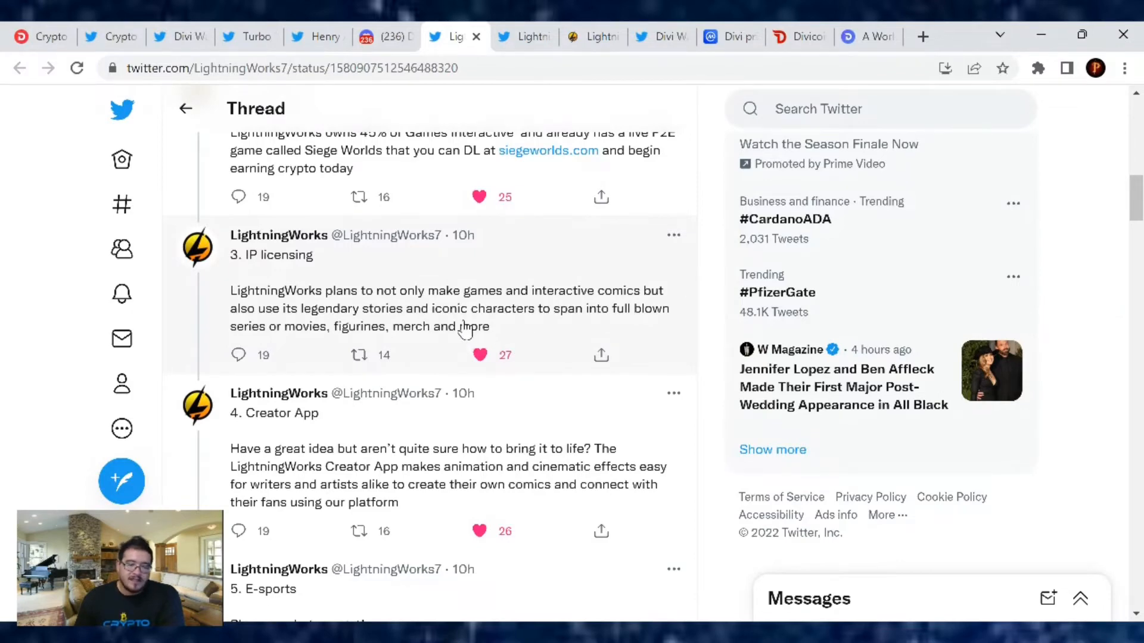
scroll("down", 3)
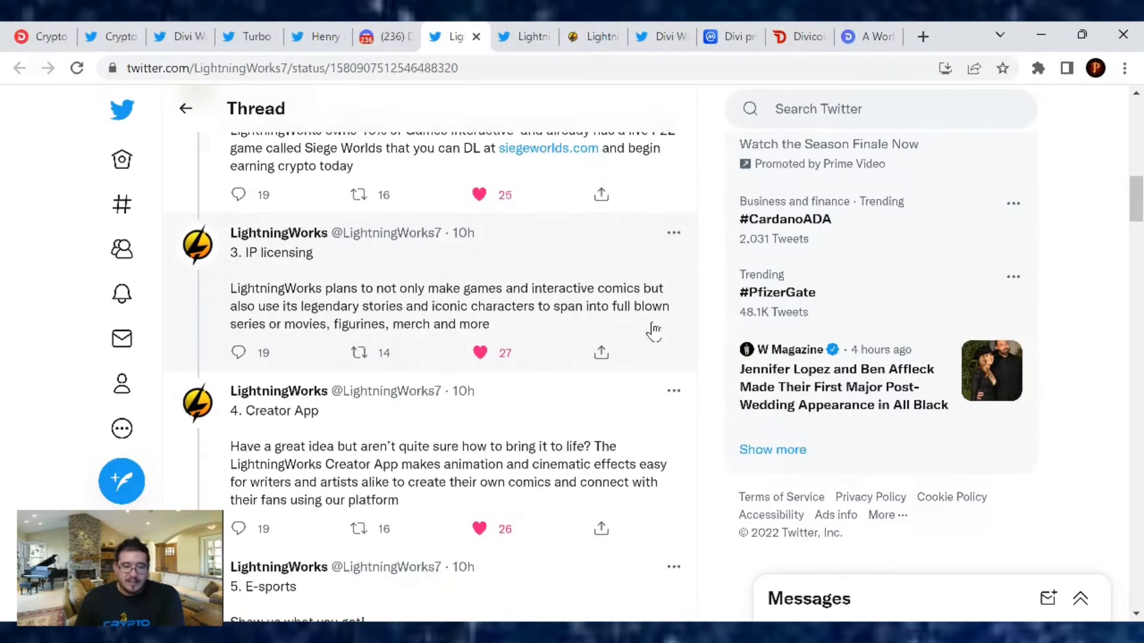
scroll("down", 3)
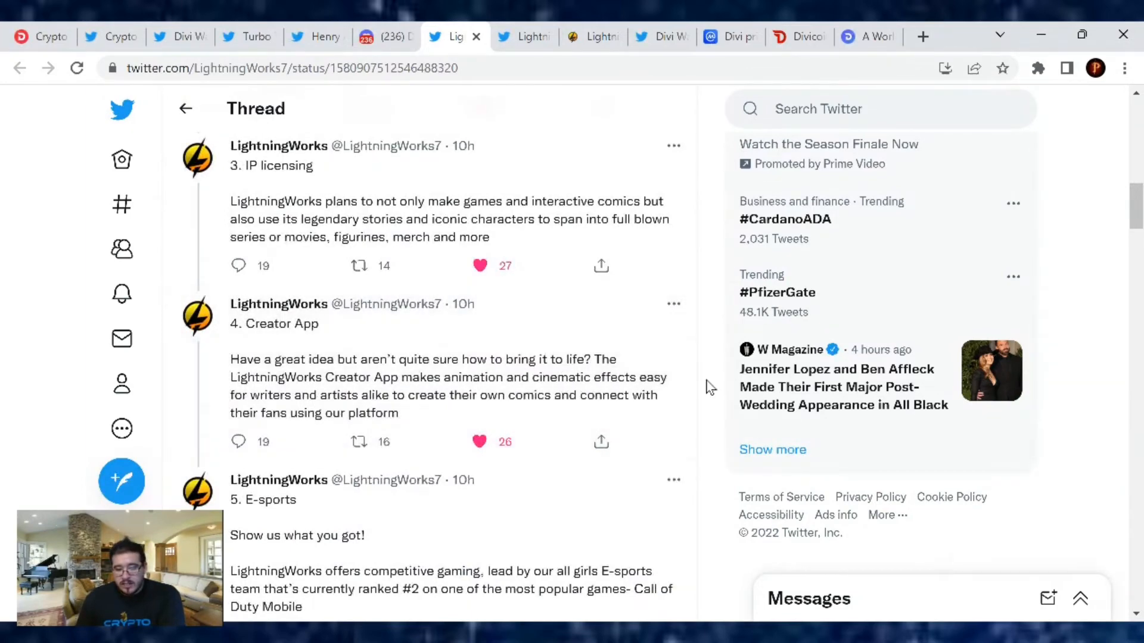
mouse_move(533, 404)
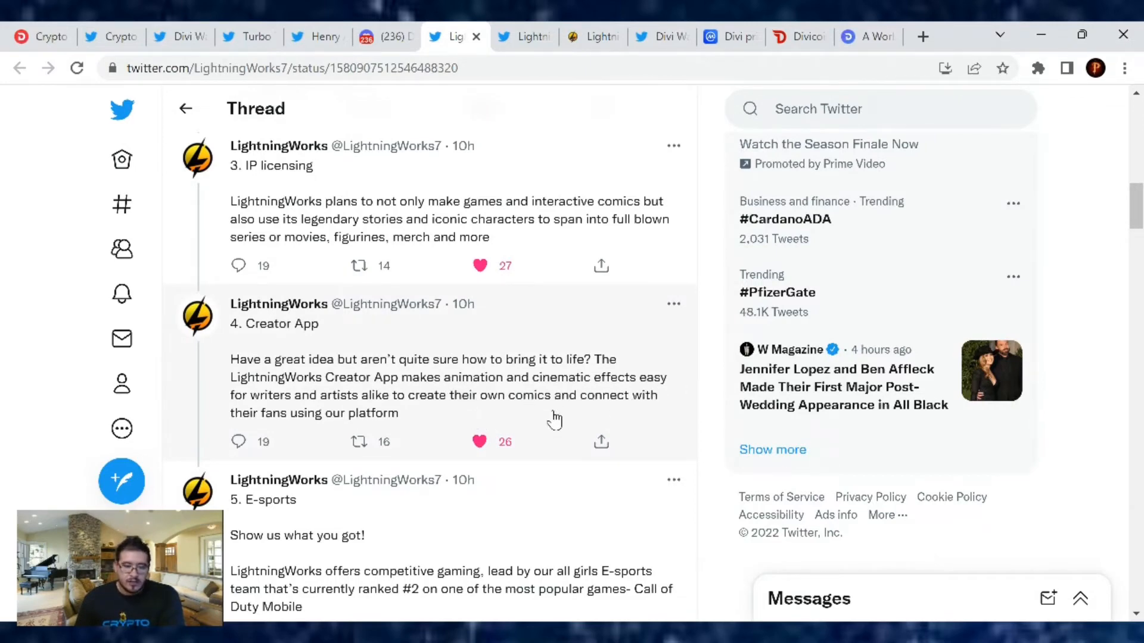
mouse_move(634, 430)
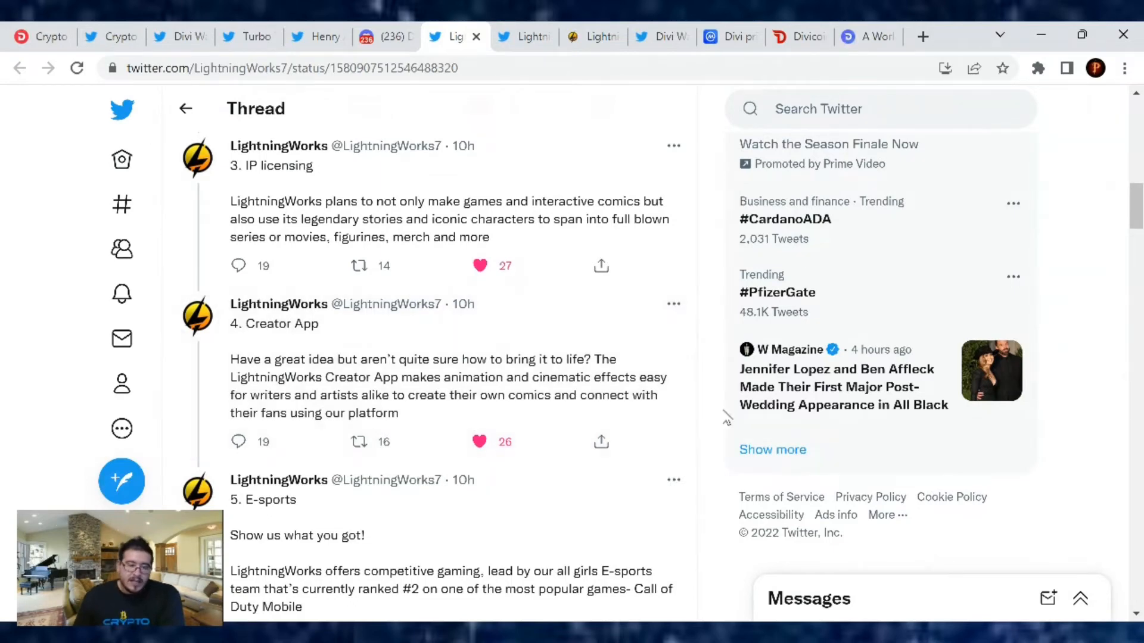
scroll("down", 3)
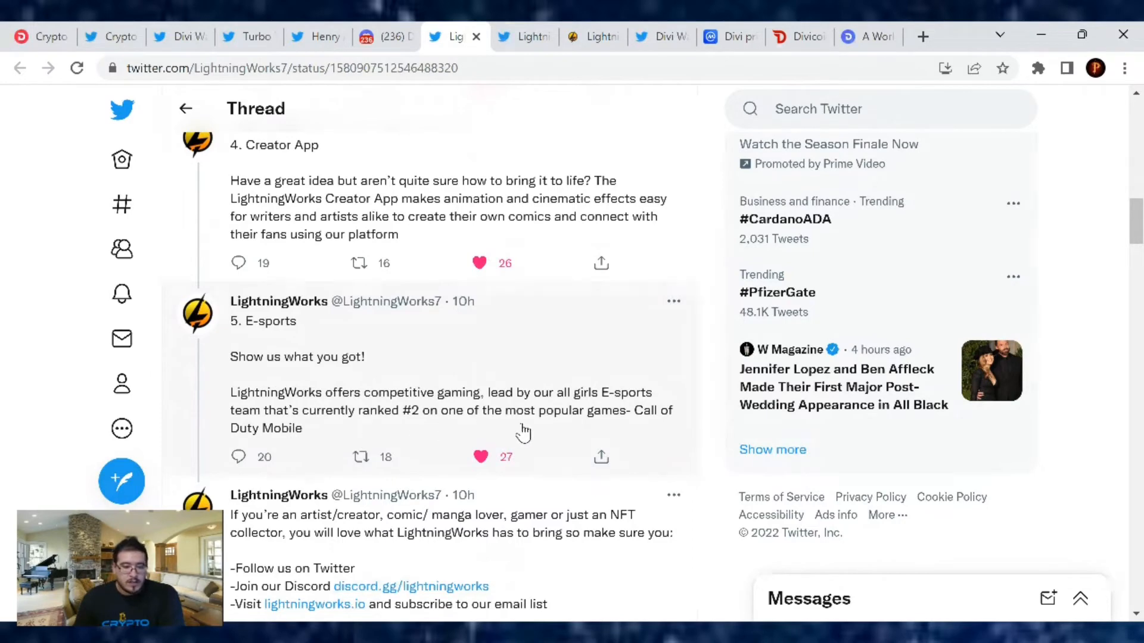
mouse_move(684, 452)
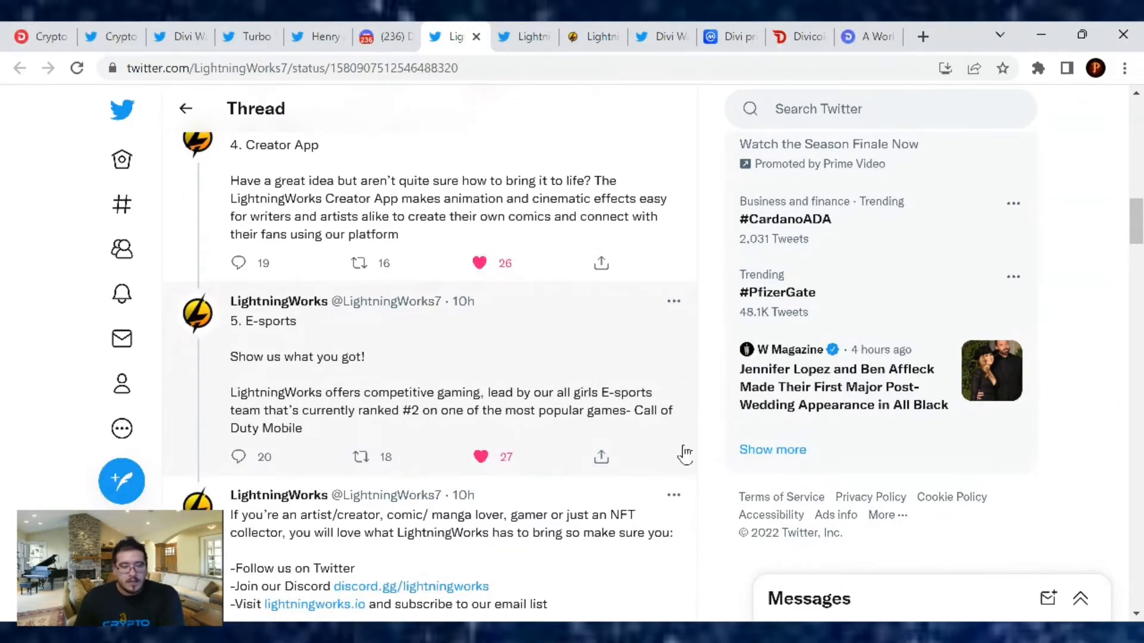
scroll("down", 3)
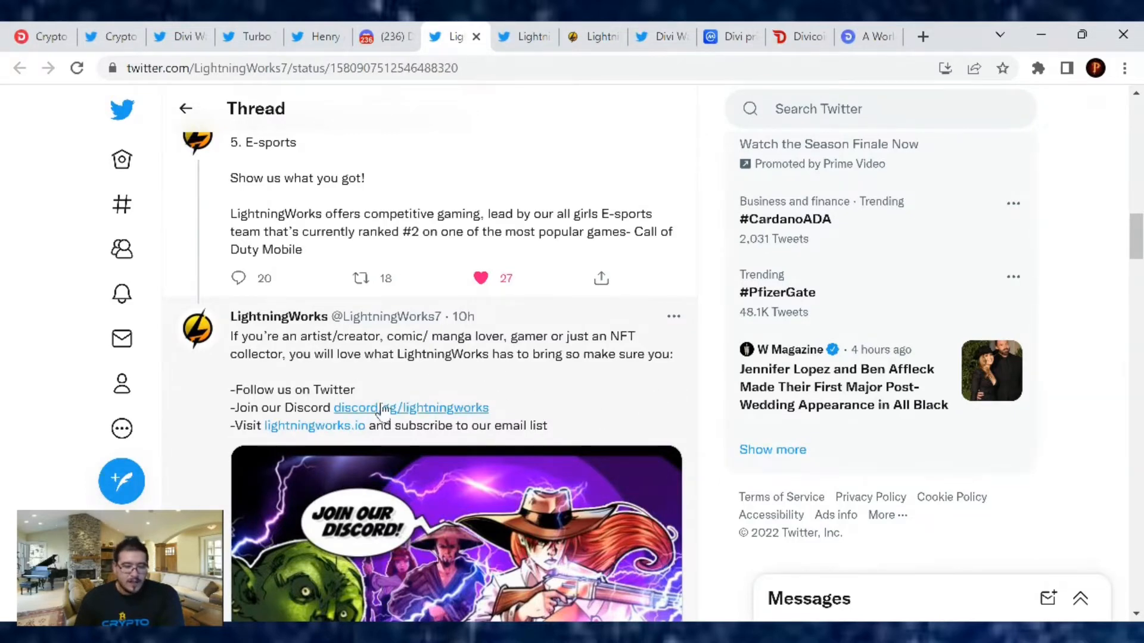
mouse_move(444, 465)
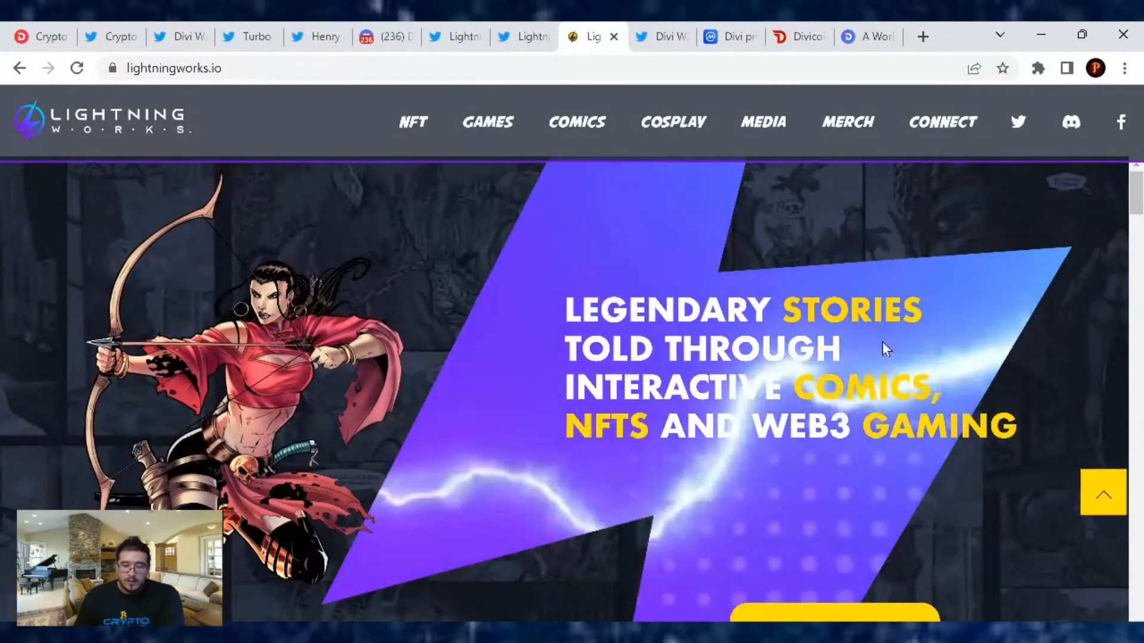
Step: Scroll lightningworks.io past Genesis Mint to the Siege Worlds banner, then open the AMA tweet
scroll("down", 3)
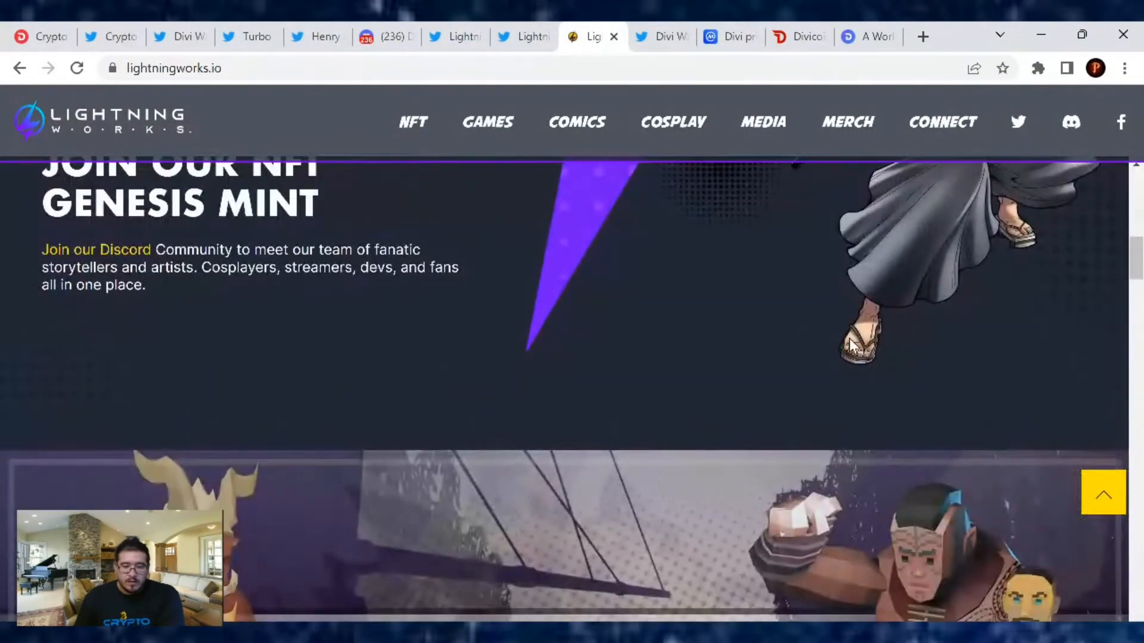
scroll("down", 3)
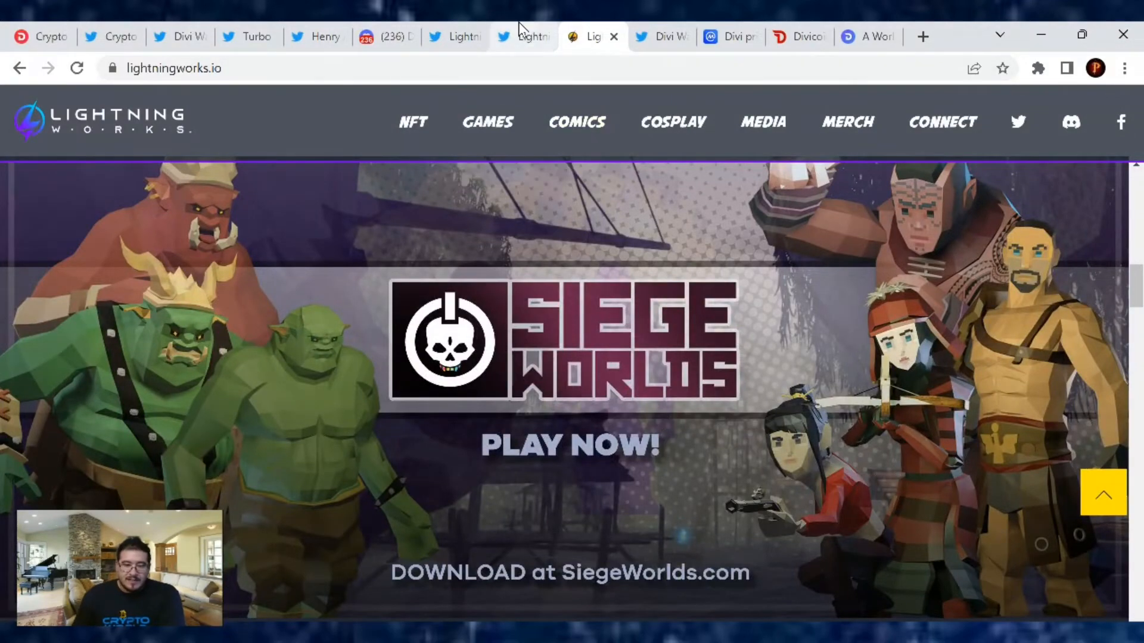
left_click(522, 36)
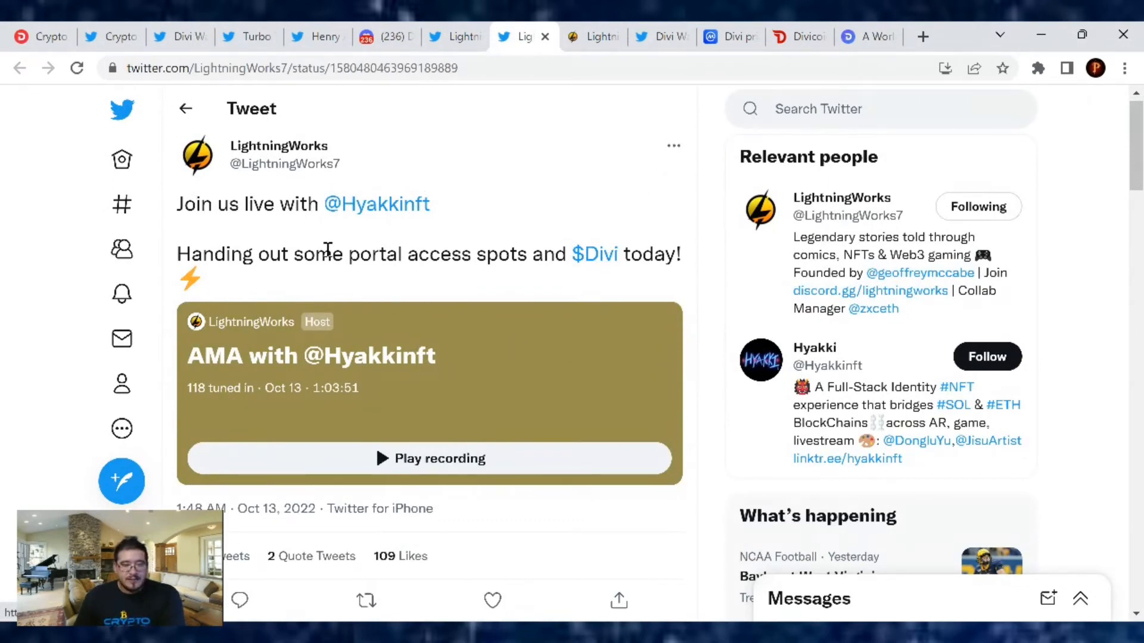
mouse_move(306, 276)
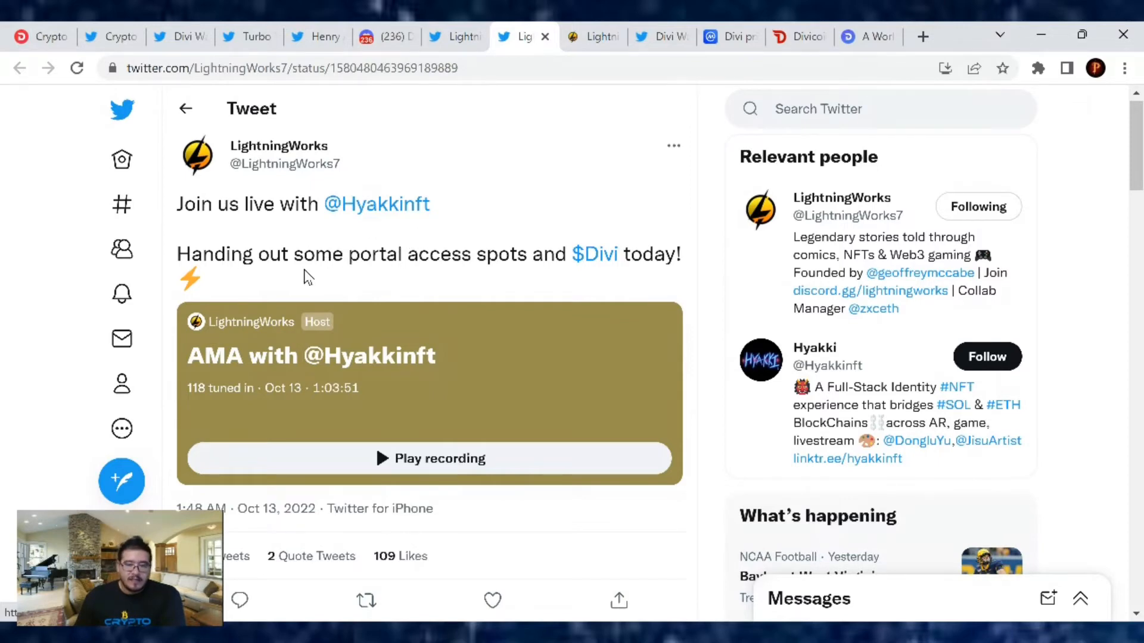
mouse_move(430, 292)
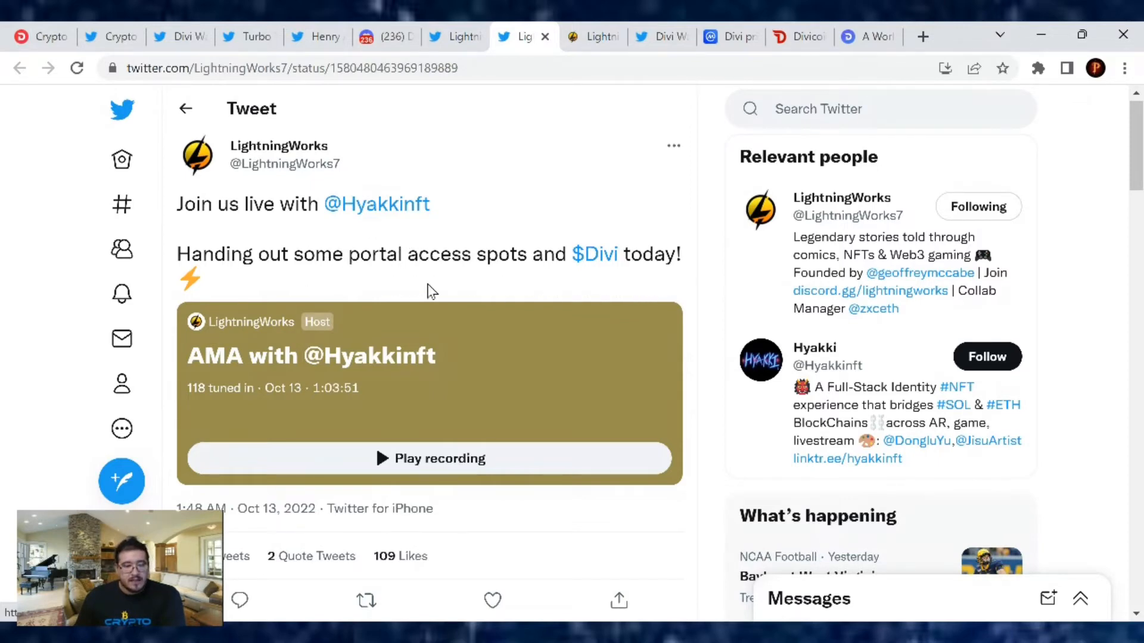
mouse_move(442, 36)
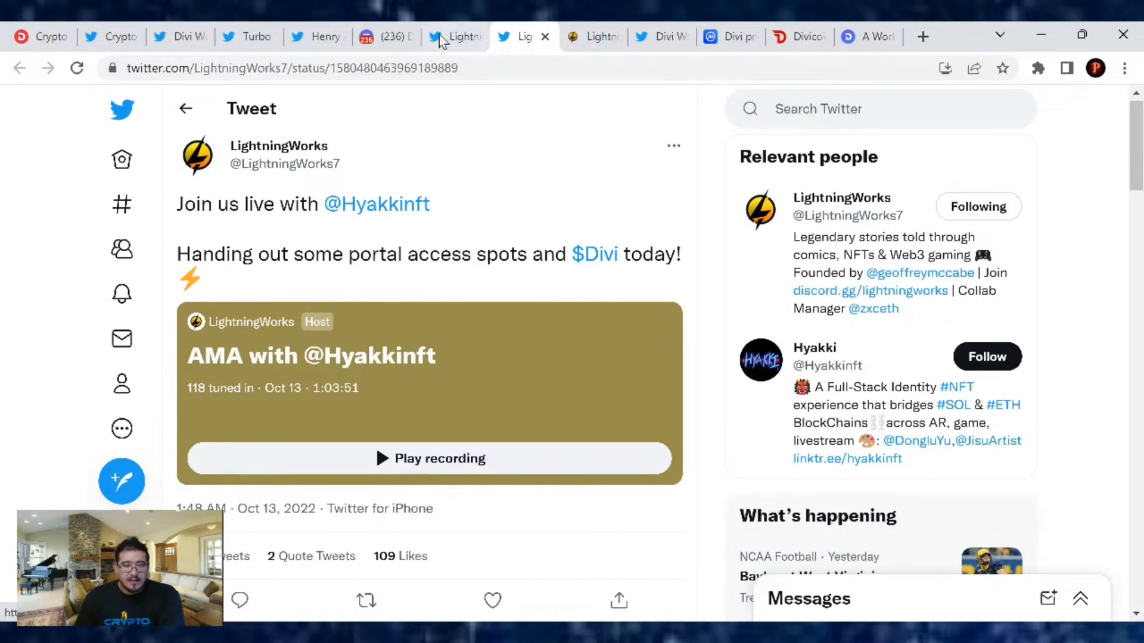
left_click(454, 37)
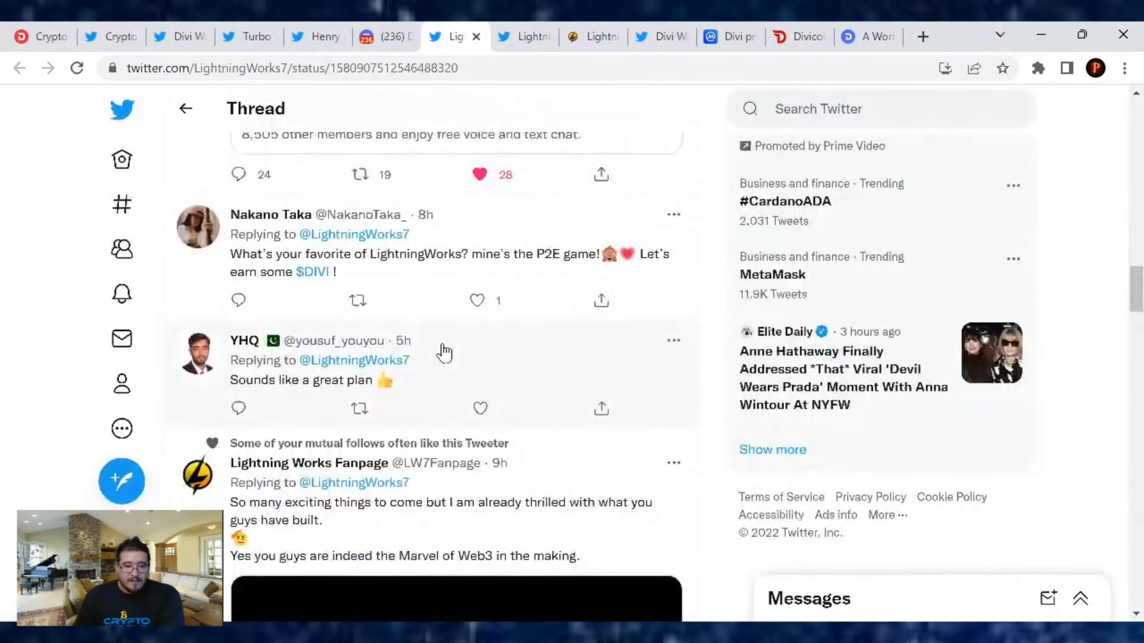
scroll("down", 3)
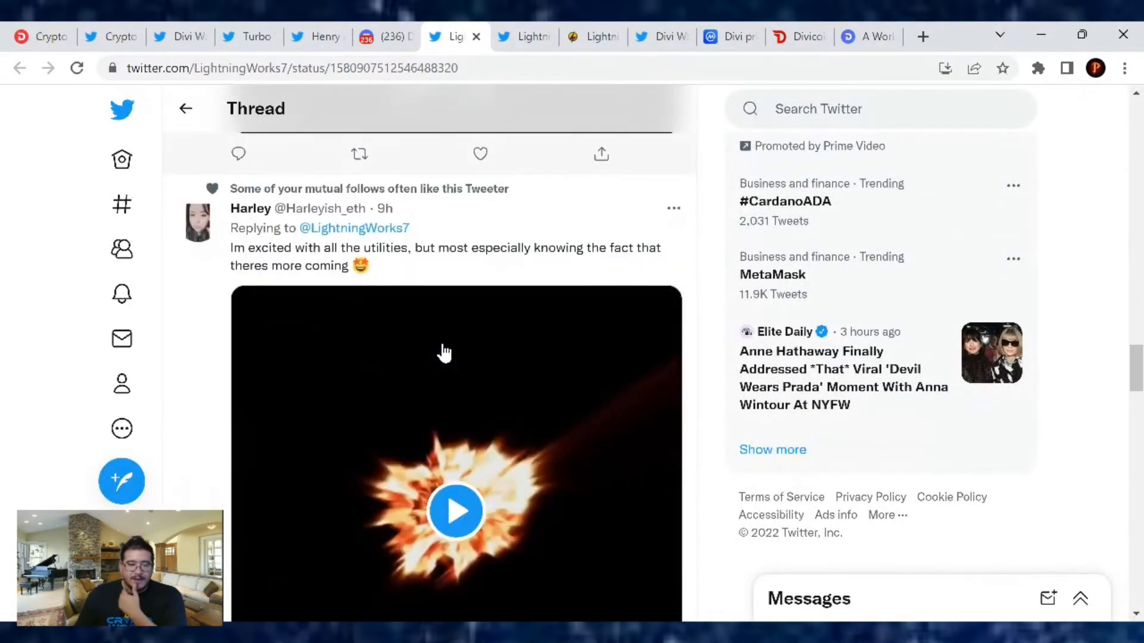
scroll("down", 3)
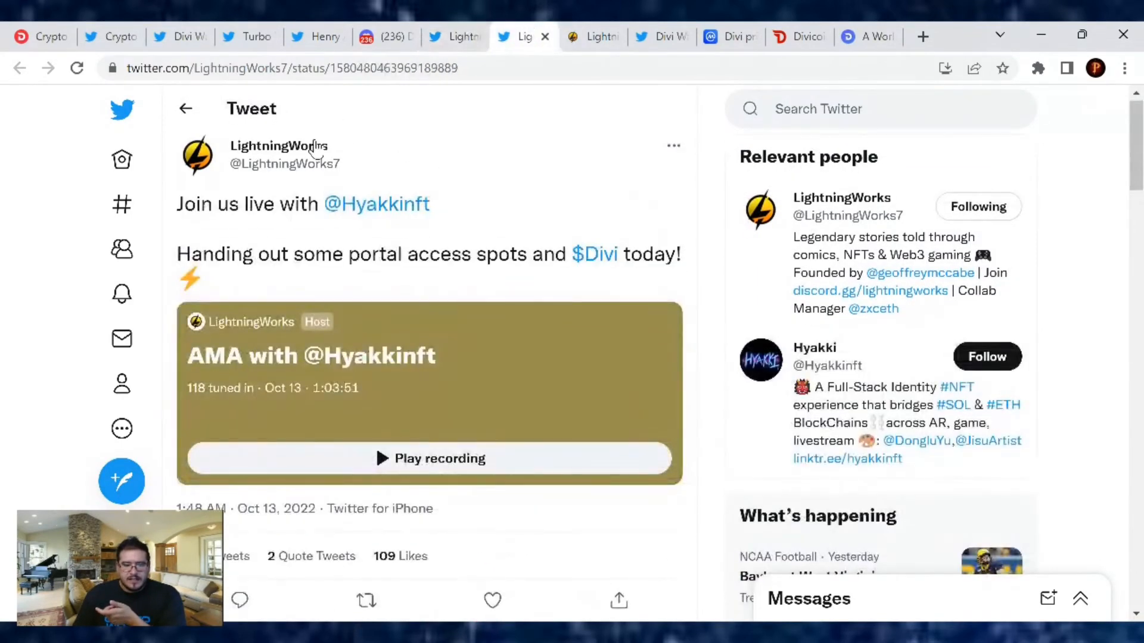
Step: Open the LightningWorks profile from the tweet and scroll through its recent tweets and retweets
left_click(279, 145)
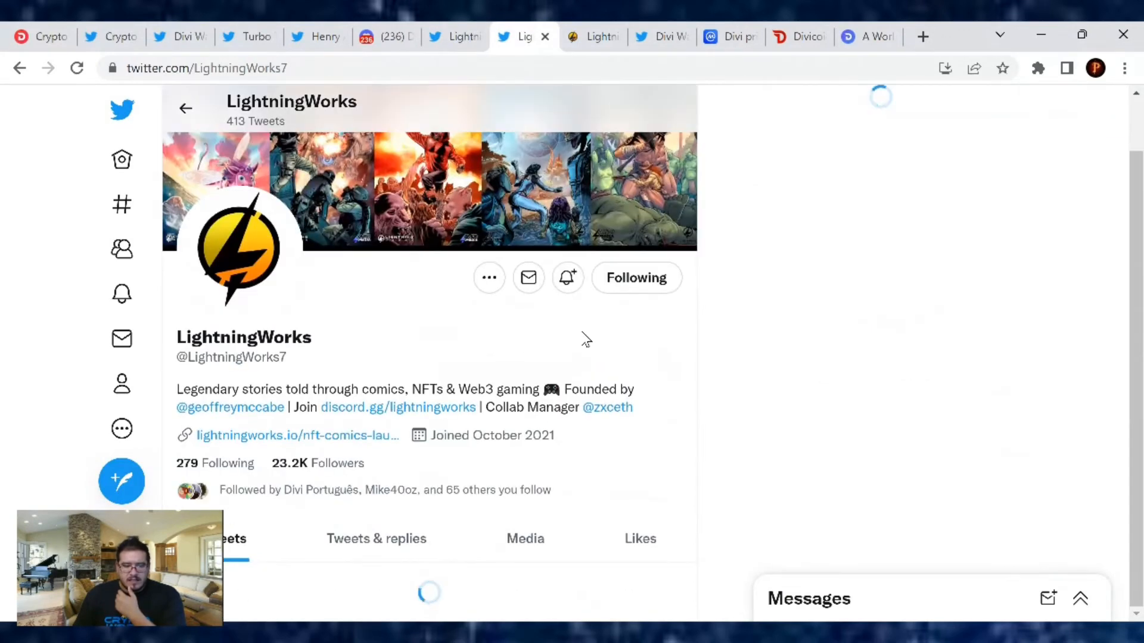
scroll("down", 3)
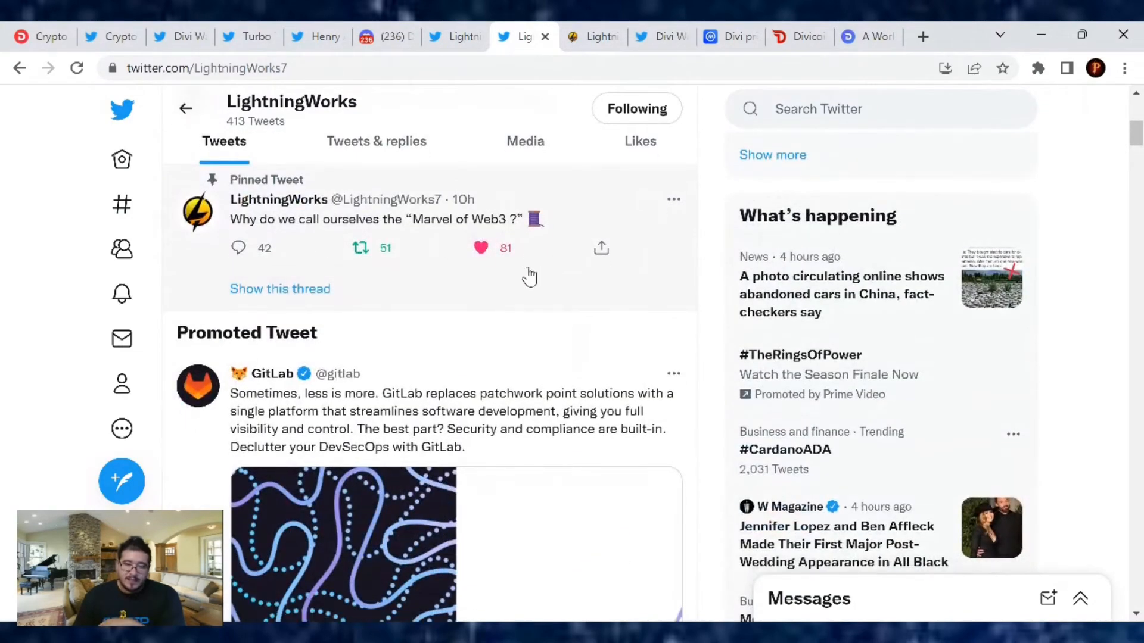
scroll("down", 3)
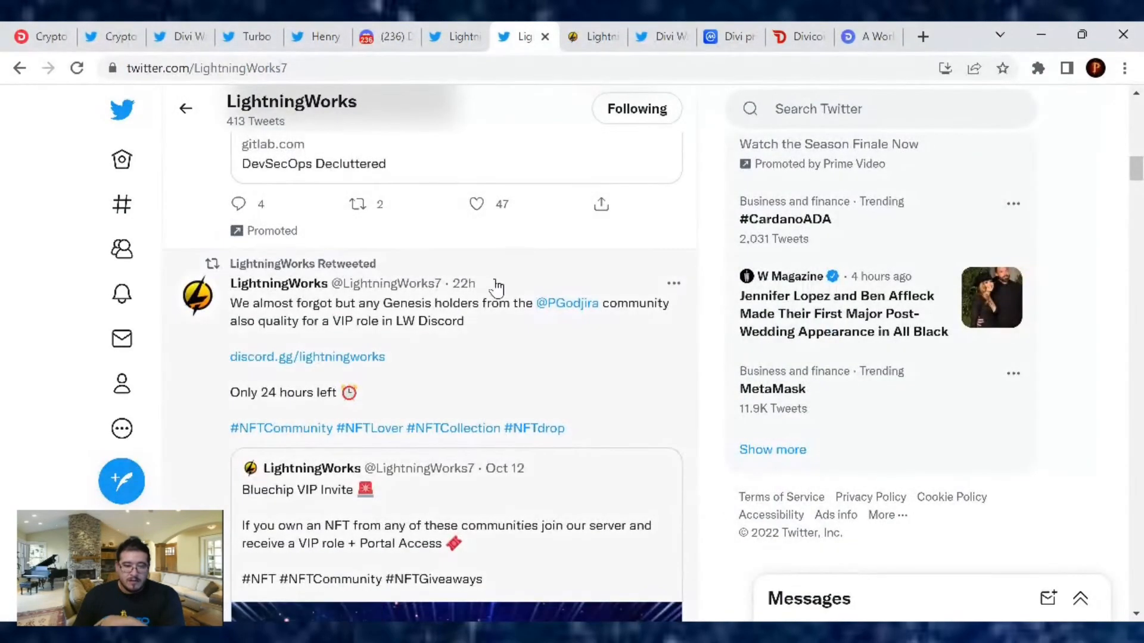
scroll("down", 3)
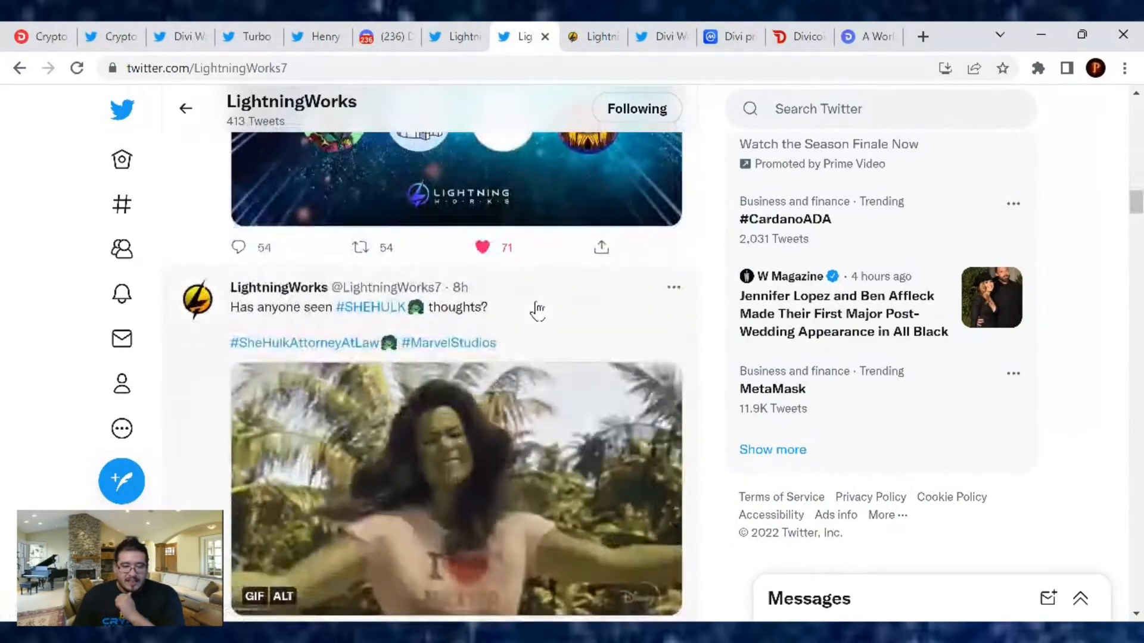
scroll("down", 3)
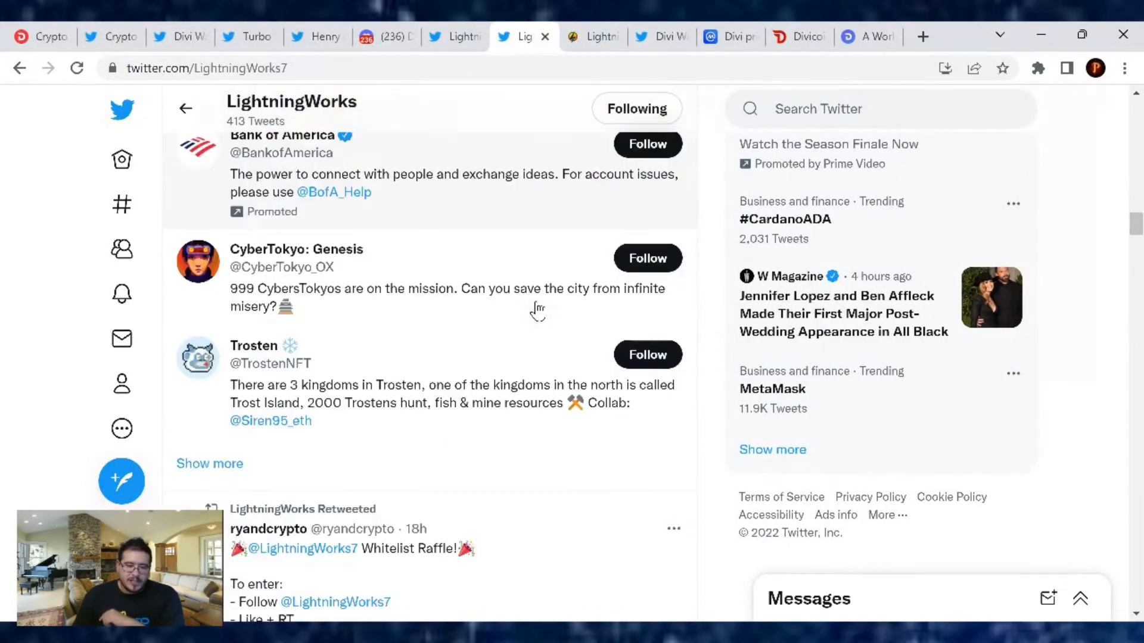
scroll("down", 3)
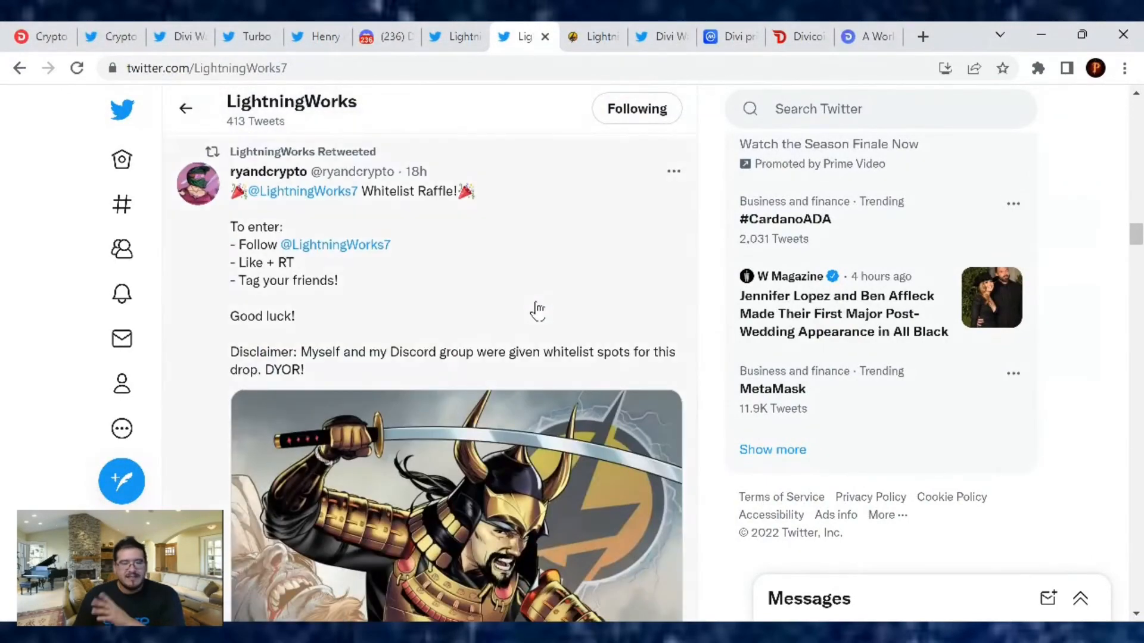
scroll("down", 3)
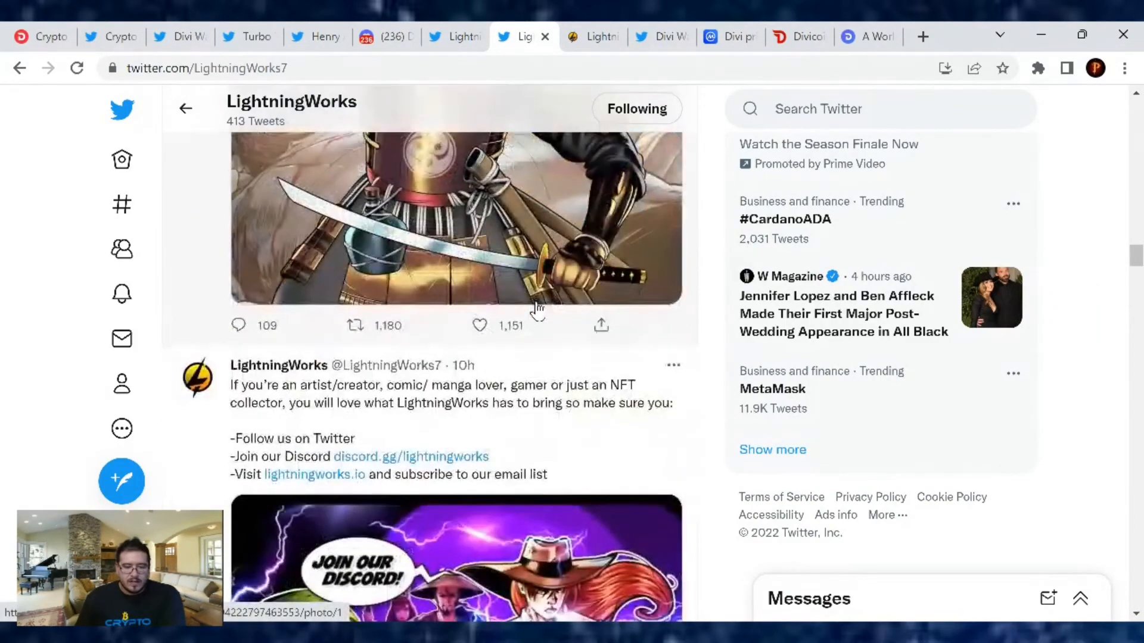
scroll("down", 3)
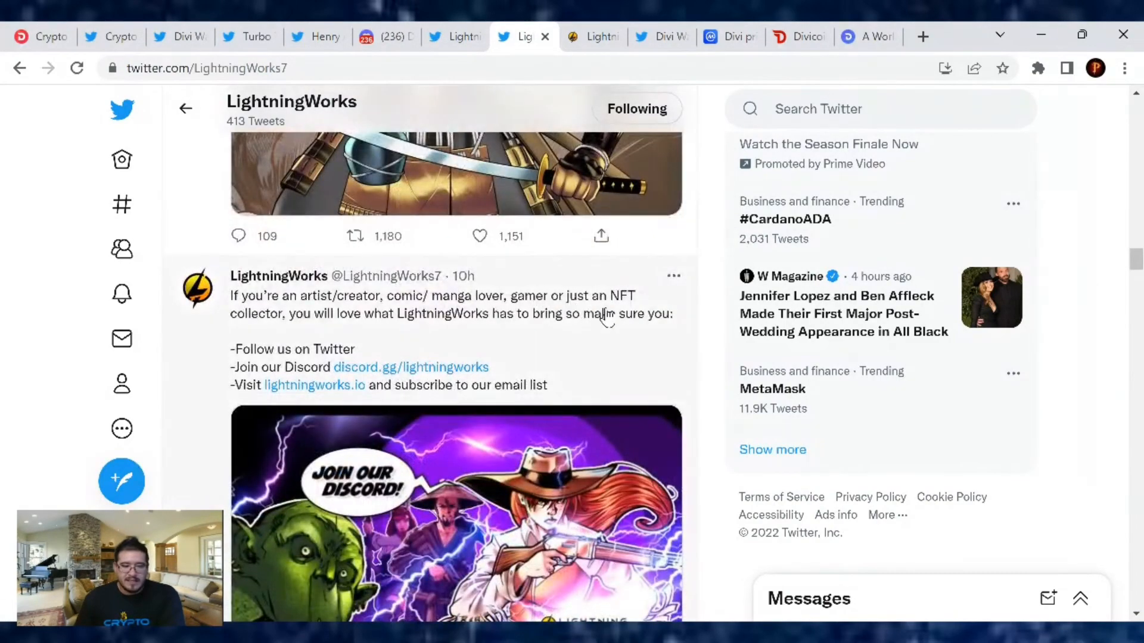
scroll("down", 3)
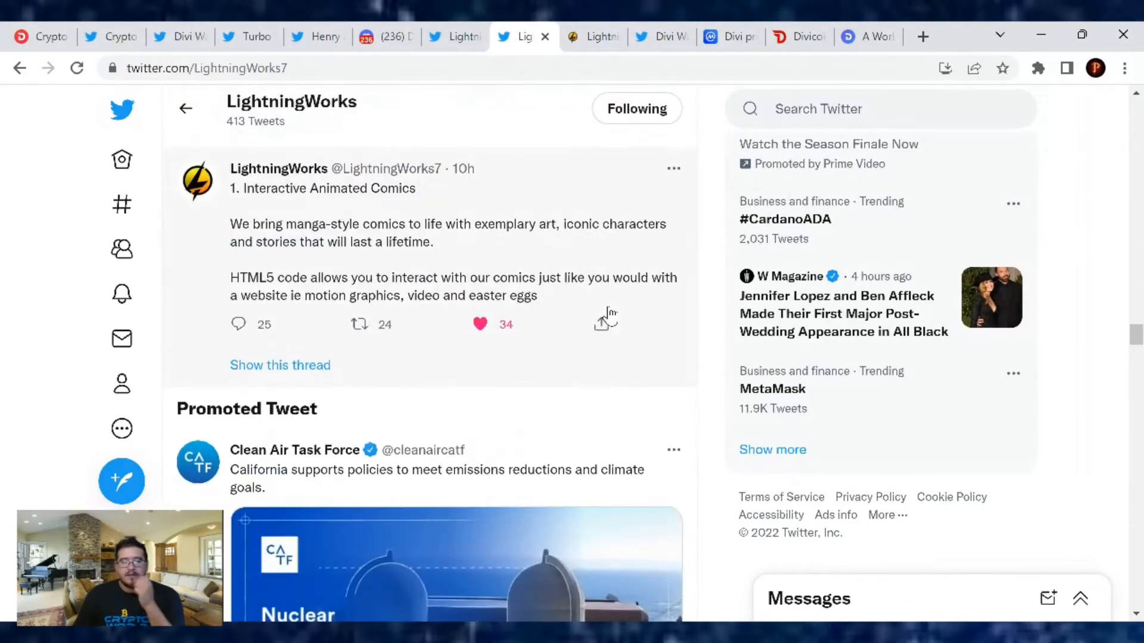
scroll("down", 3)
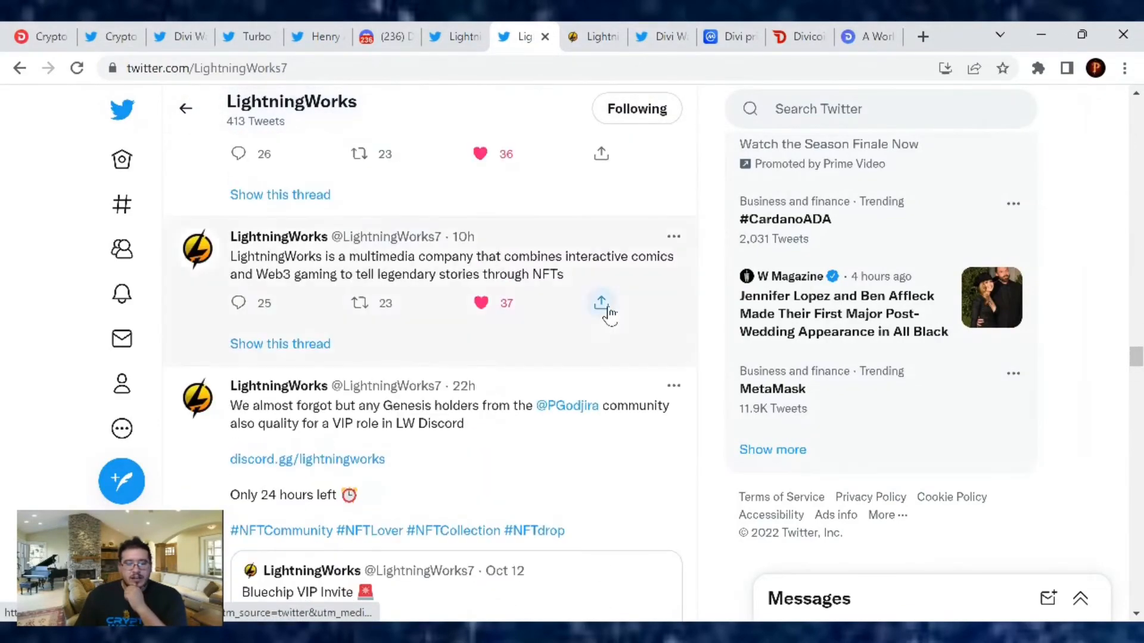
scroll("down", 3)
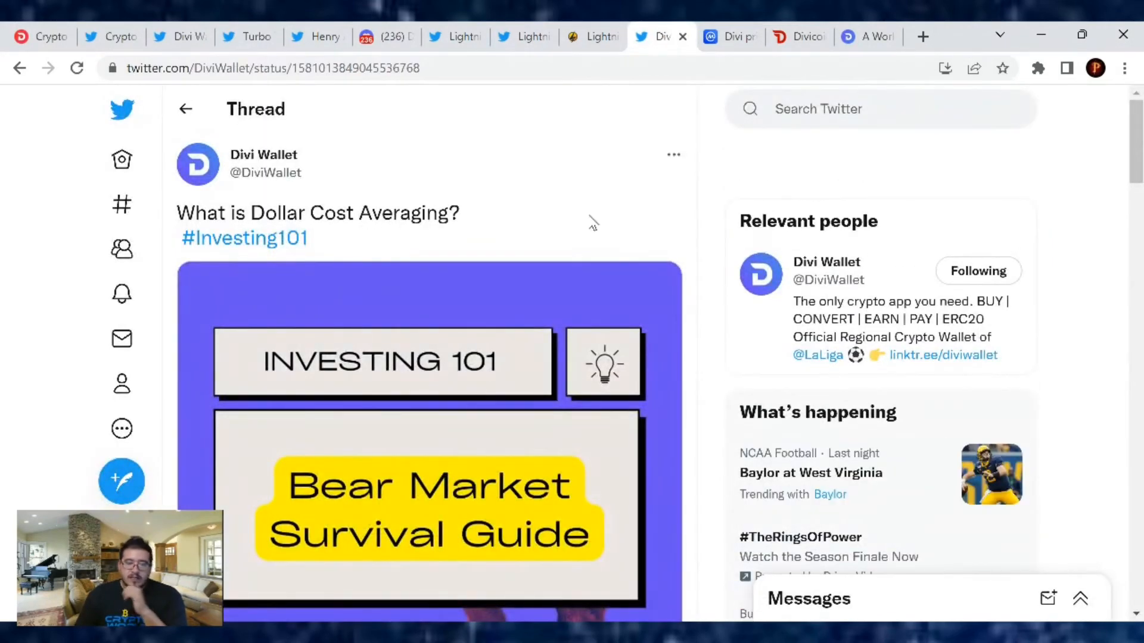
Step: Scroll the Divi Wallet thread past the bear market causes to the bear-versus-bull length chart
scroll("down", 3)
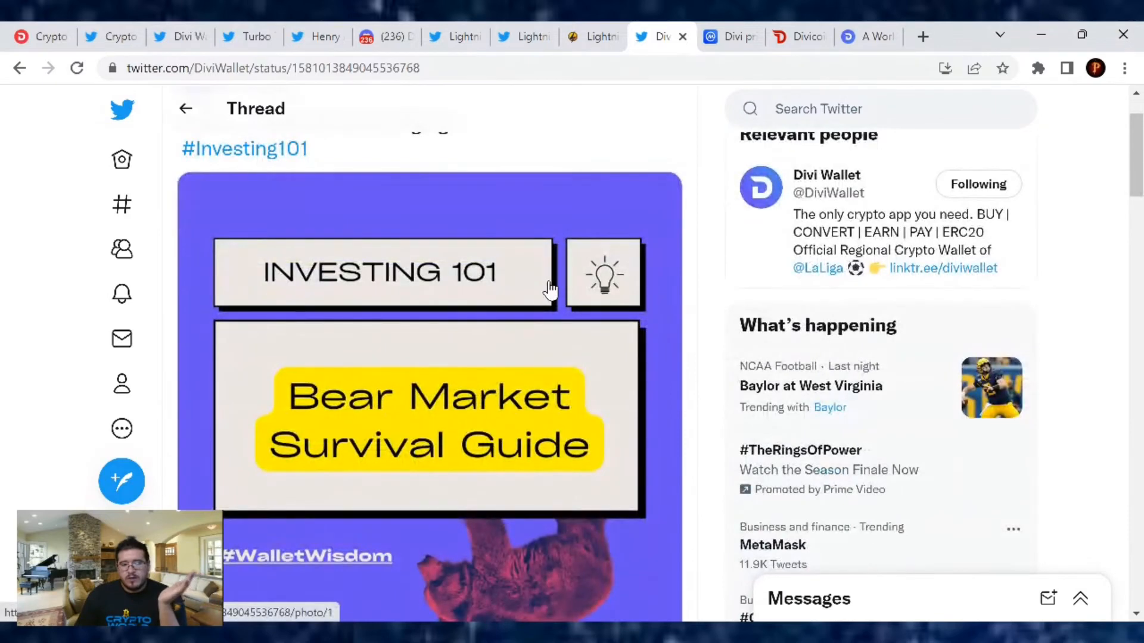
scroll("down", 3)
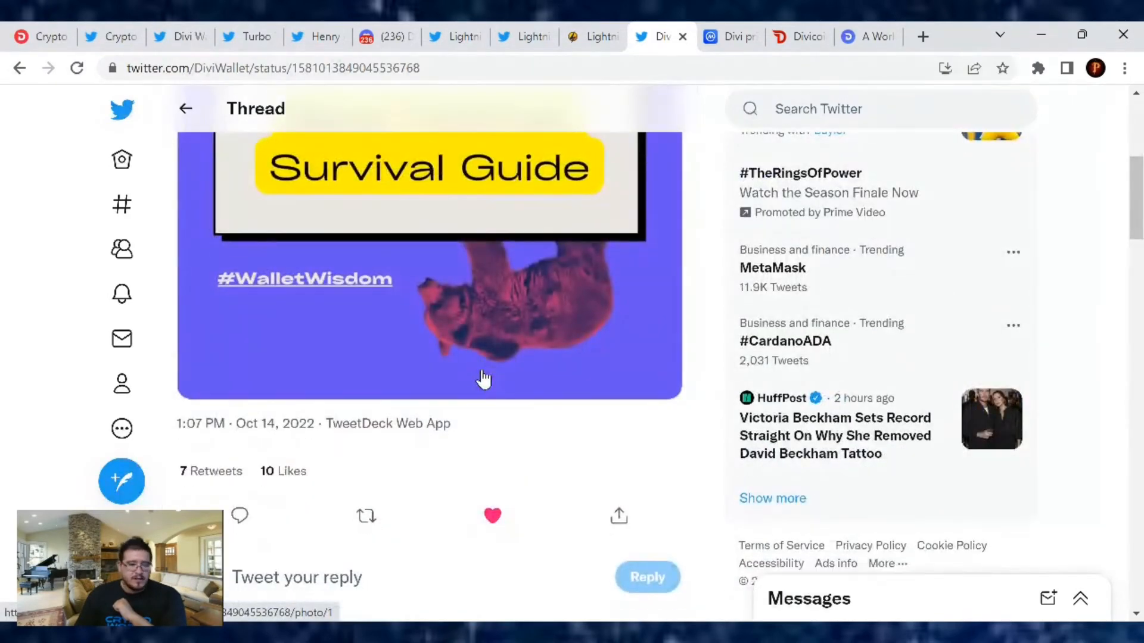
scroll("down", 3)
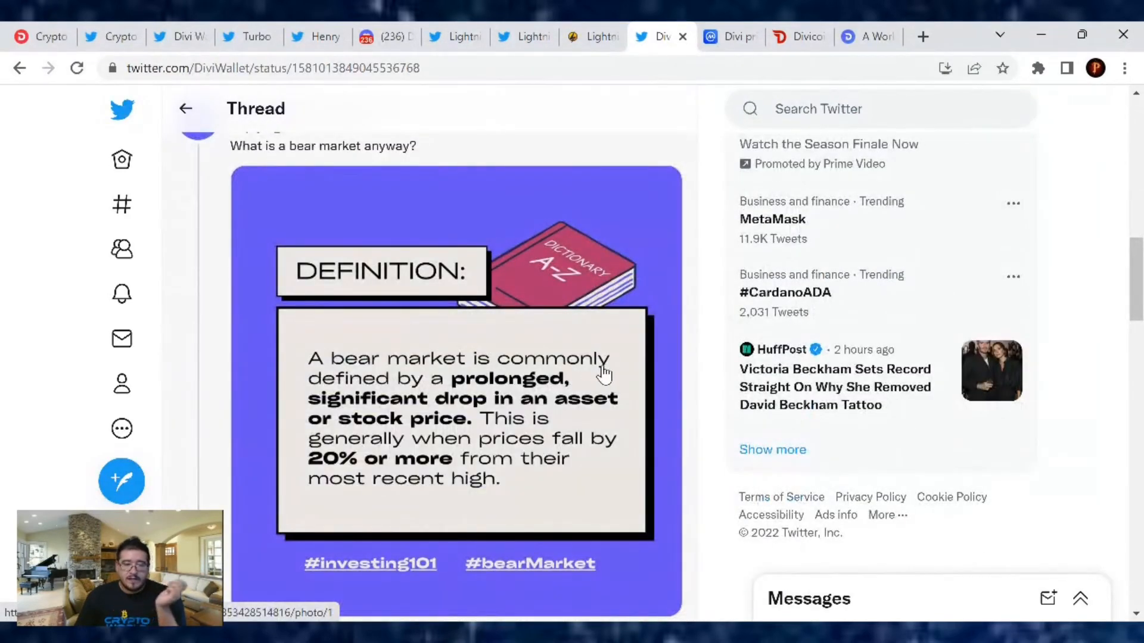
mouse_move(532, 445)
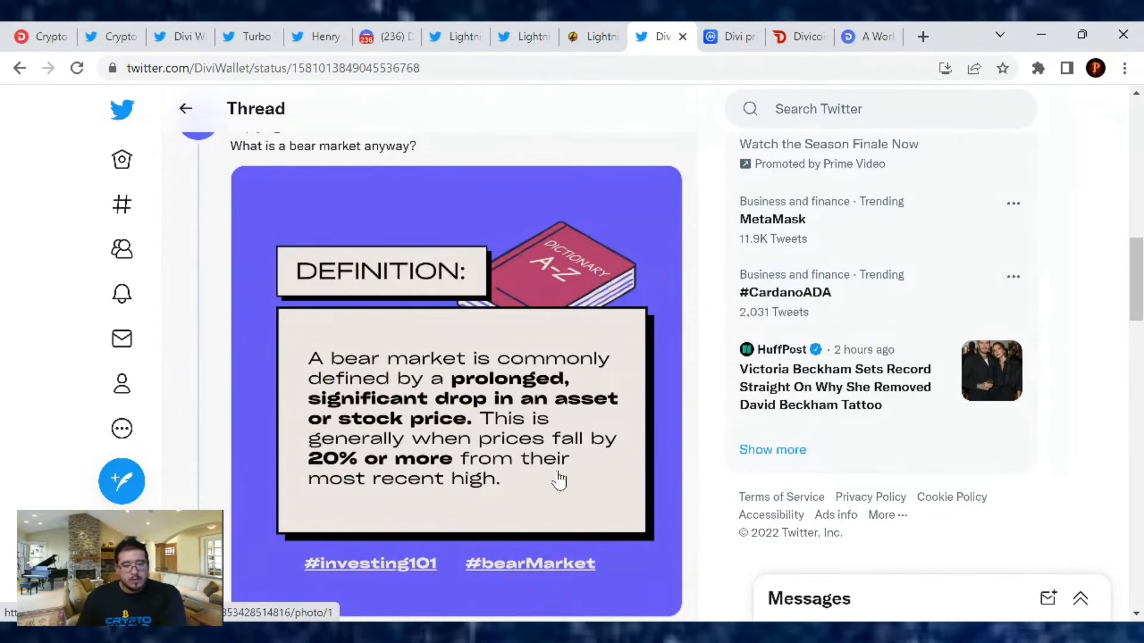
scroll("down", 3)
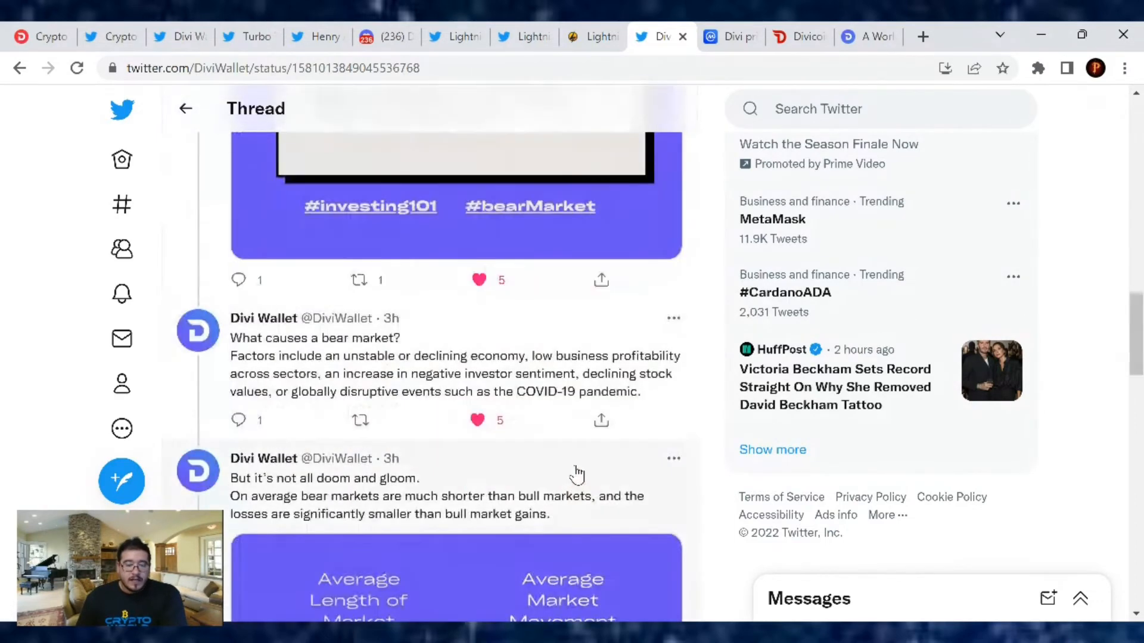
mouse_move(704, 471)
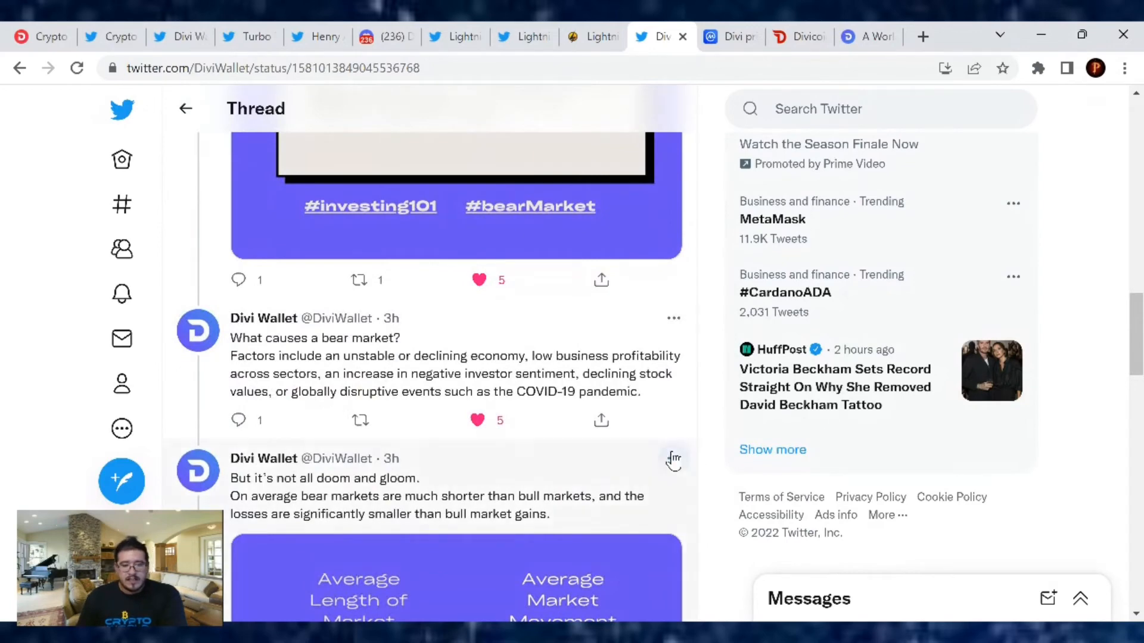
mouse_move(683, 445)
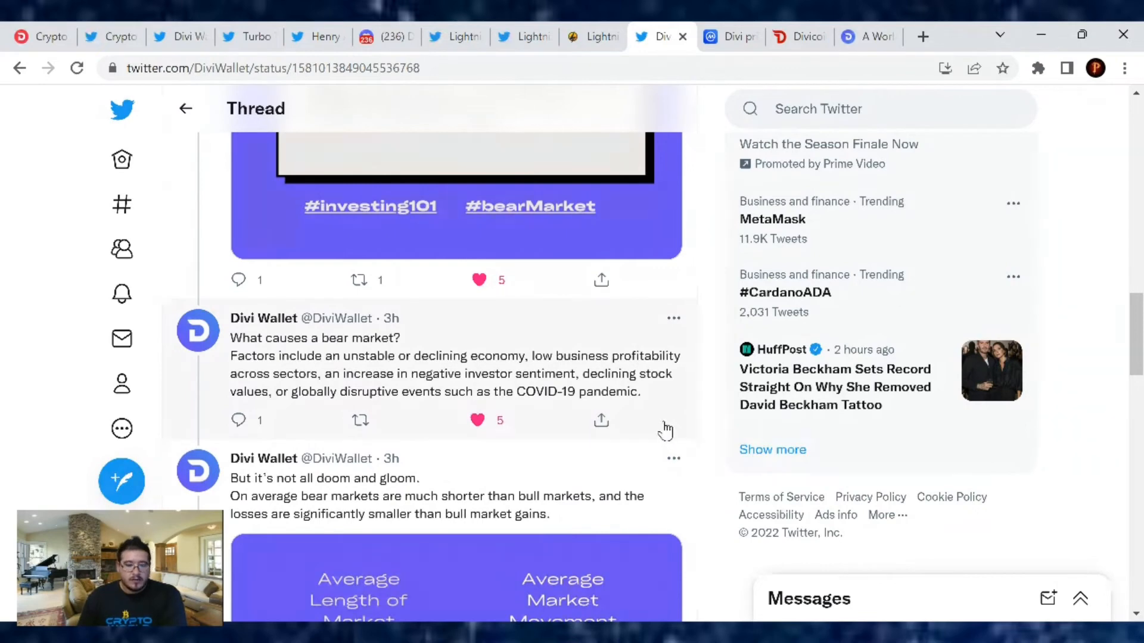
mouse_move(669, 410)
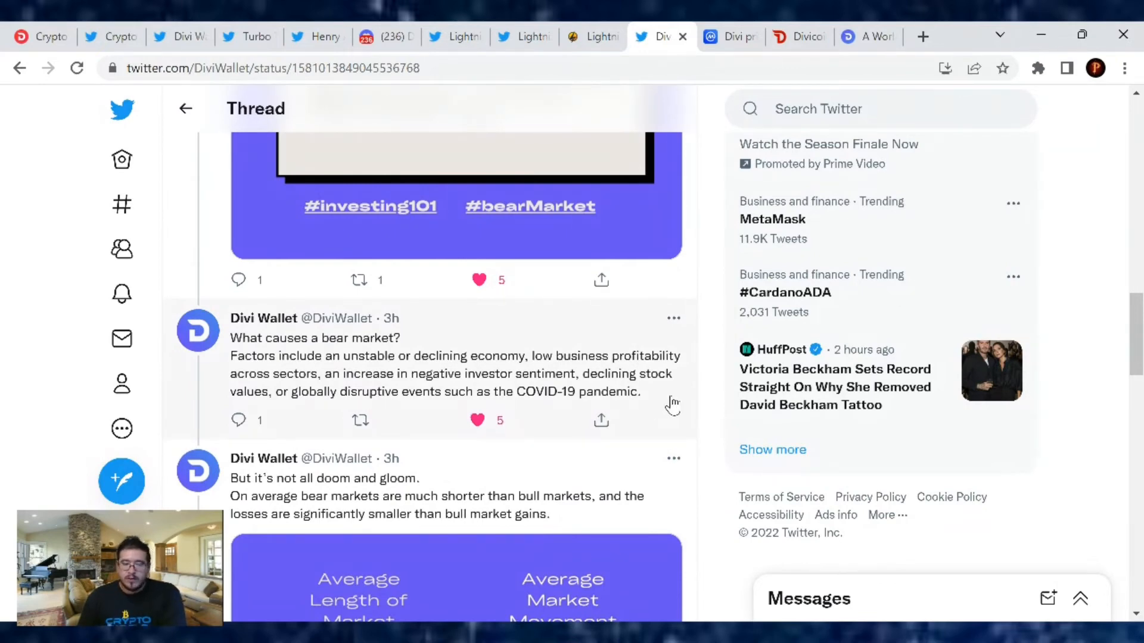
mouse_move(719, 405)
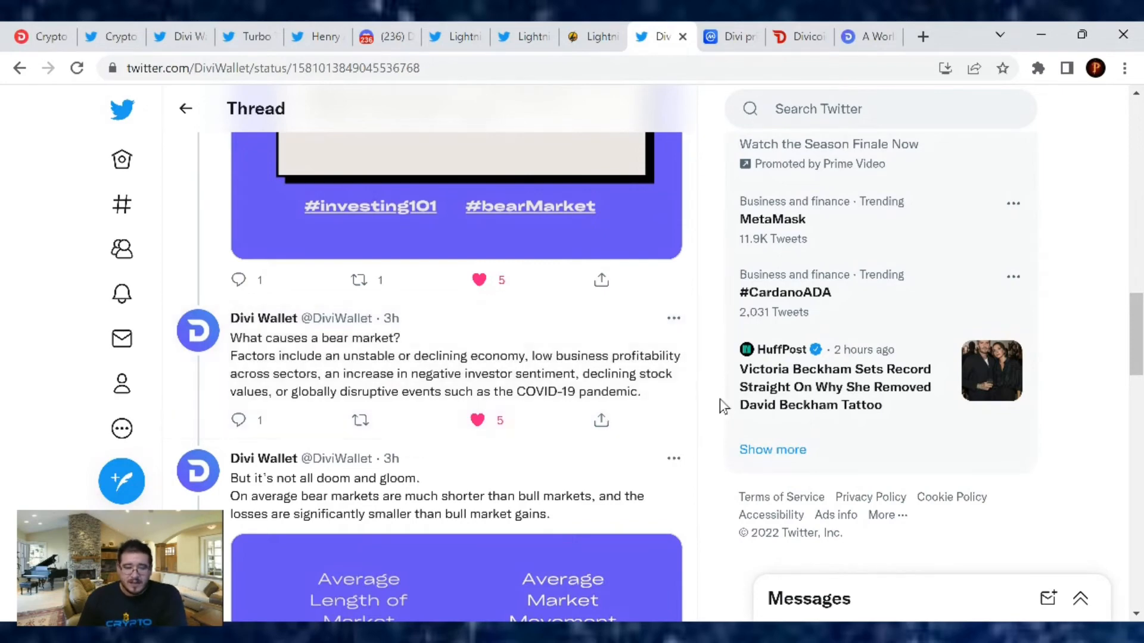
scroll("down", 3)
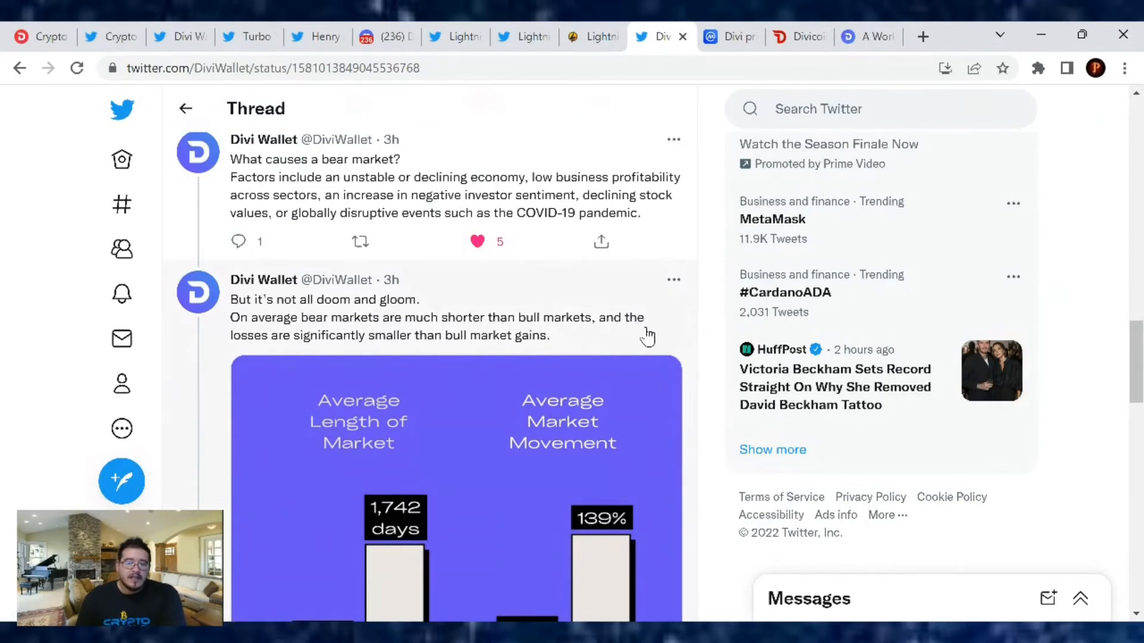
mouse_move(702, 335)
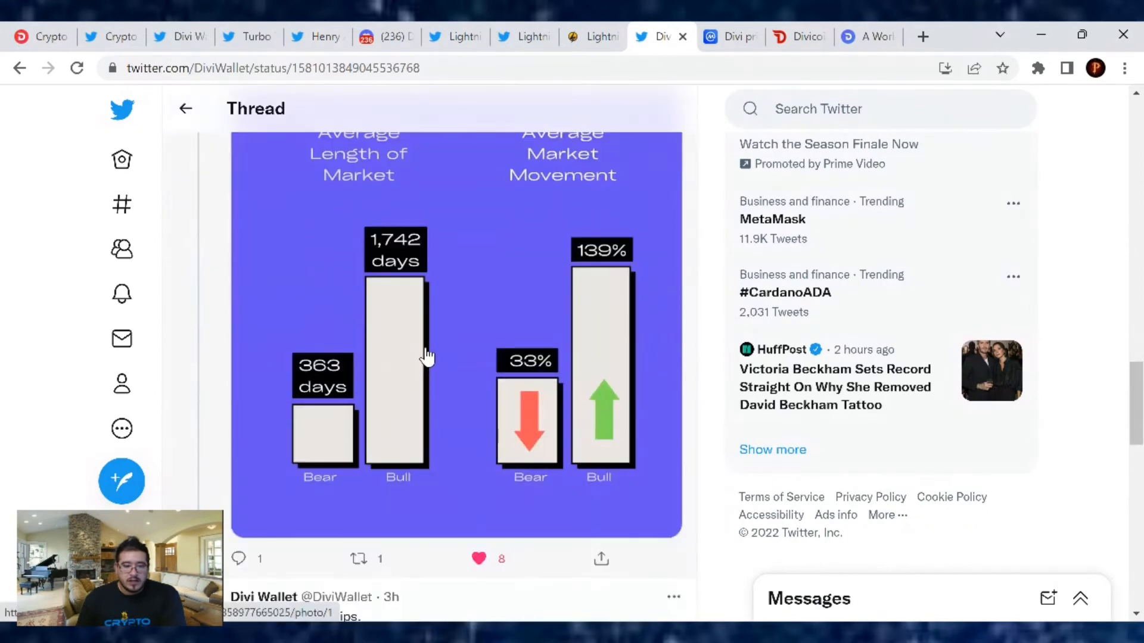
scroll("down", 3)
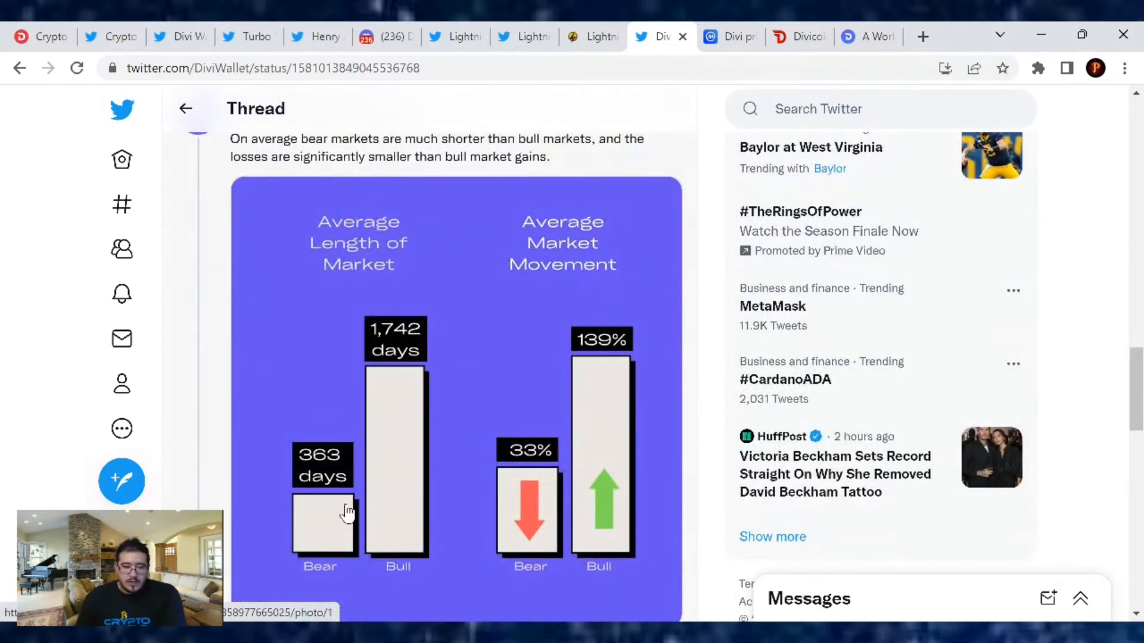
mouse_move(415, 371)
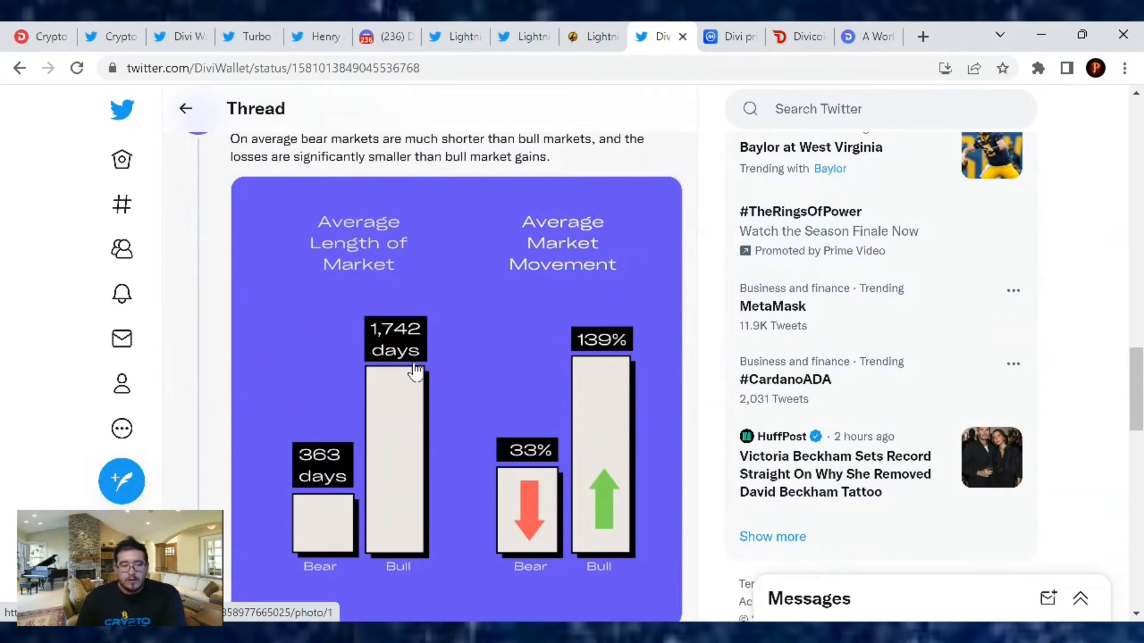
mouse_move(636, 435)
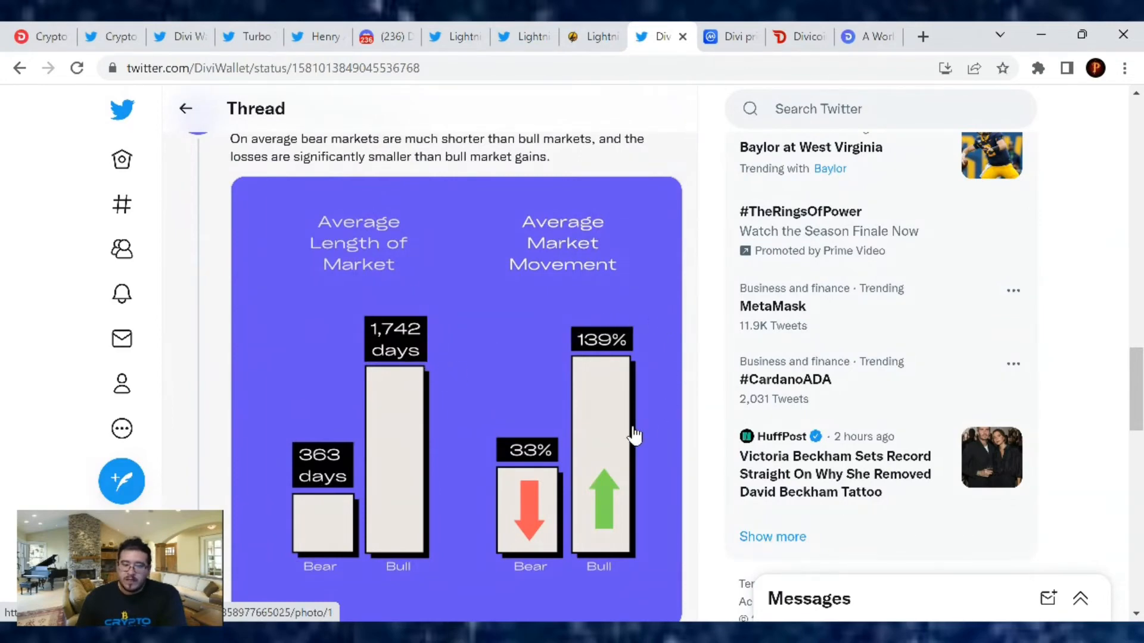
mouse_move(532, 544)
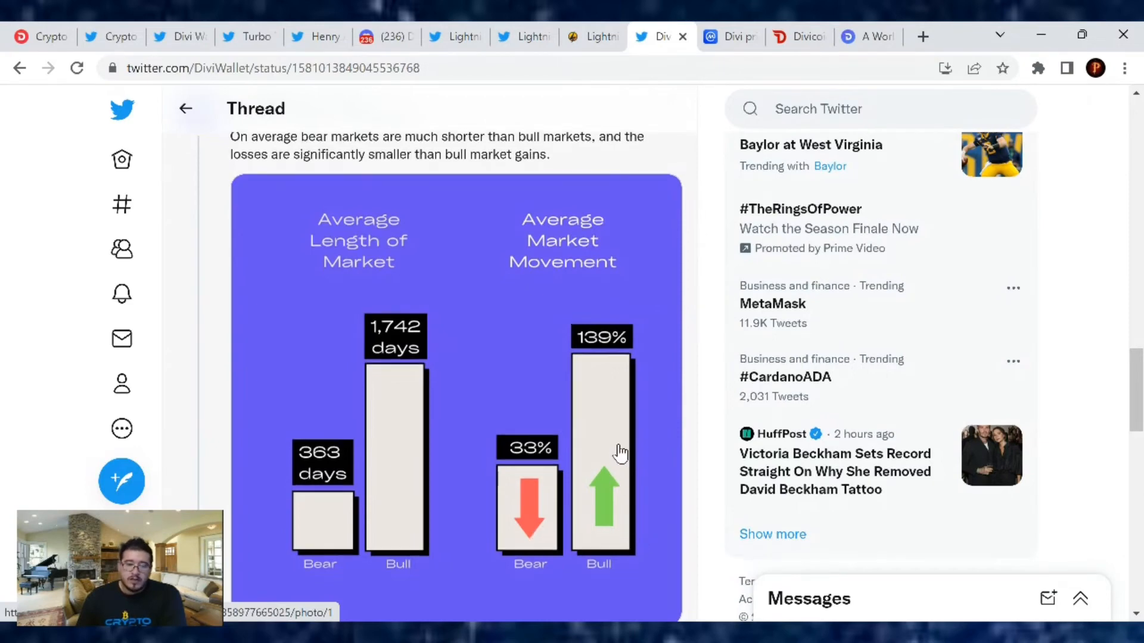
Step: Scroll through the four Bear Market Tips and replies around the Dollar Cost Averaging post
scroll("down", 3)
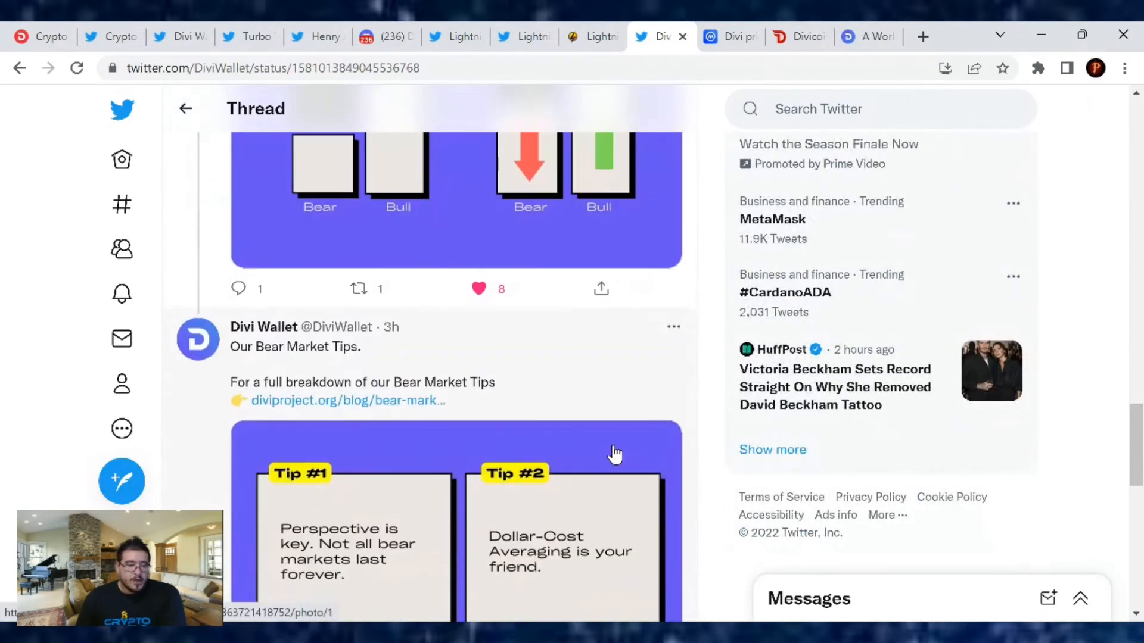
scroll("down", 3)
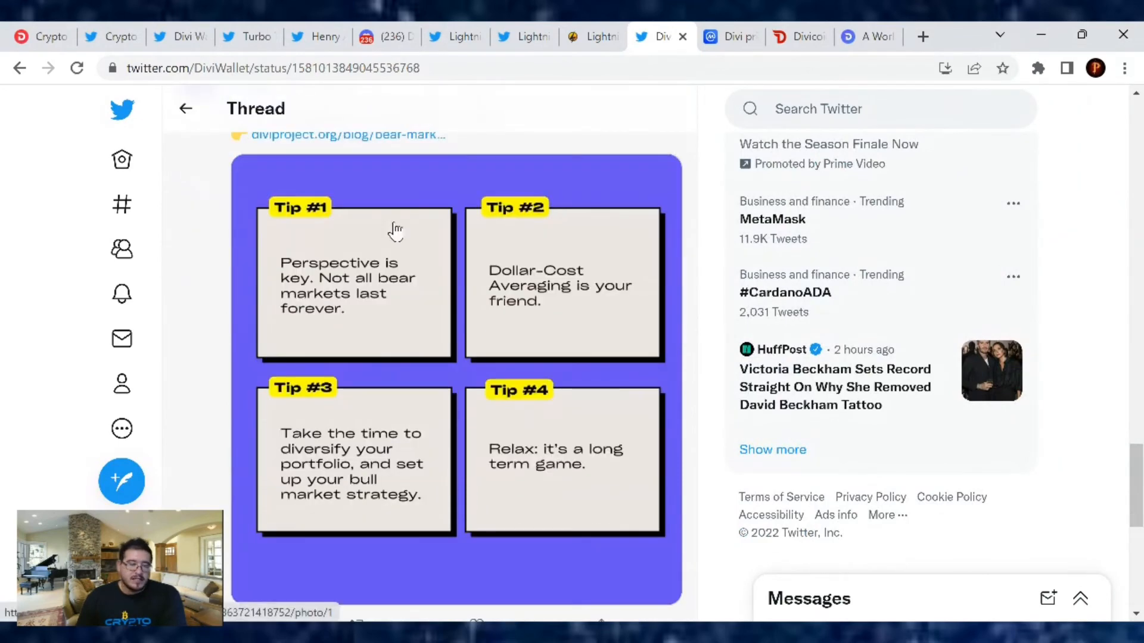
mouse_move(419, 302)
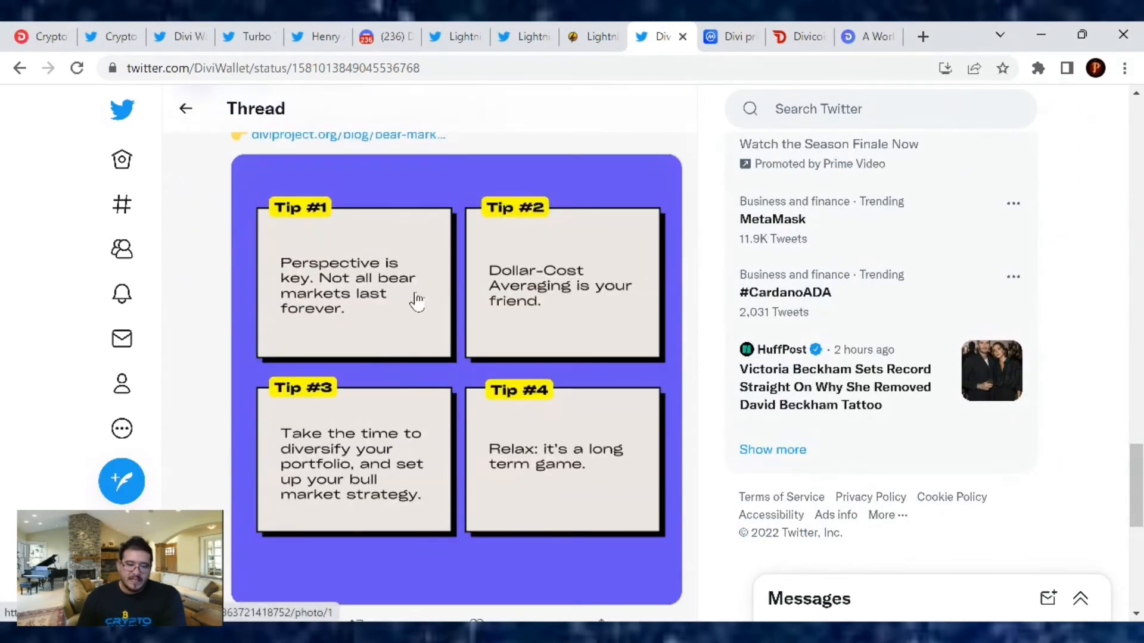
mouse_move(371, 314)
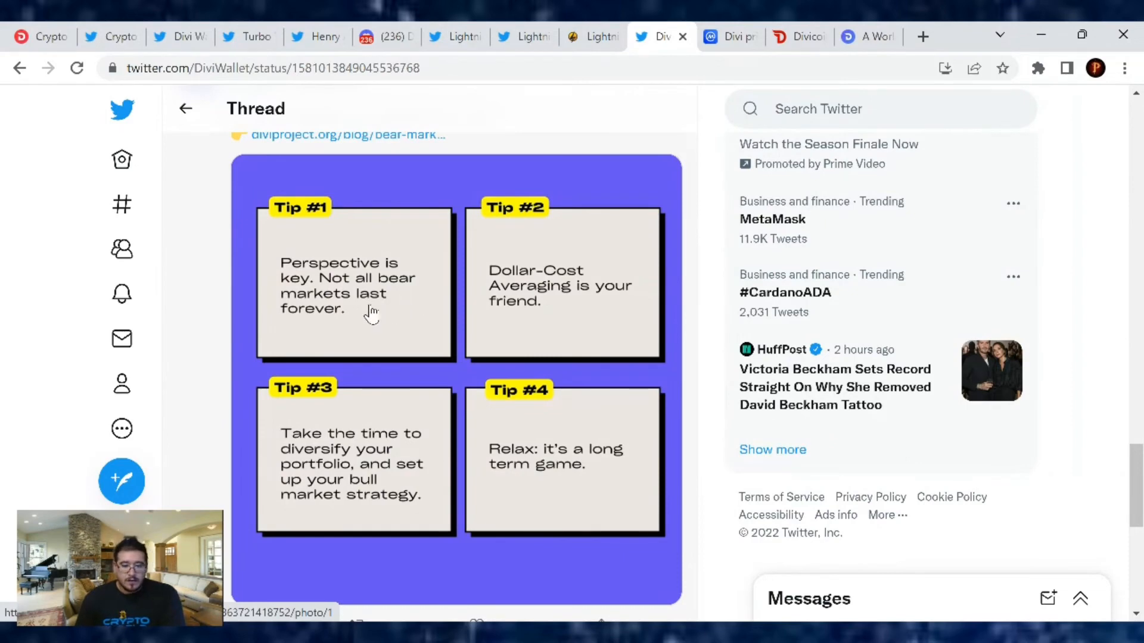
mouse_move(613, 310)
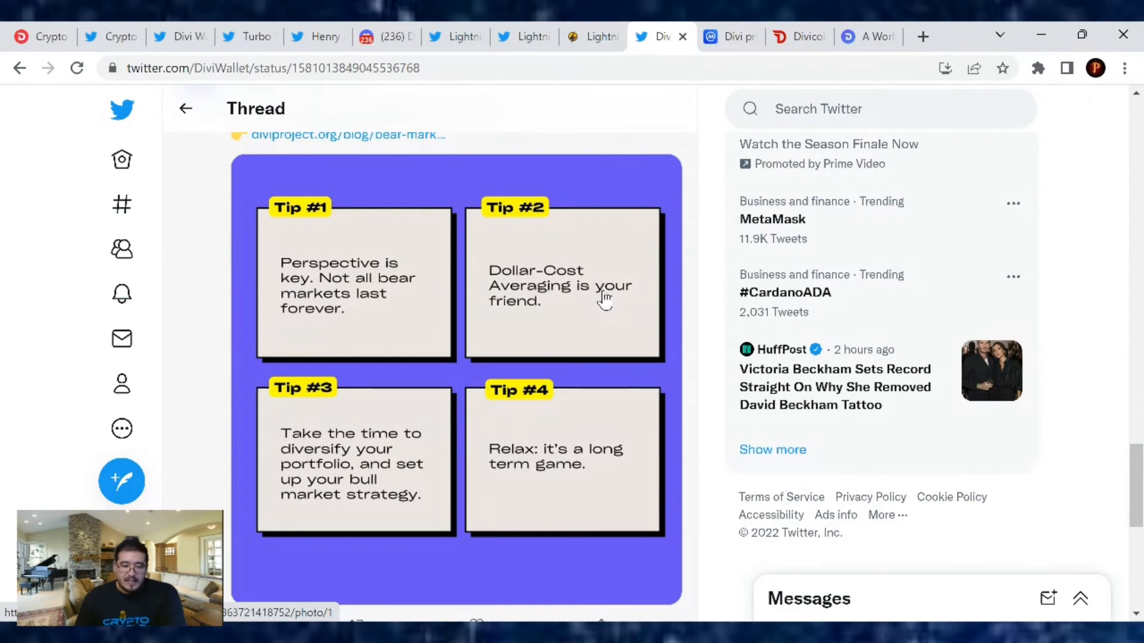
mouse_move(603, 300)
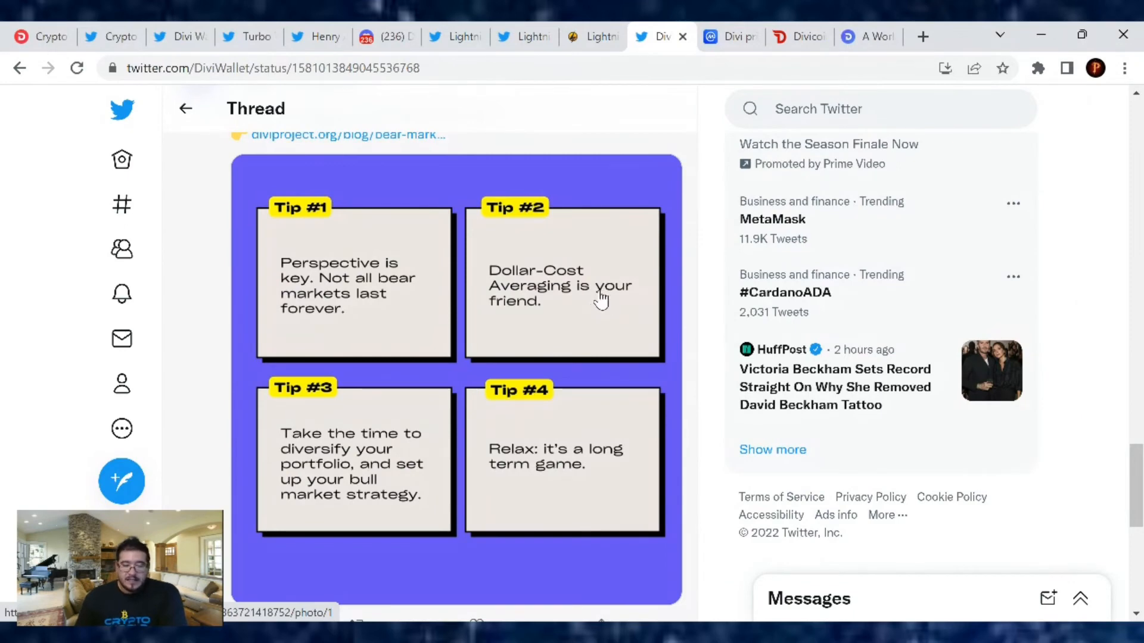
mouse_move(433, 388)
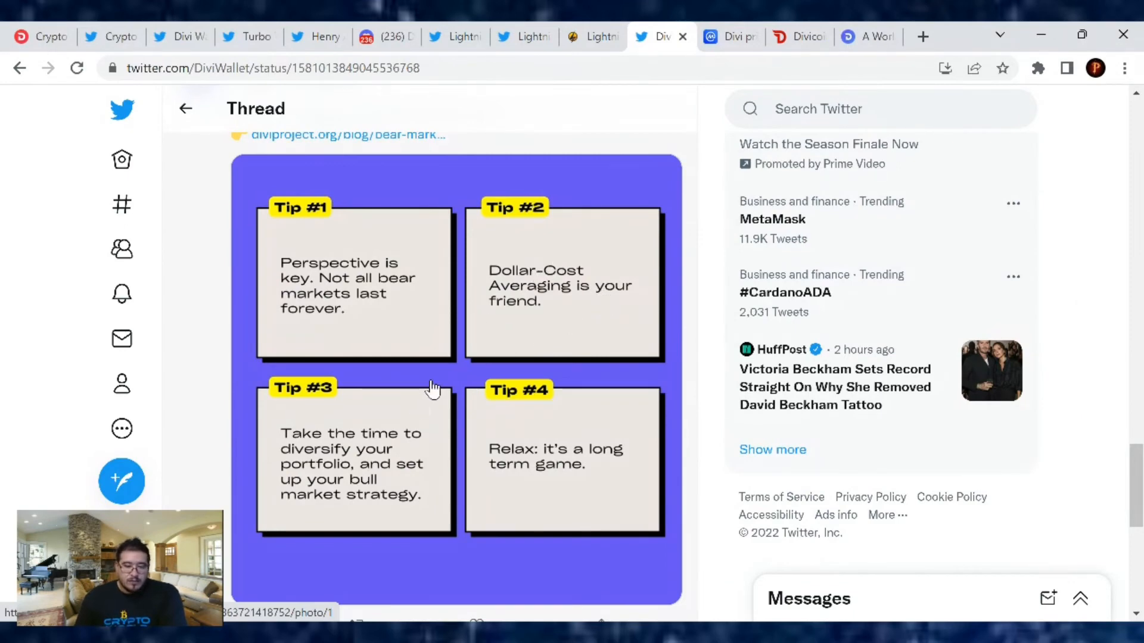
mouse_move(425, 432)
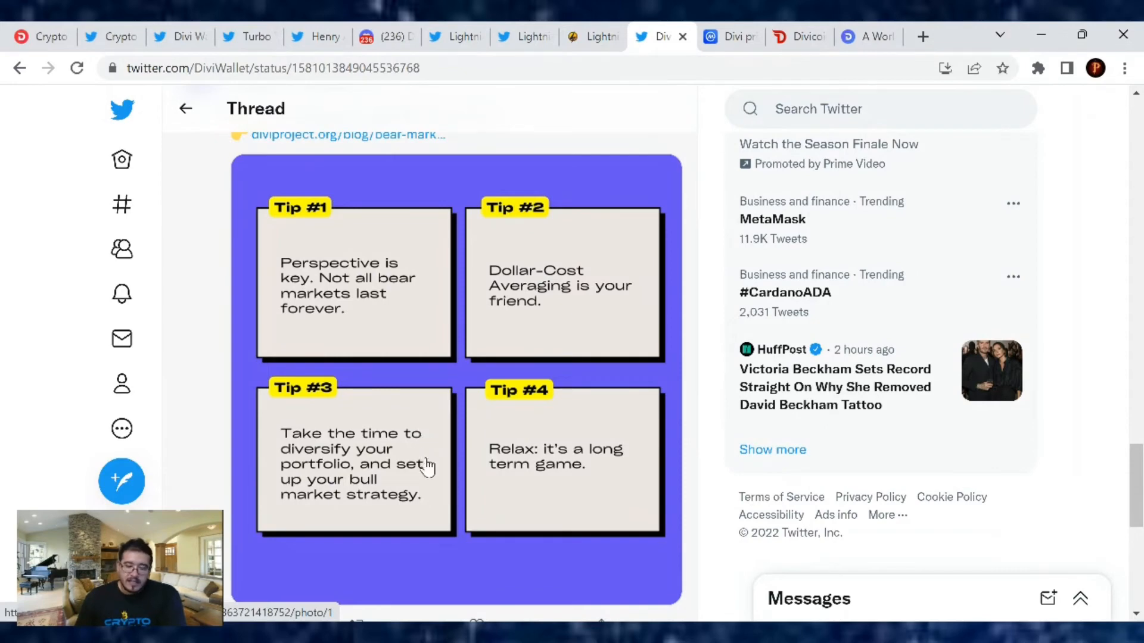
mouse_move(419, 471)
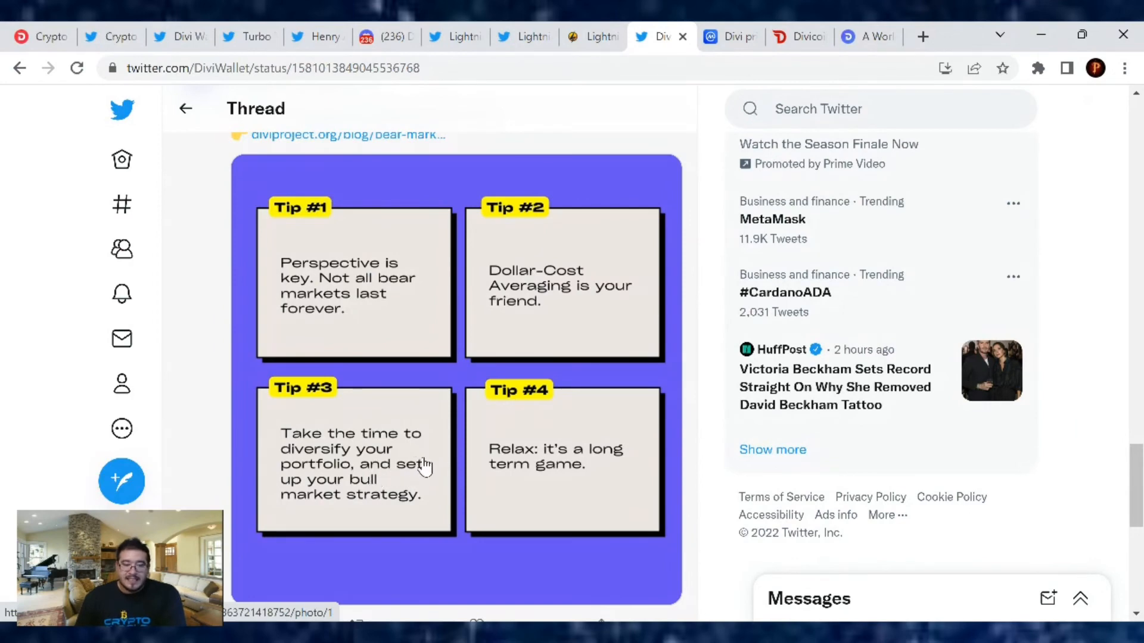
mouse_move(414, 475)
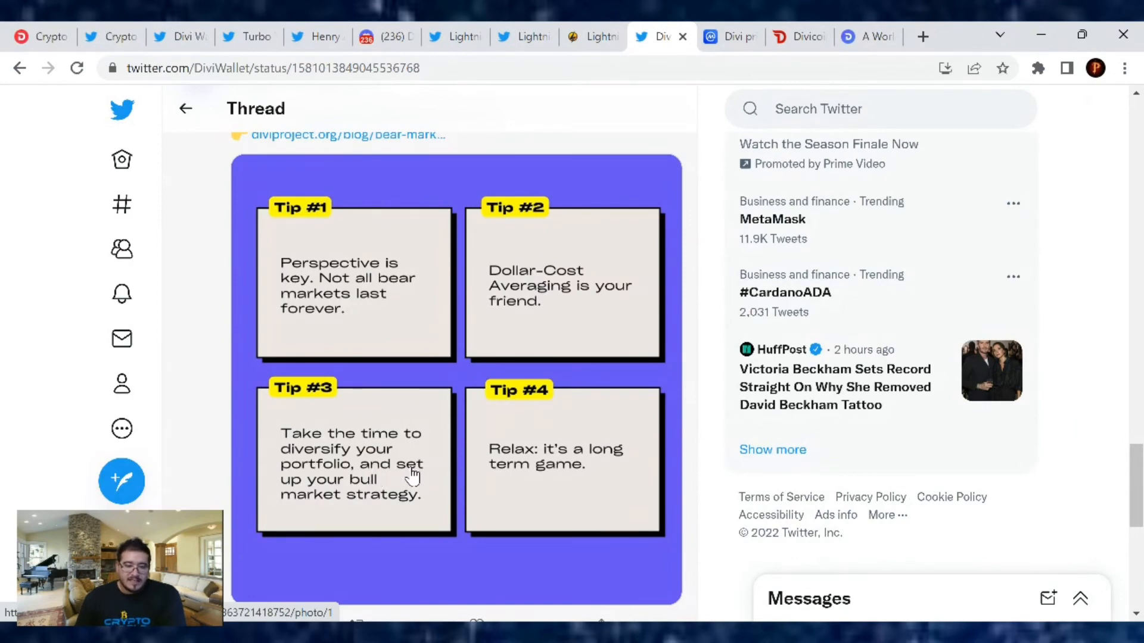
mouse_move(646, 513)
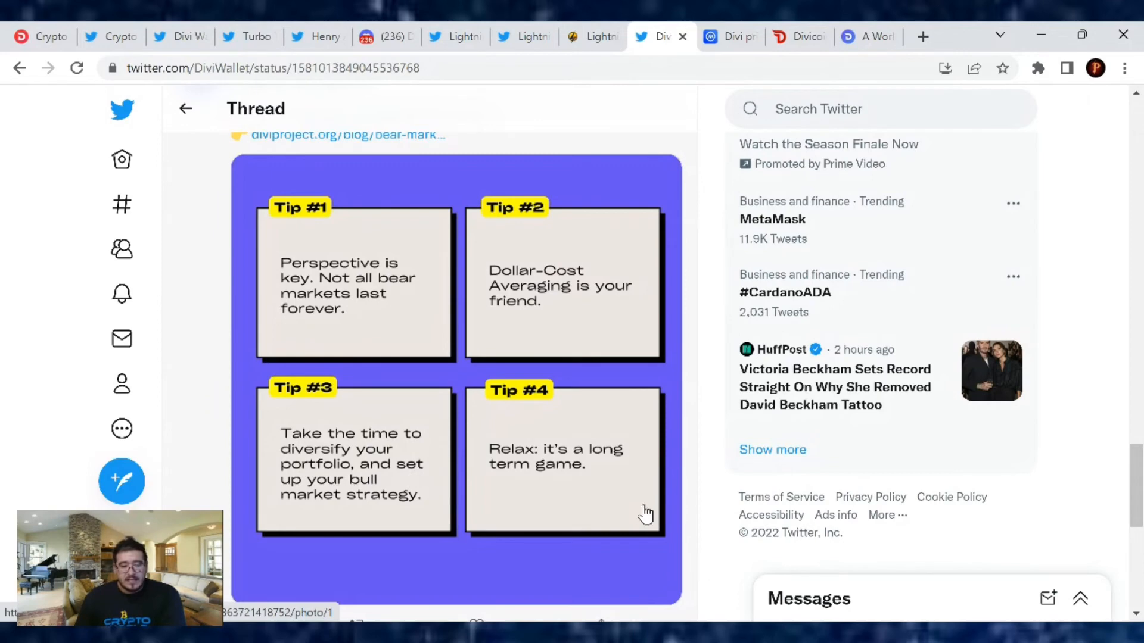
scroll("down", 3)
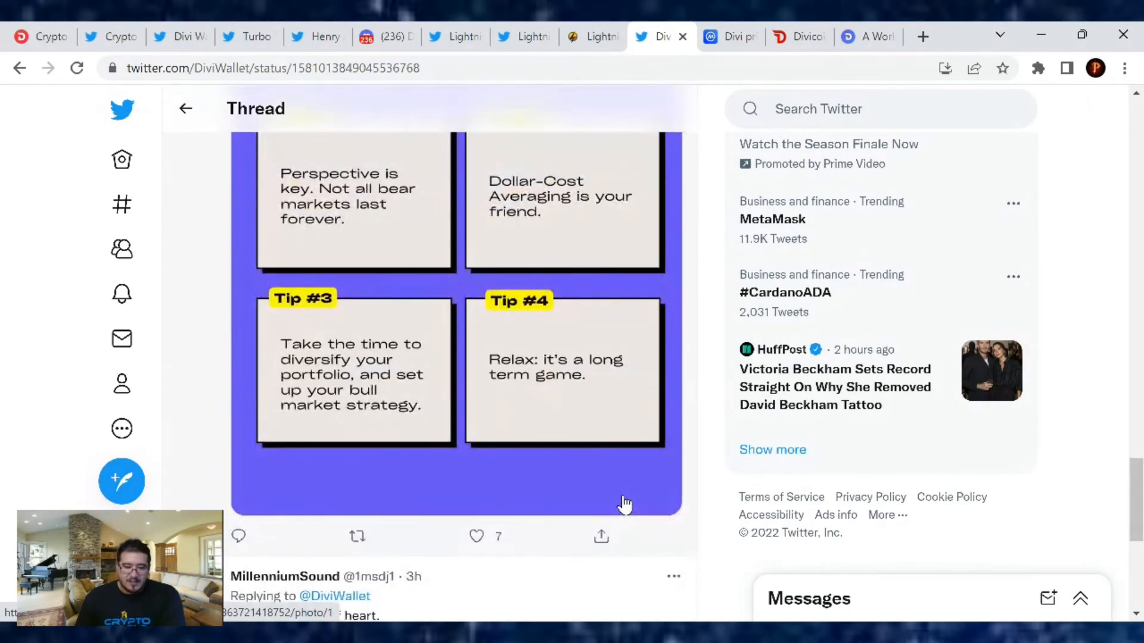
scroll("down", 3)
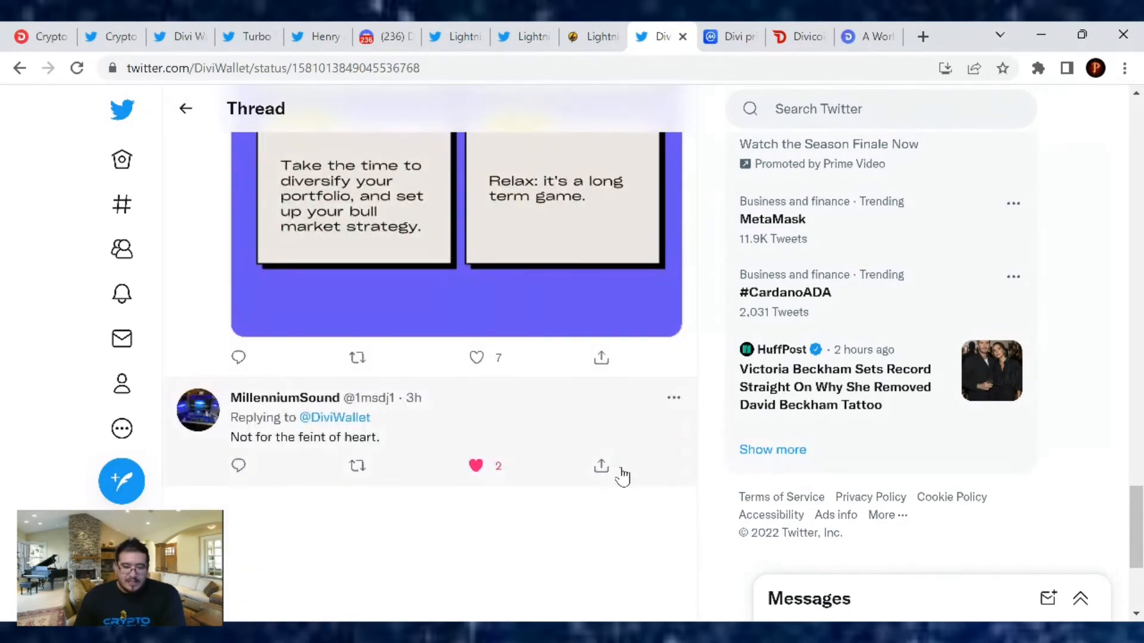
mouse_move(310, 468)
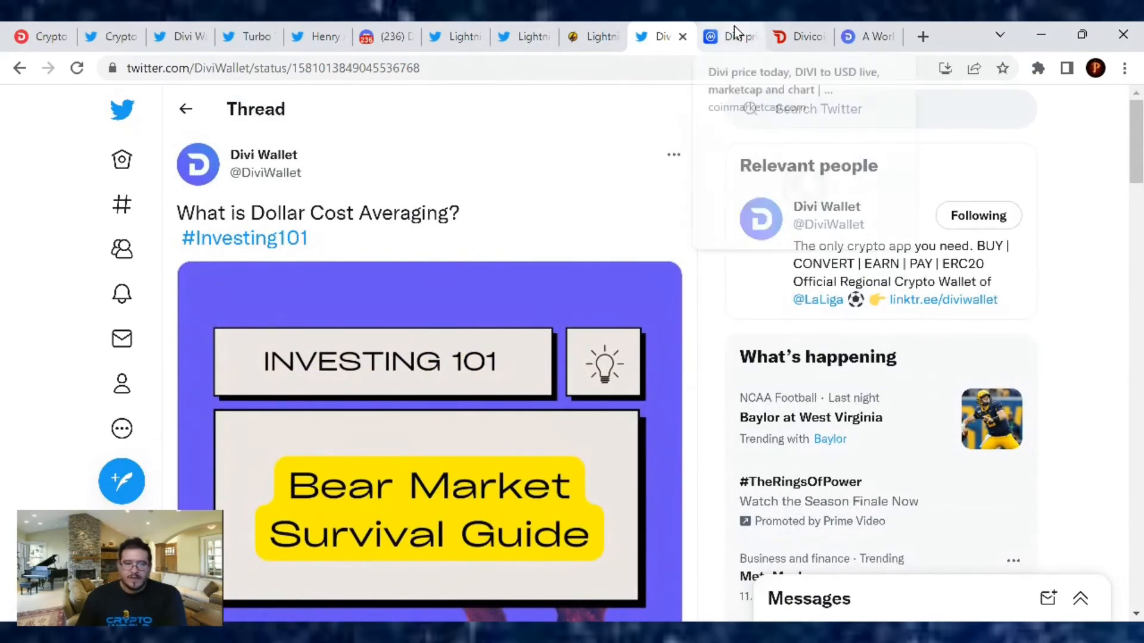
Step: Switch to CoinMarketCap and scroll Divi's price page showing $0.01651, rank #350
left_click(728, 36)
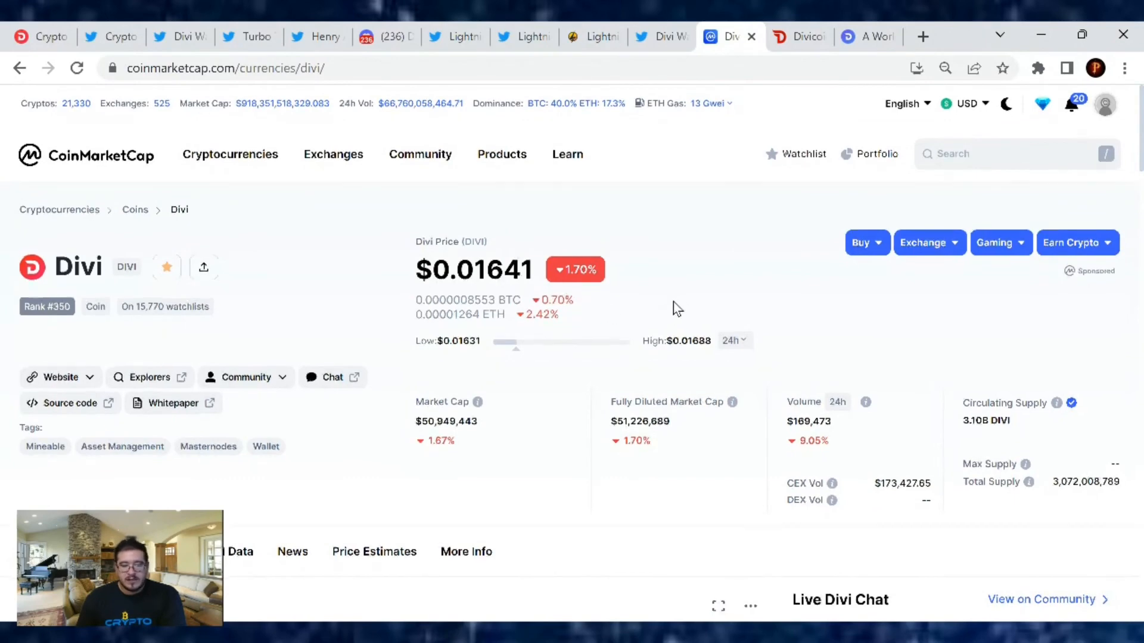
scroll("down", 3)
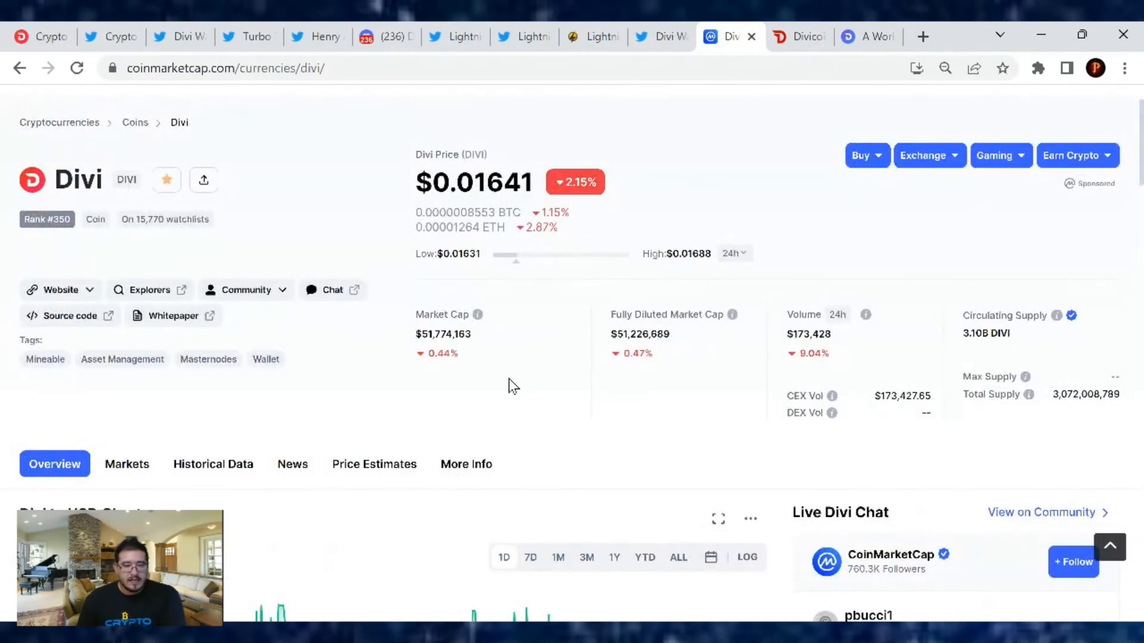
mouse_move(516, 359)
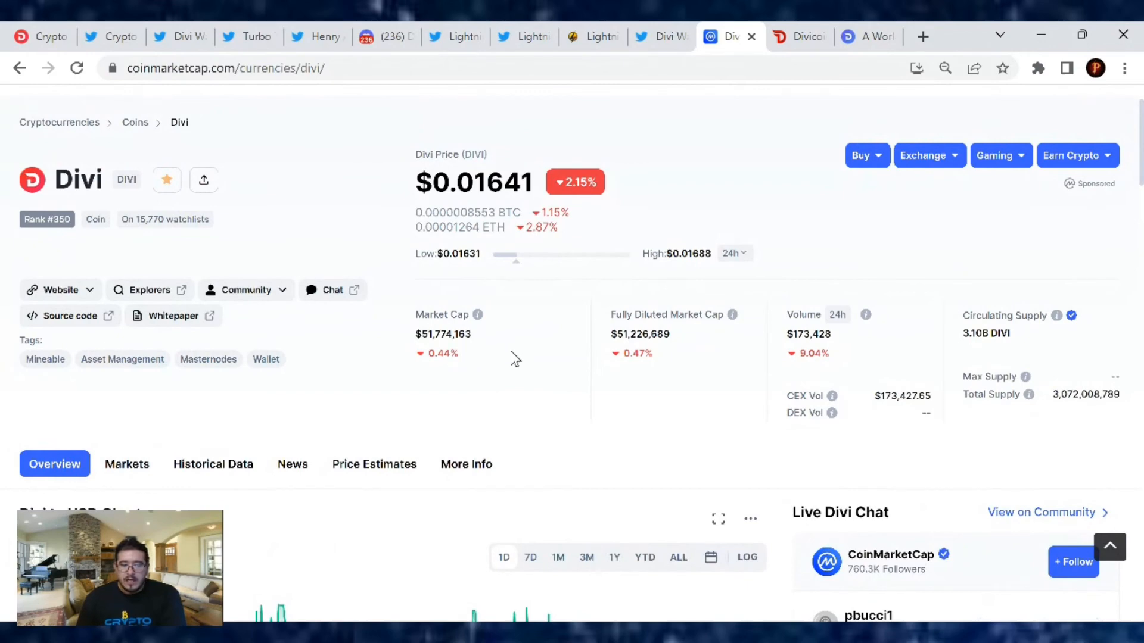
mouse_move(866, 364)
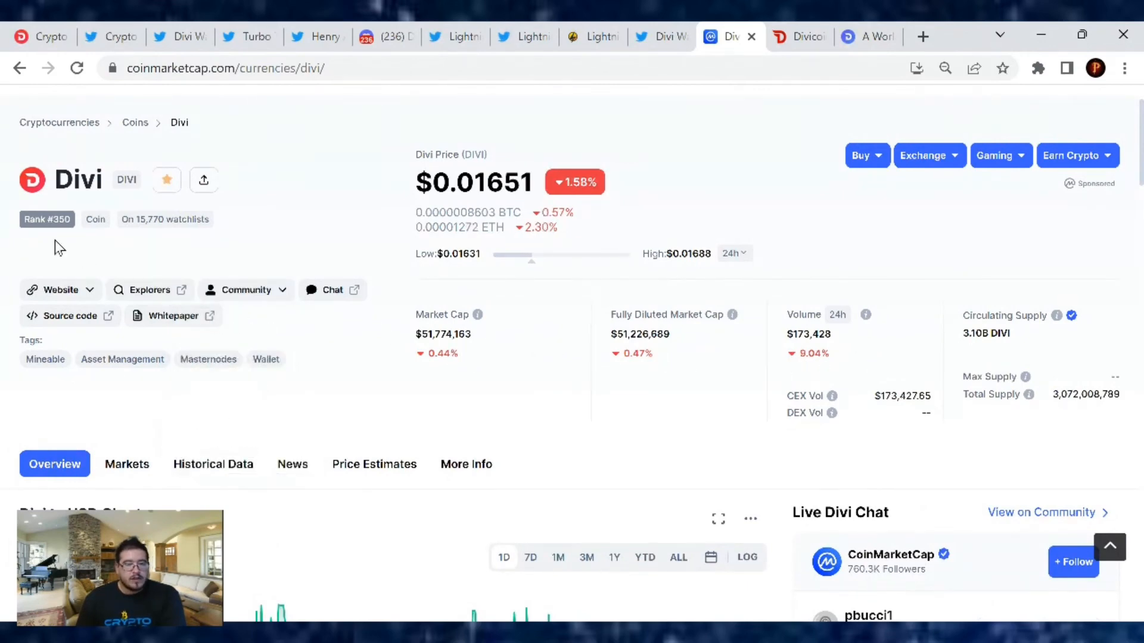
scroll("down", 3)
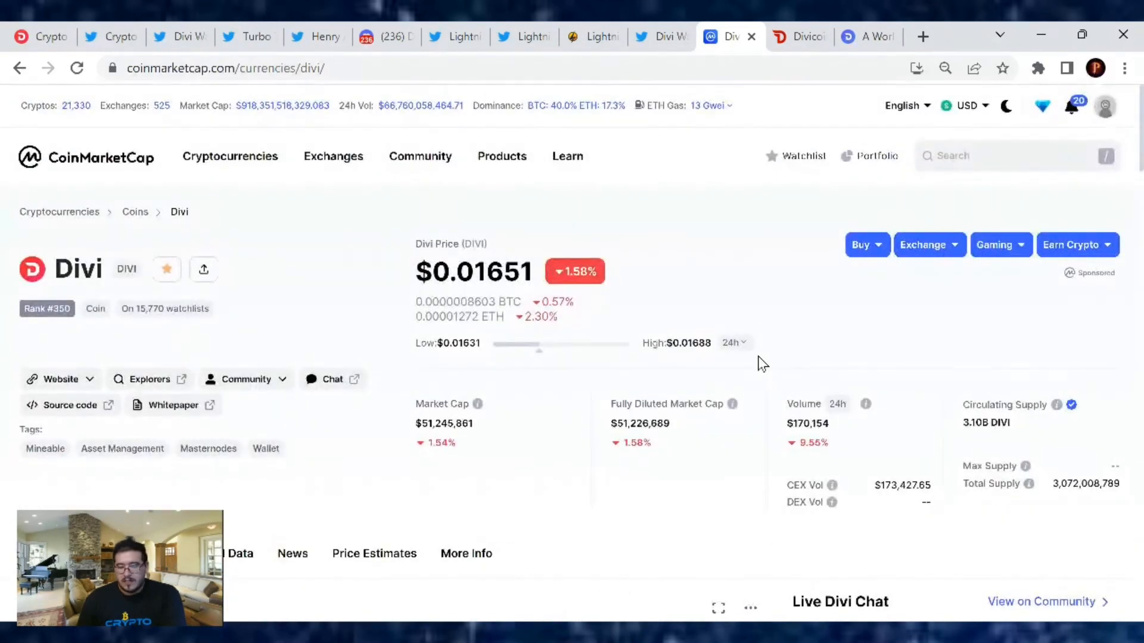
mouse_move(776, 323)
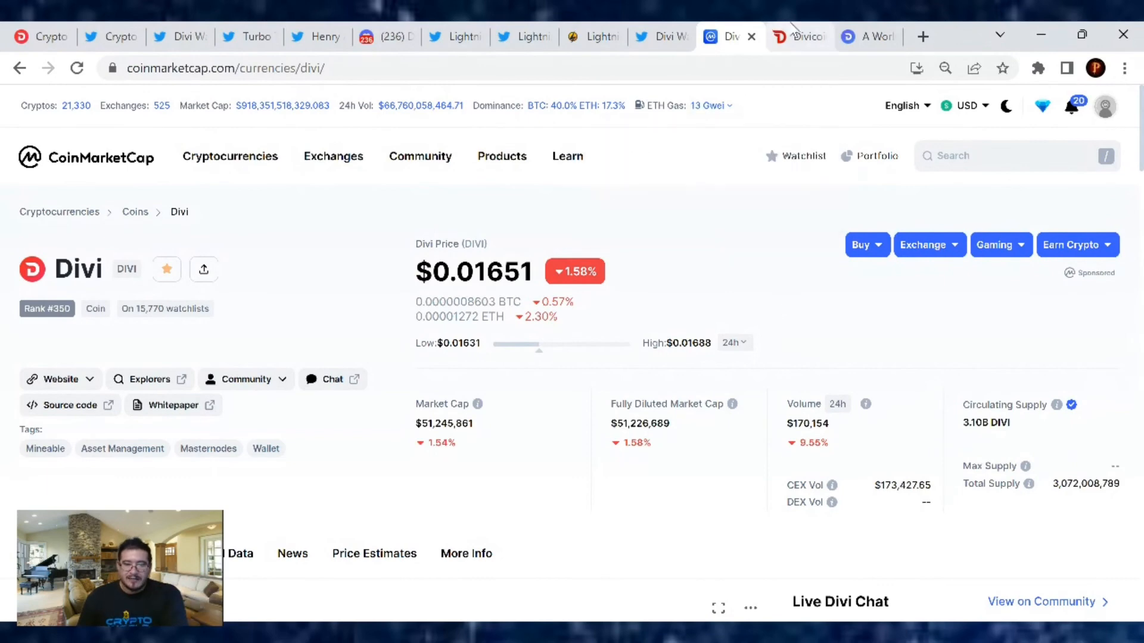
mouse_move(799, 36)
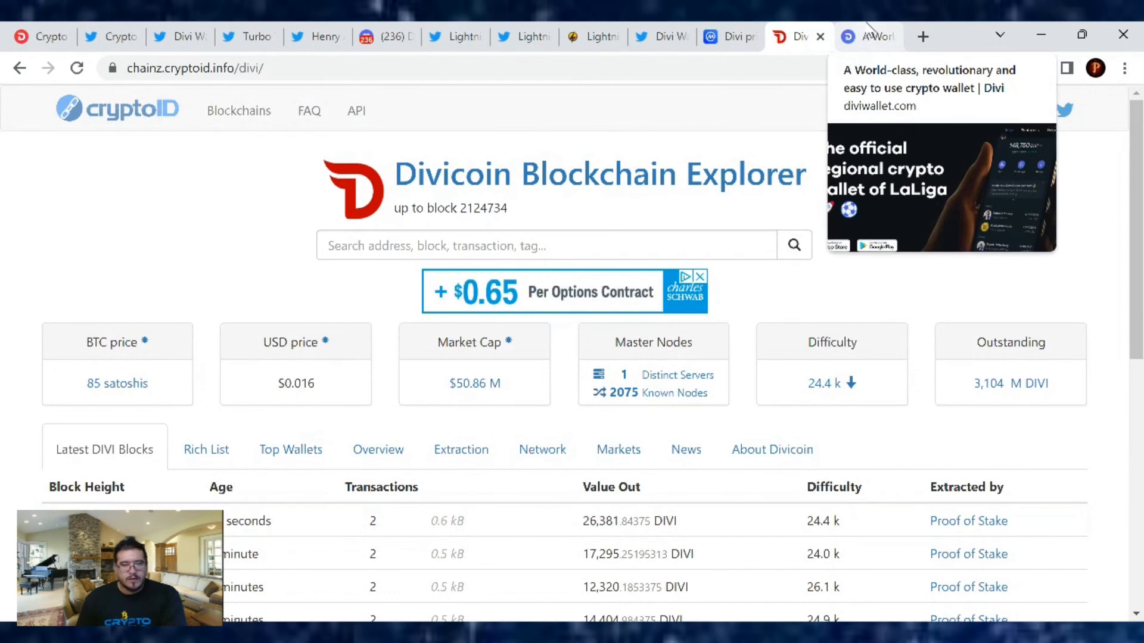
Step: Browse the diviwallet.com homepage through buying, swapping, instant payments and Divi nodes sections
left_click(867, 36)
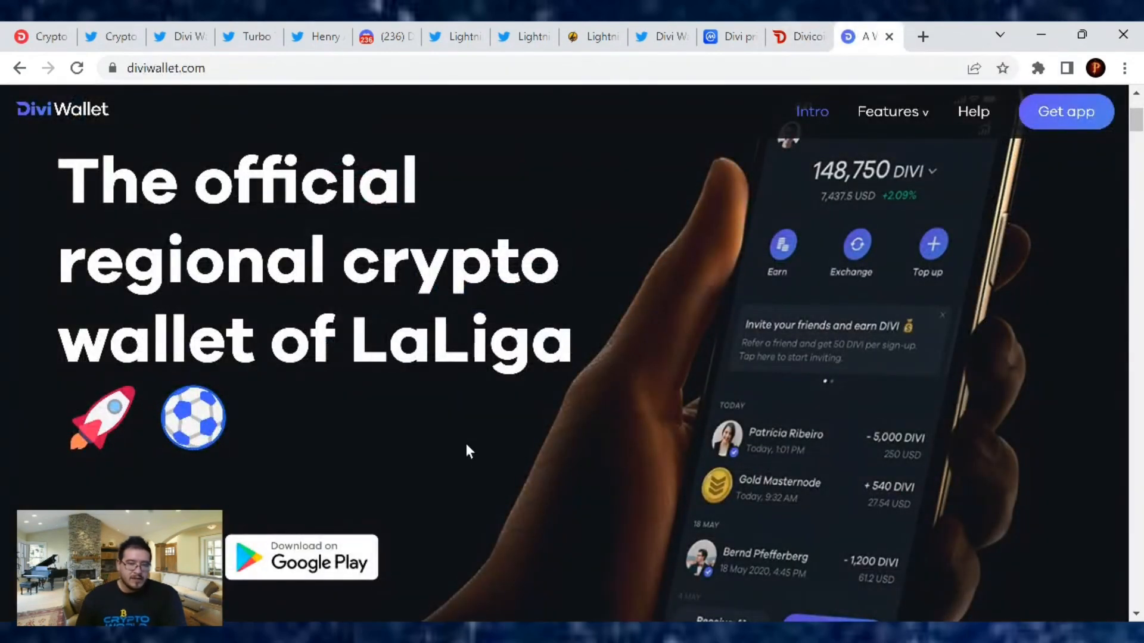
mouse_move(461, 370)
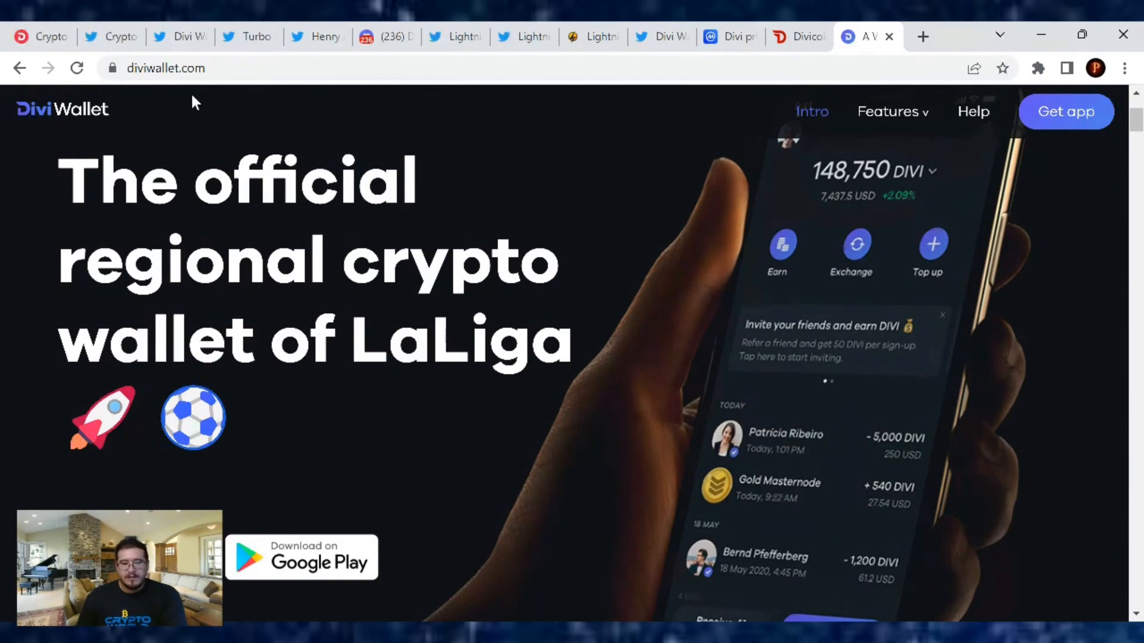
scroll("down", 3)
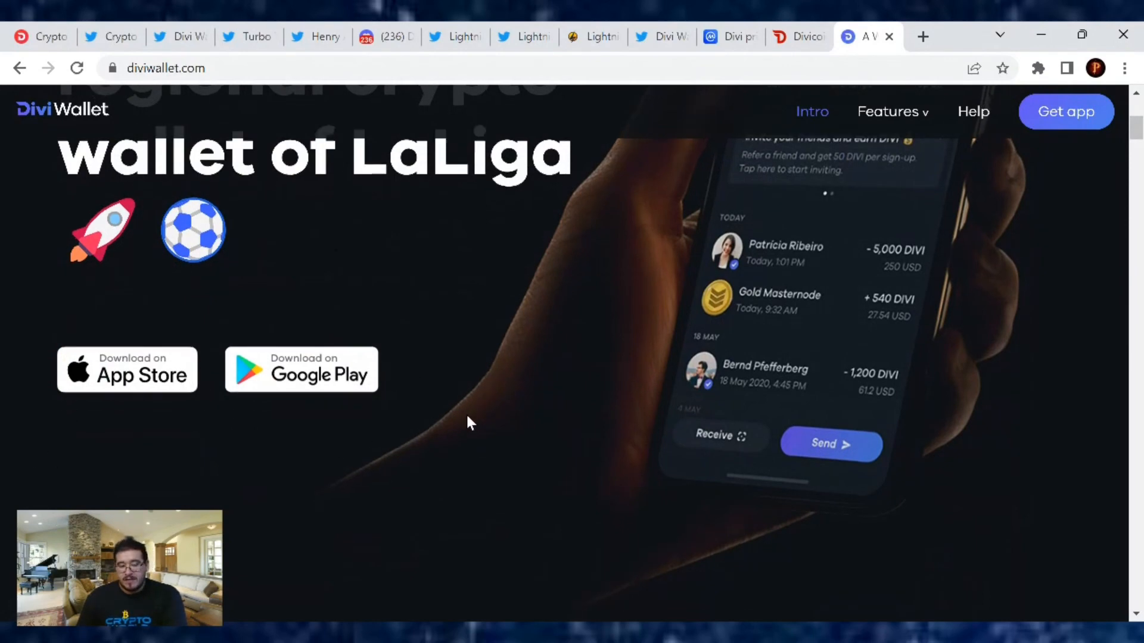
scroll("down", 3)
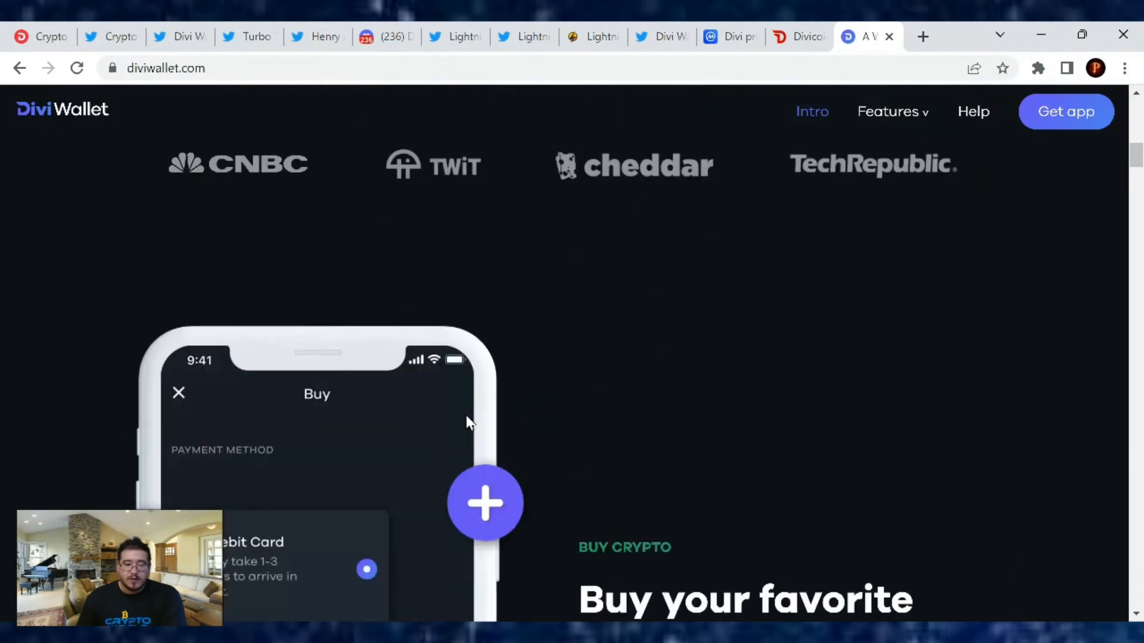
scroll("down", 3)
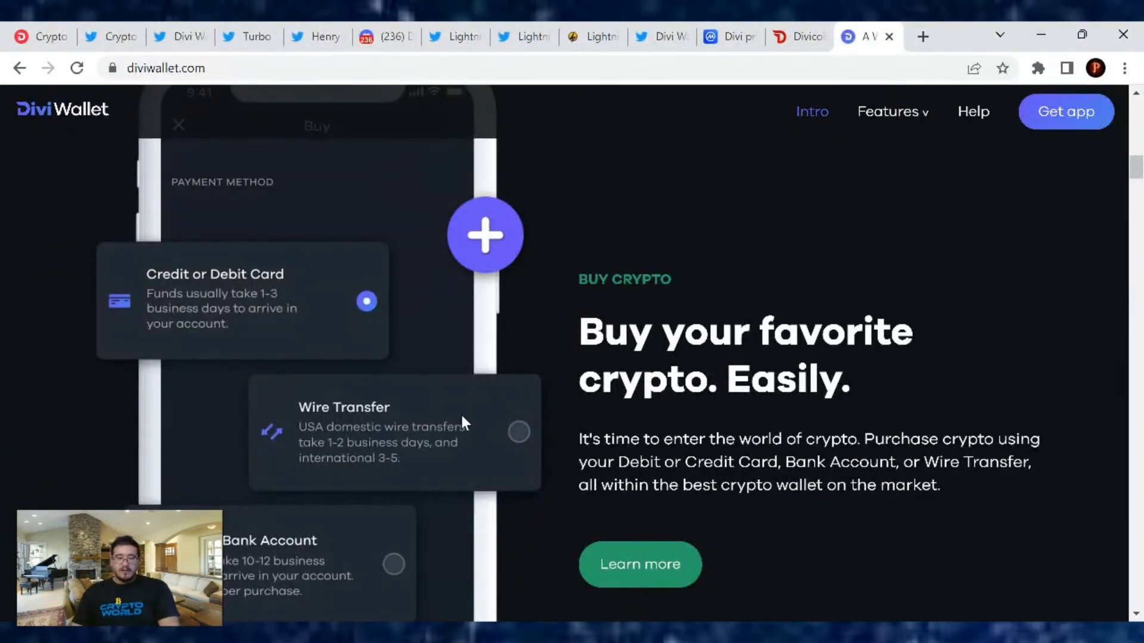
scroll("down", 3)
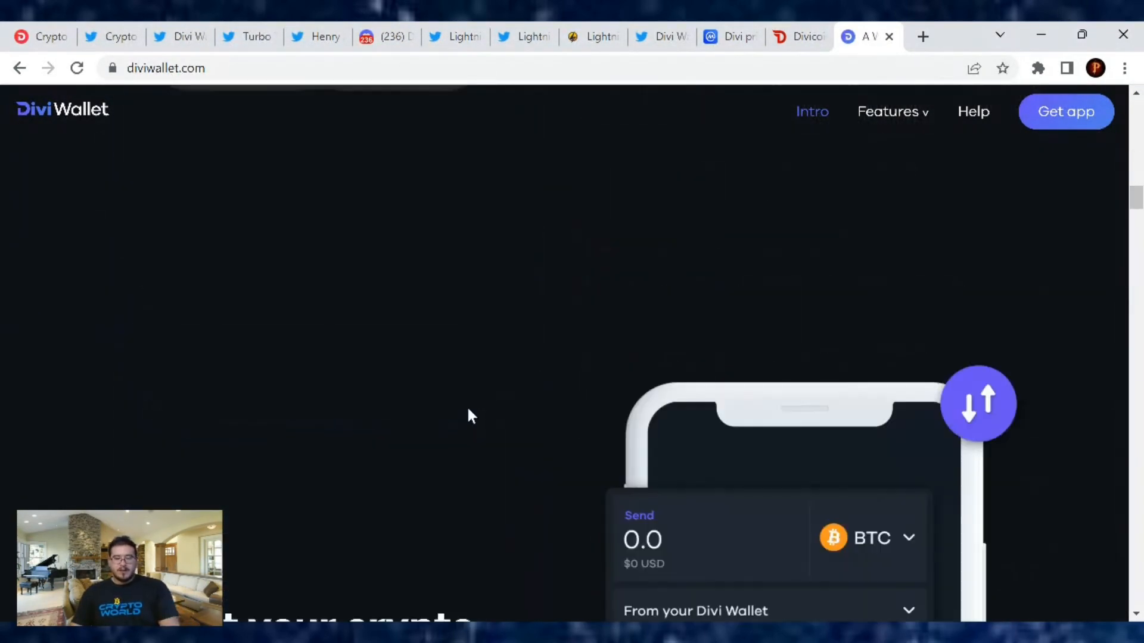
scroll("down", 3)
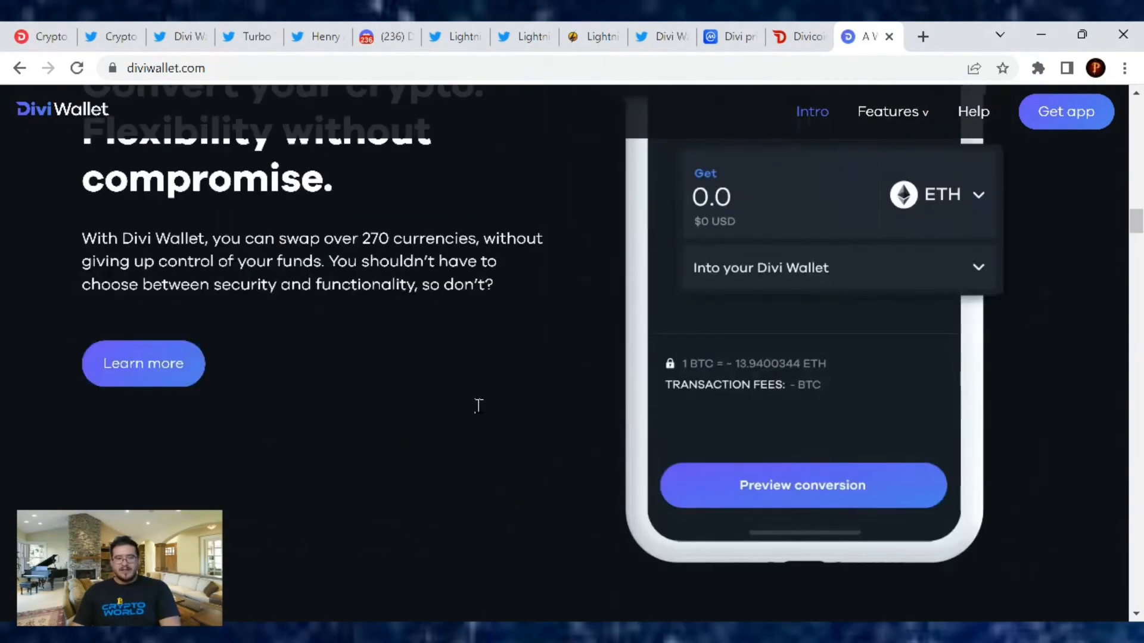
scroll("down", 3)
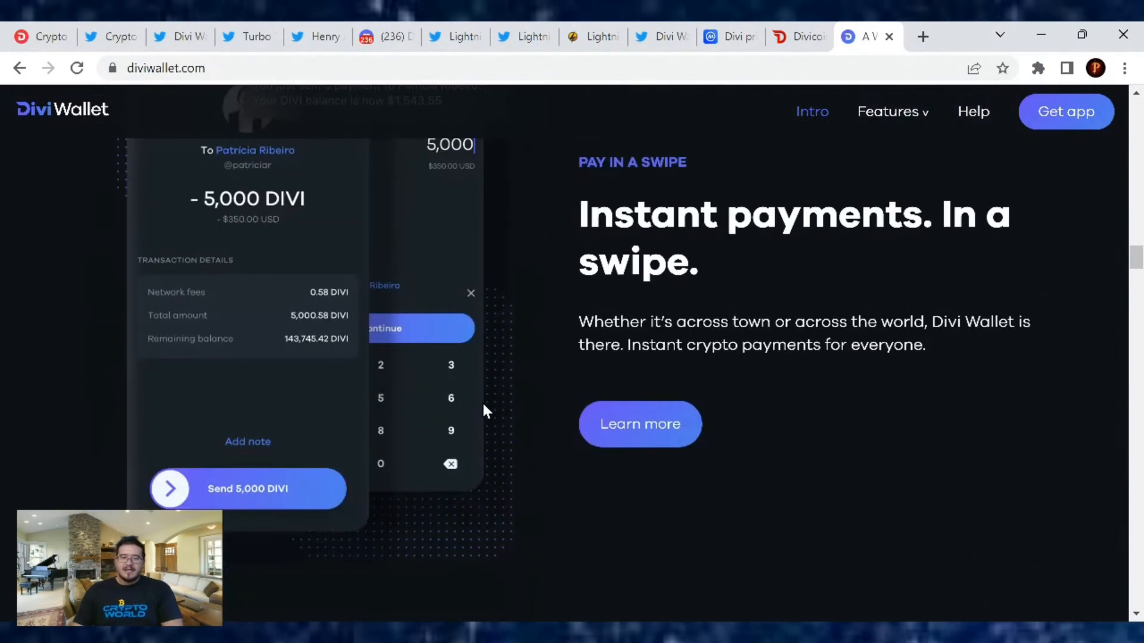
scroll("down", 3)
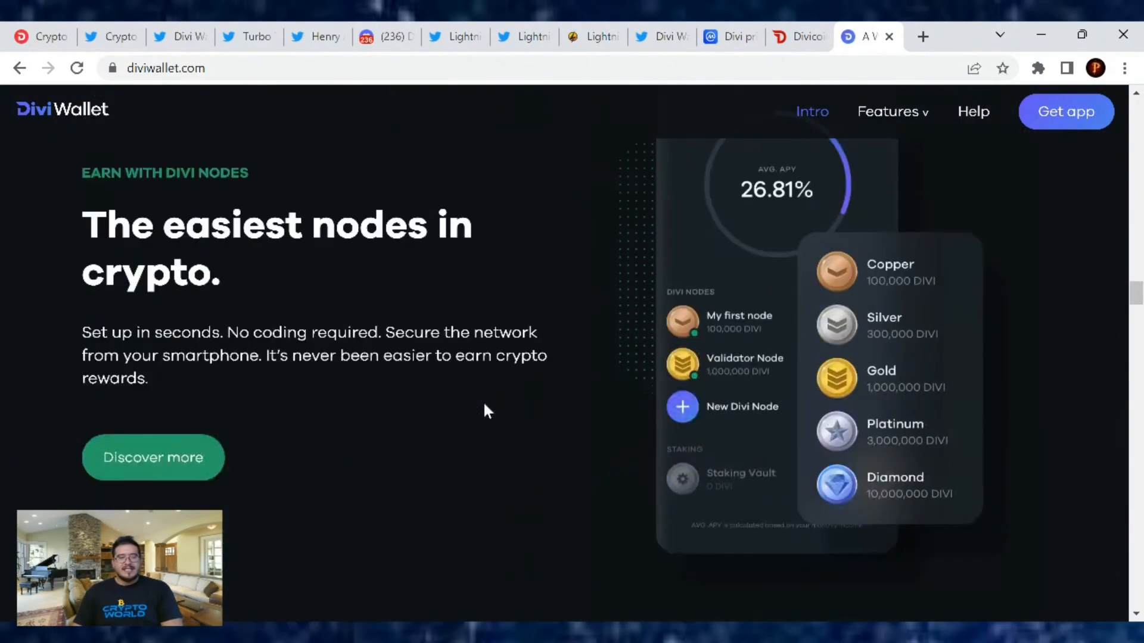